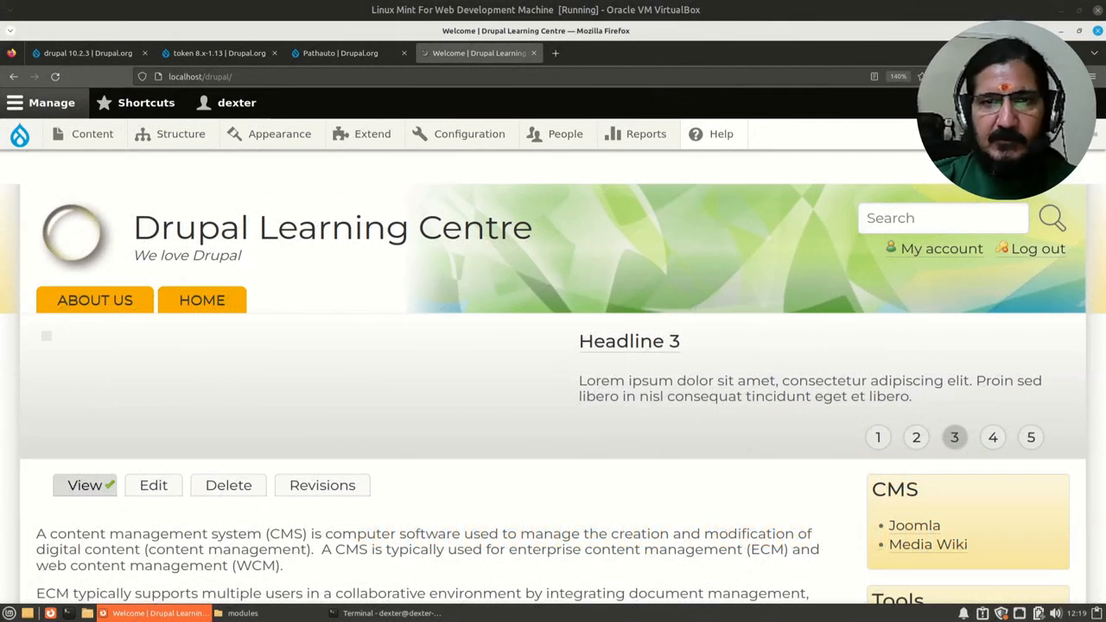
Open the Content overview listing all articles and book pages from the admin toolbar.
click(992, 437)
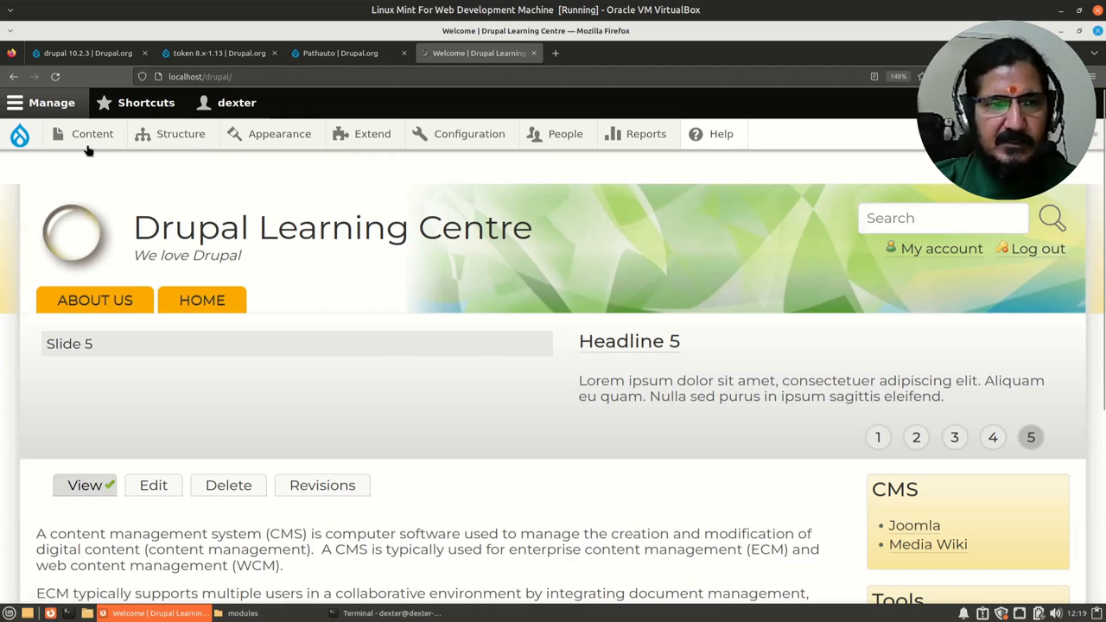
click(92, 133)
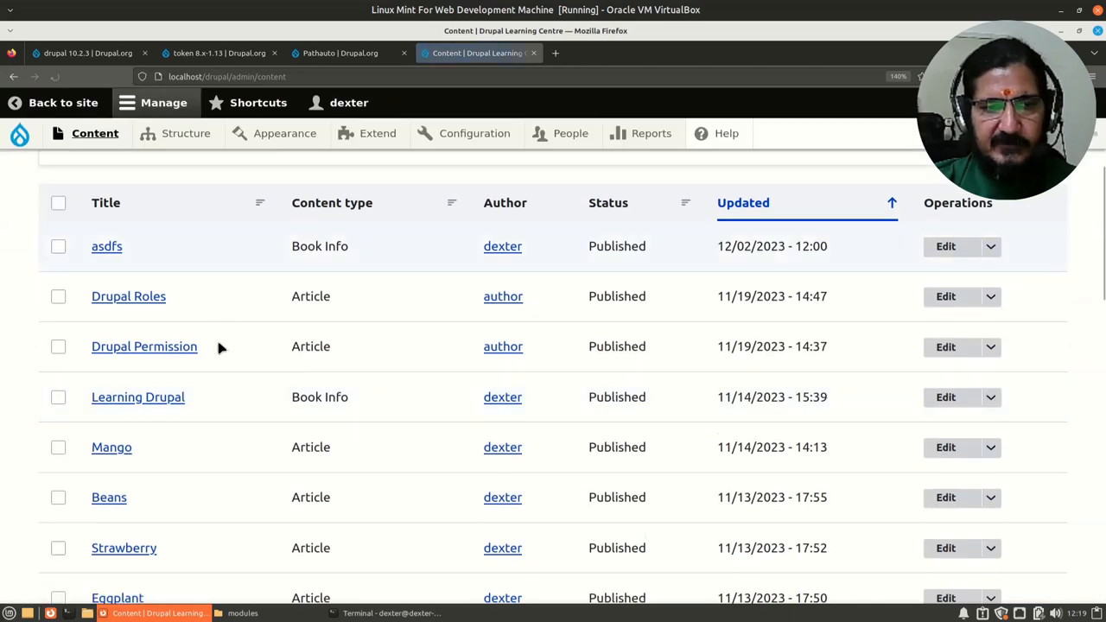
mouse_move(128, 297)
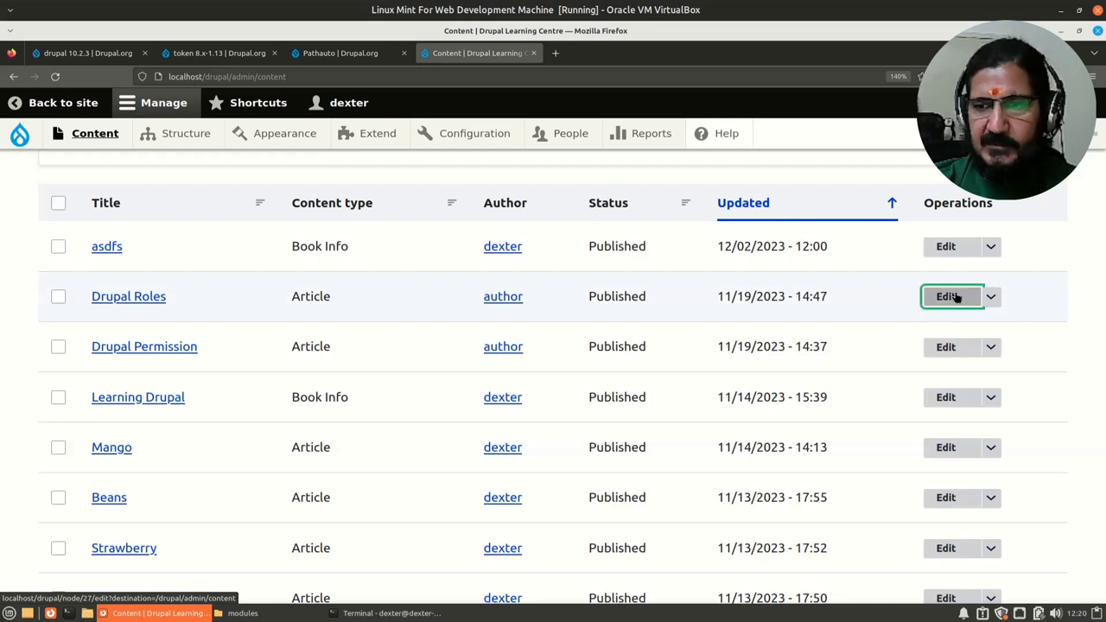
Begin editing the Drupal Roles article and open it in a new browser tab.
click(946, 297)
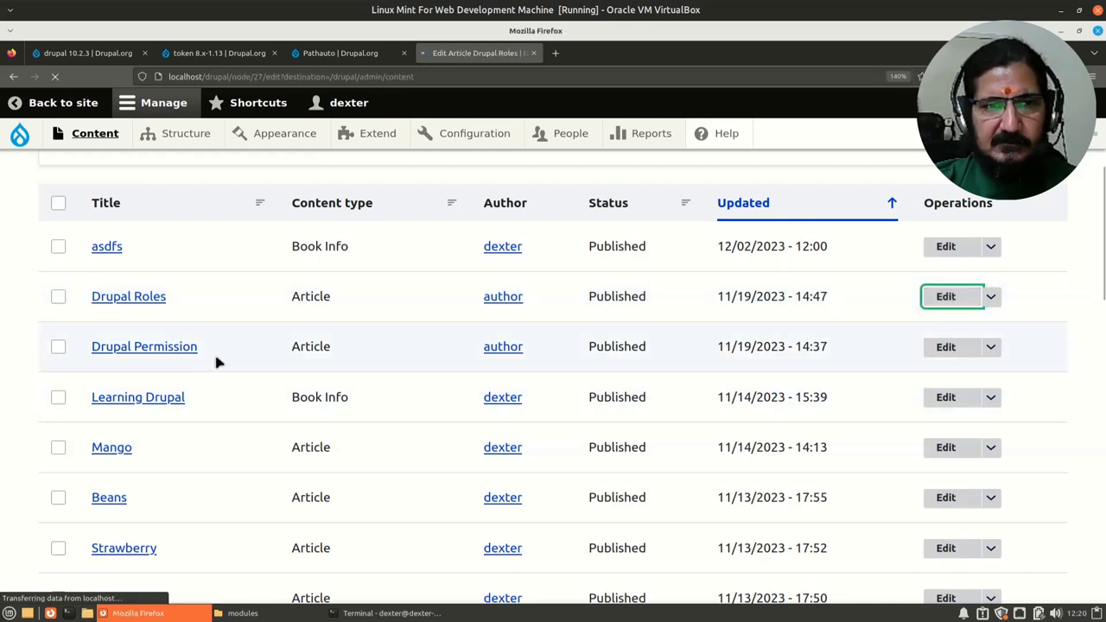
click(946, 296)
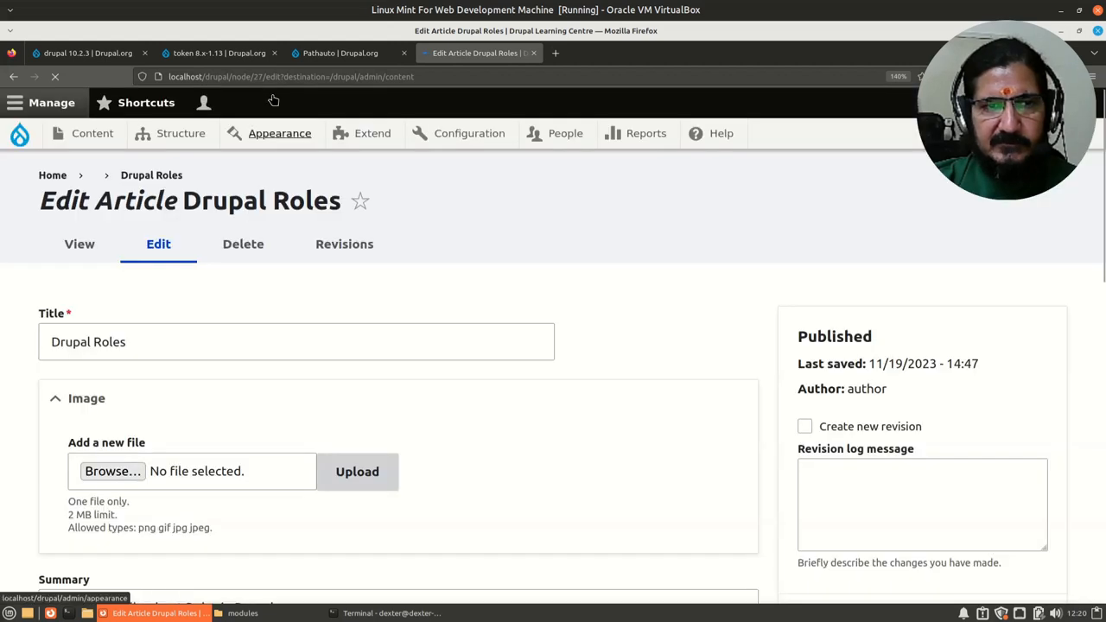
click(286, 76)
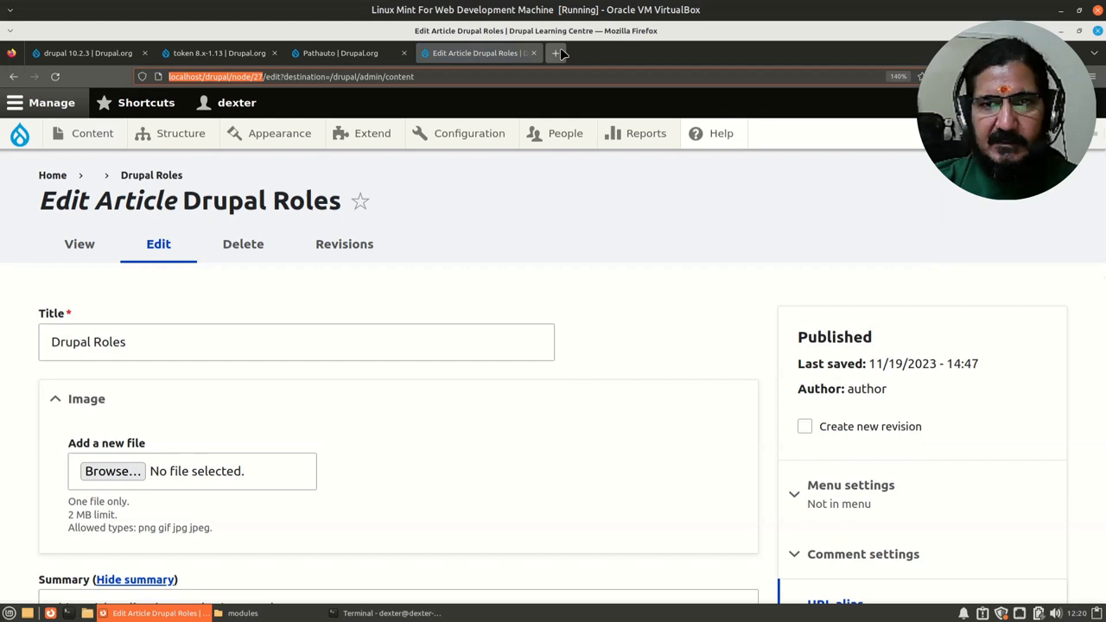
click(563, 53)
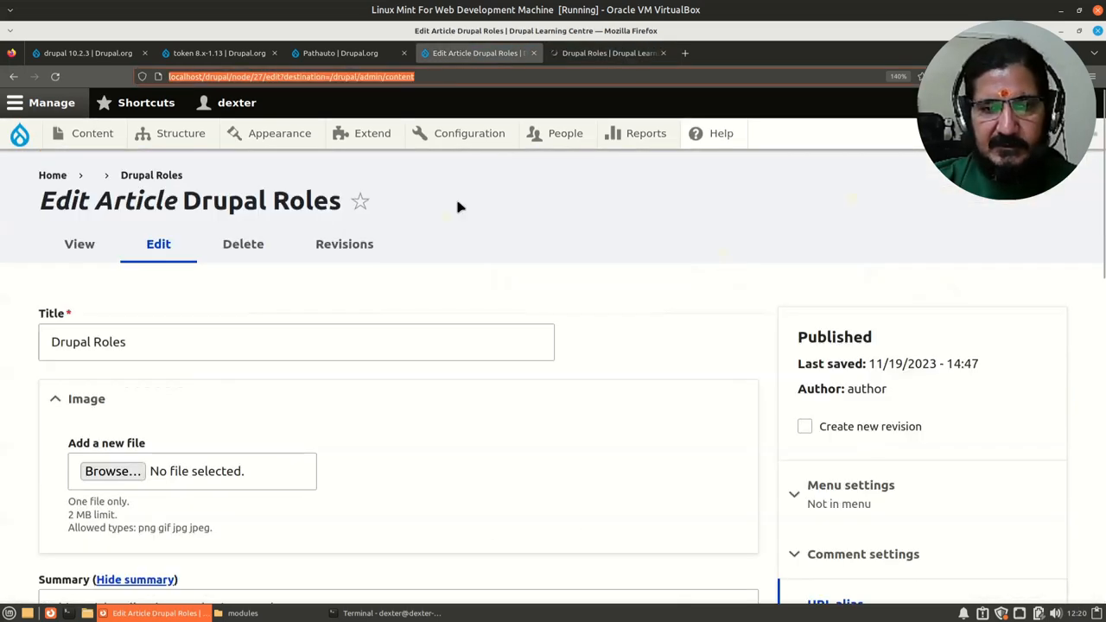
Reveal and select the existing URL alias /cms/drupal-view-unpublished-content in the edit form.
scroll(down, 3)
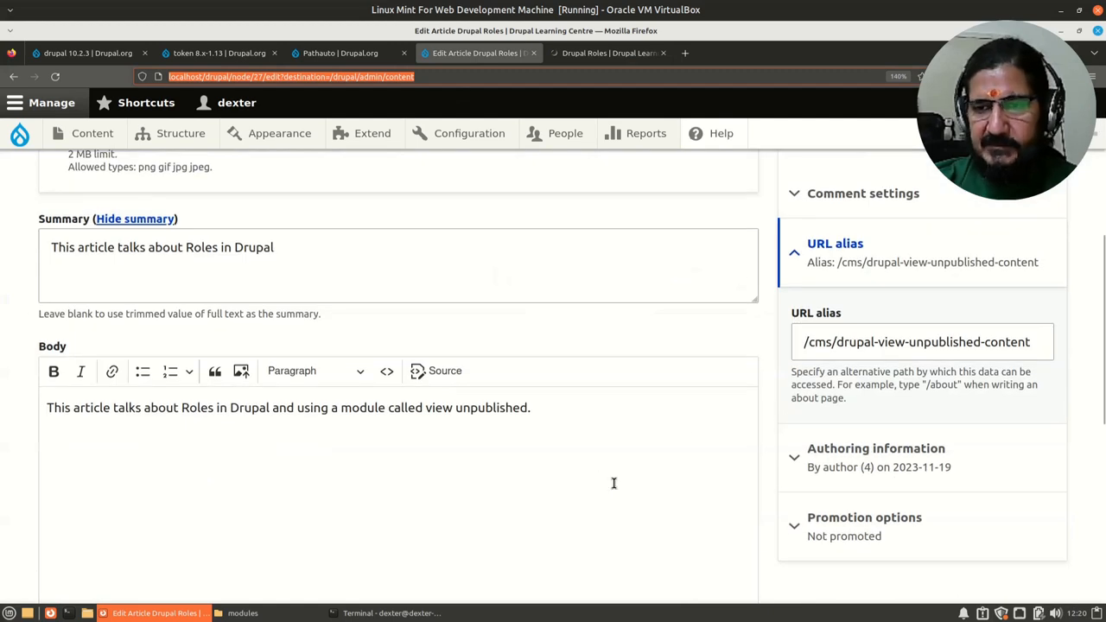
mouse_move(740, 381)
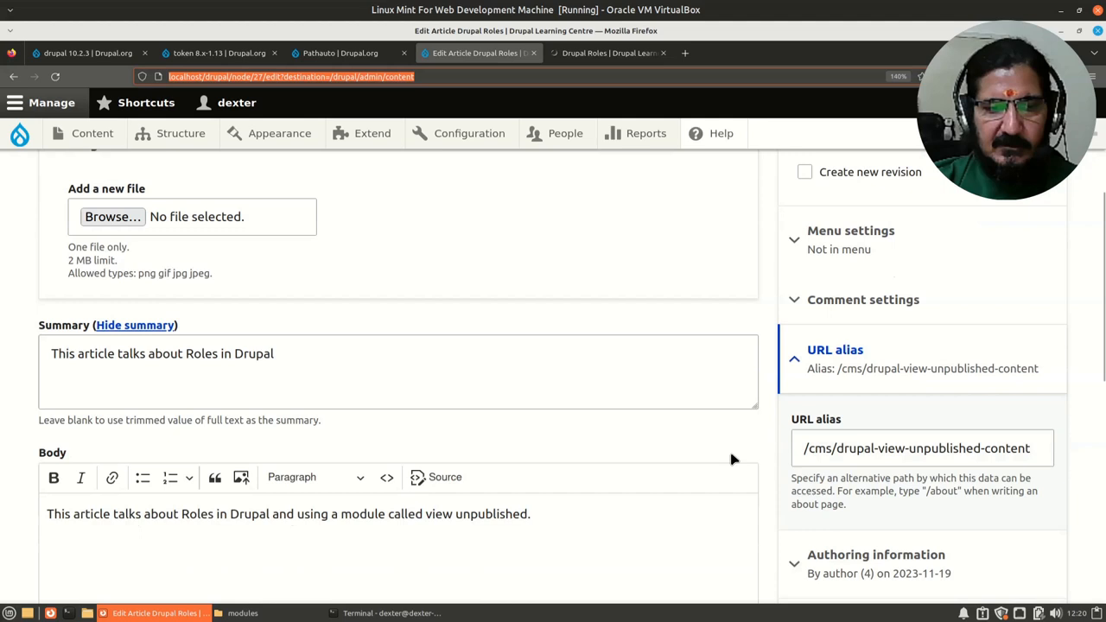
scroll(down, 3)
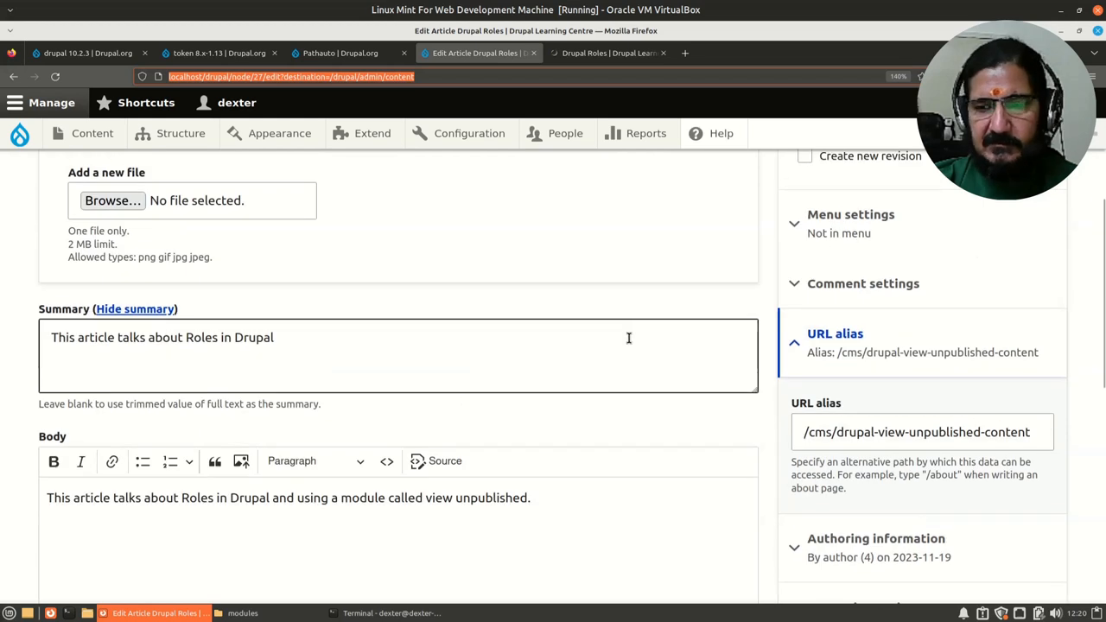
scroll(down, 3)
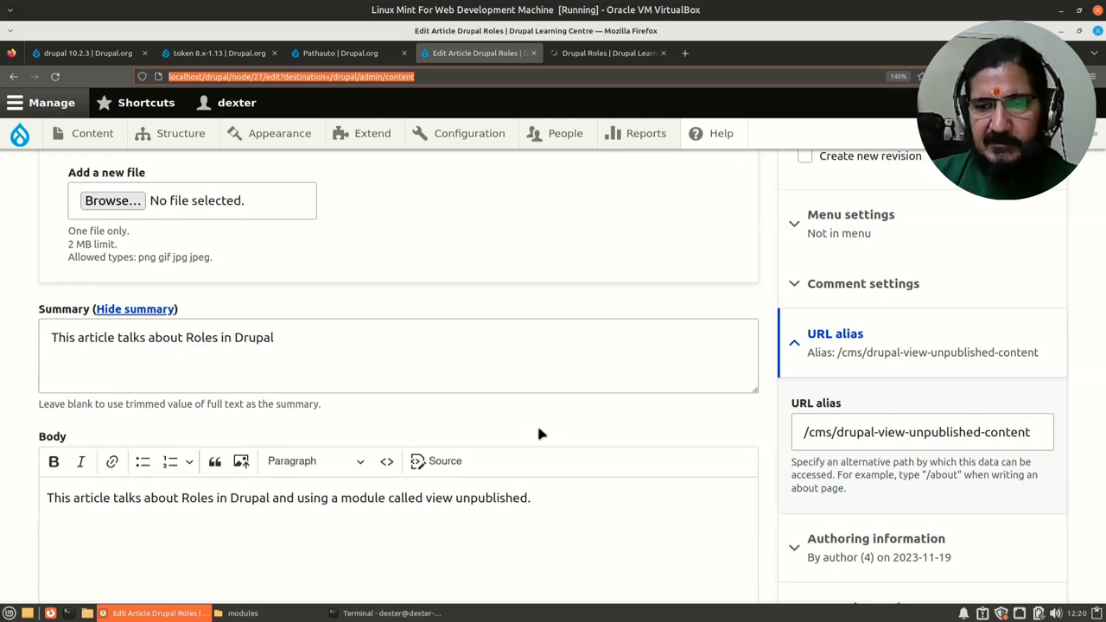
mouse_move(930, 461)
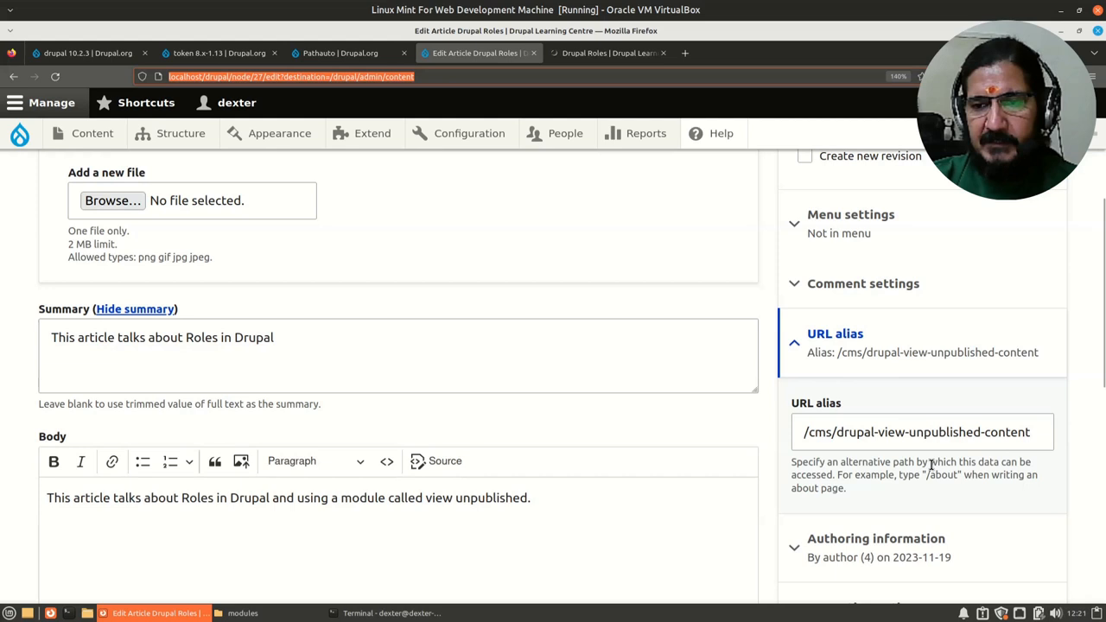
click(923, 432)
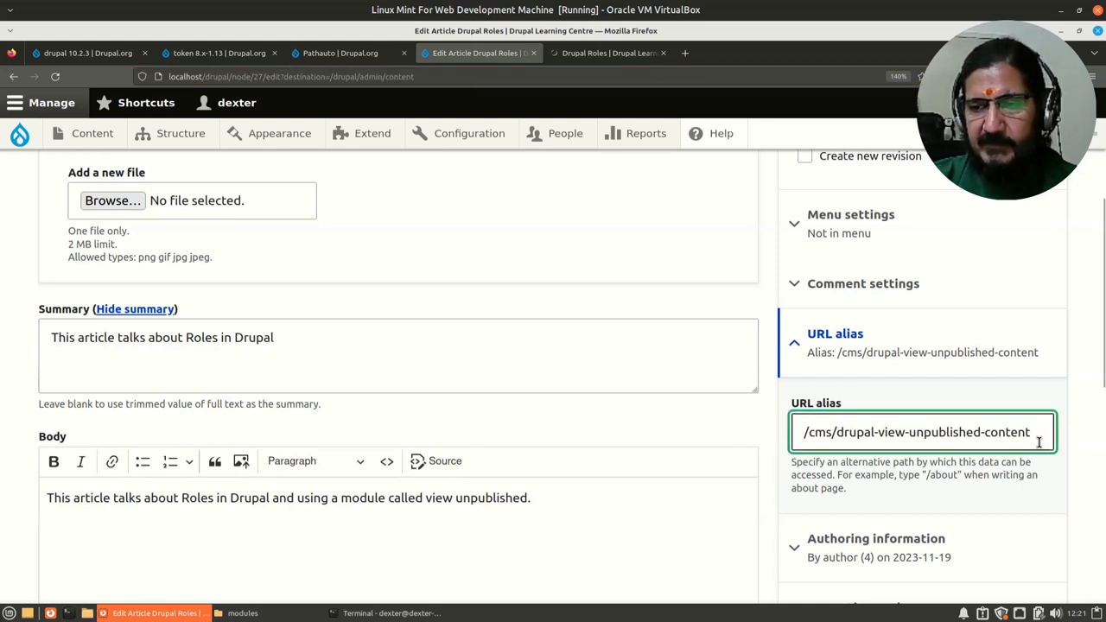
triple_click(916, 432)
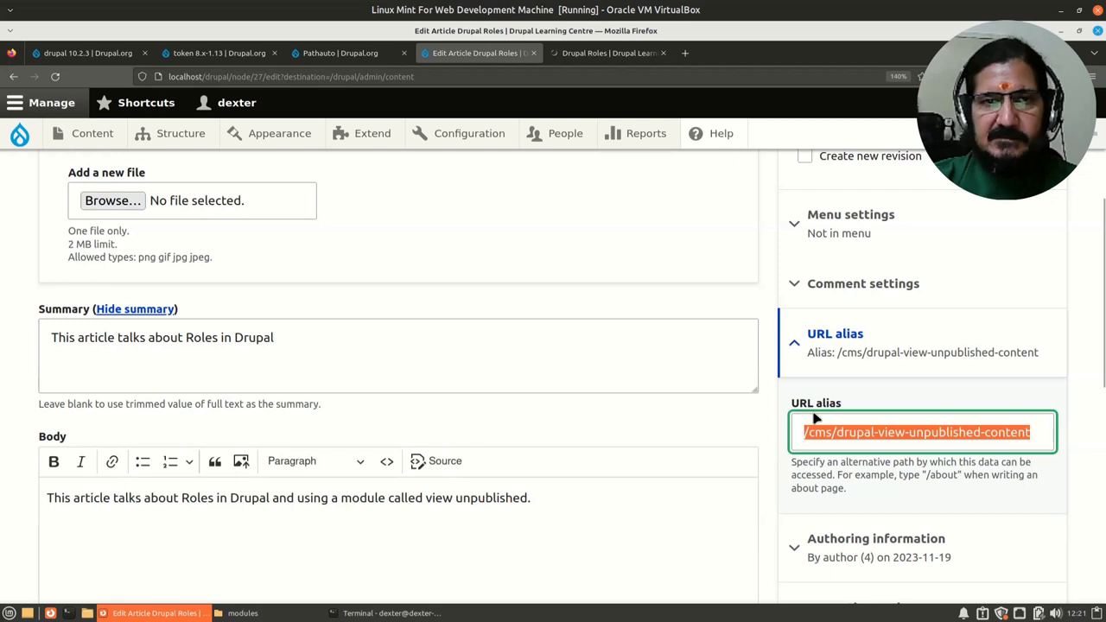
mouse_move(885, 432)
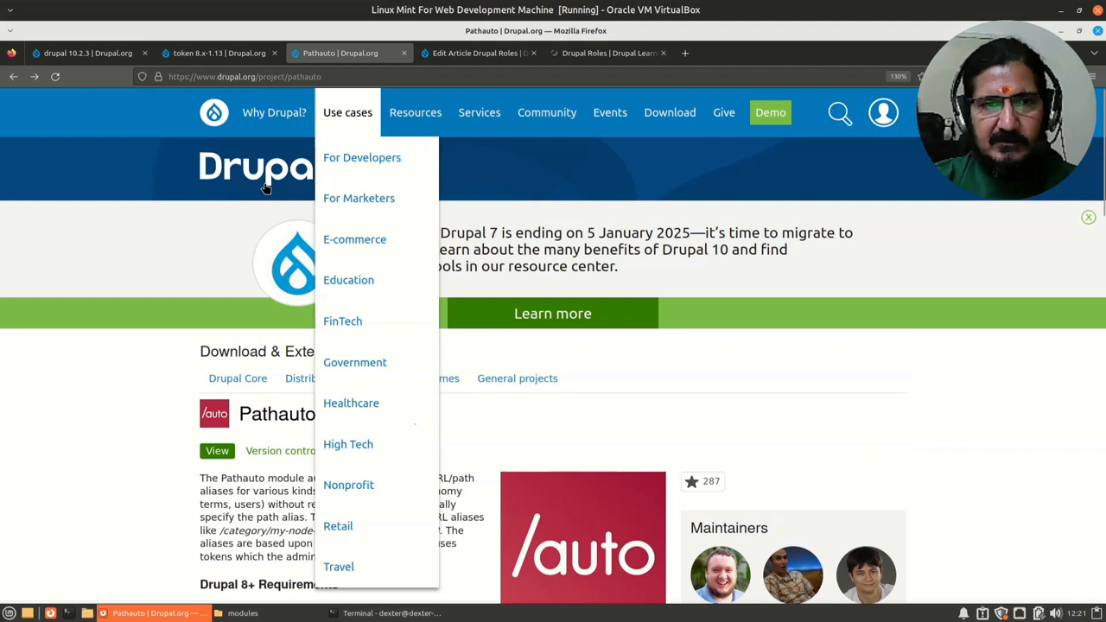
Check Pathauto's Token requirement on Drupal.org, then open the Token module project page.
scroll(down, 3)
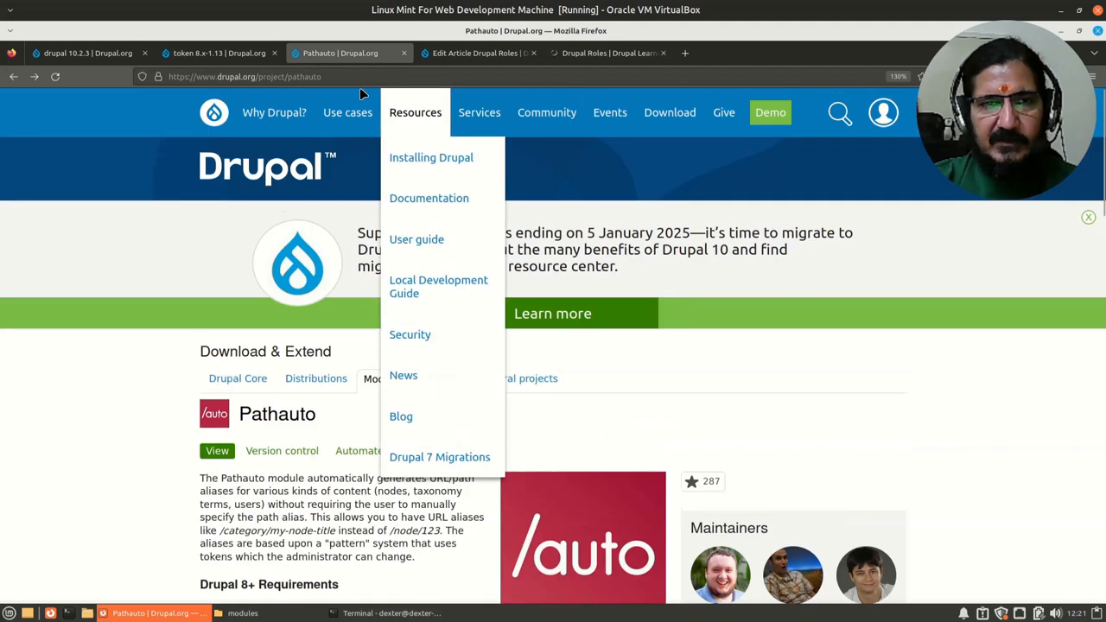
scroll(down, 3)
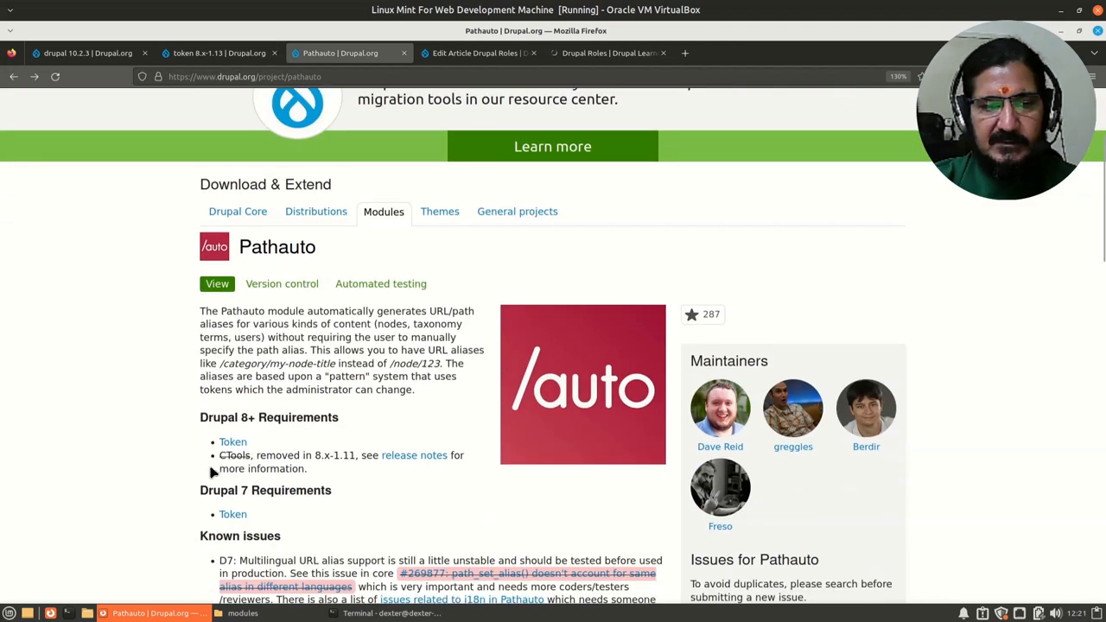
mouse_move(216, 60)
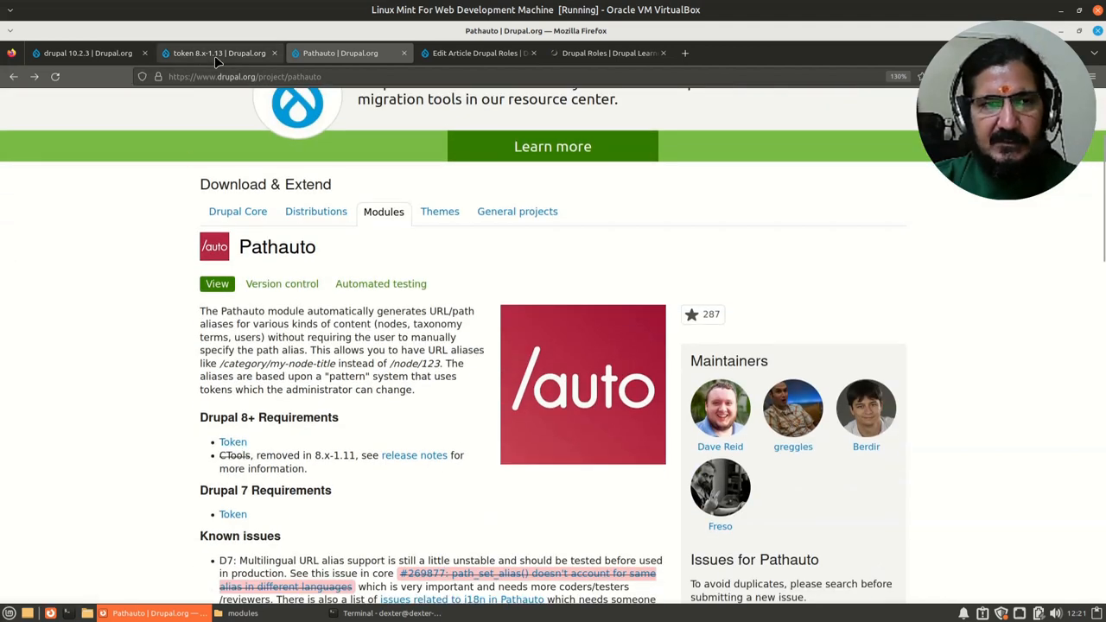
click(216, 52)
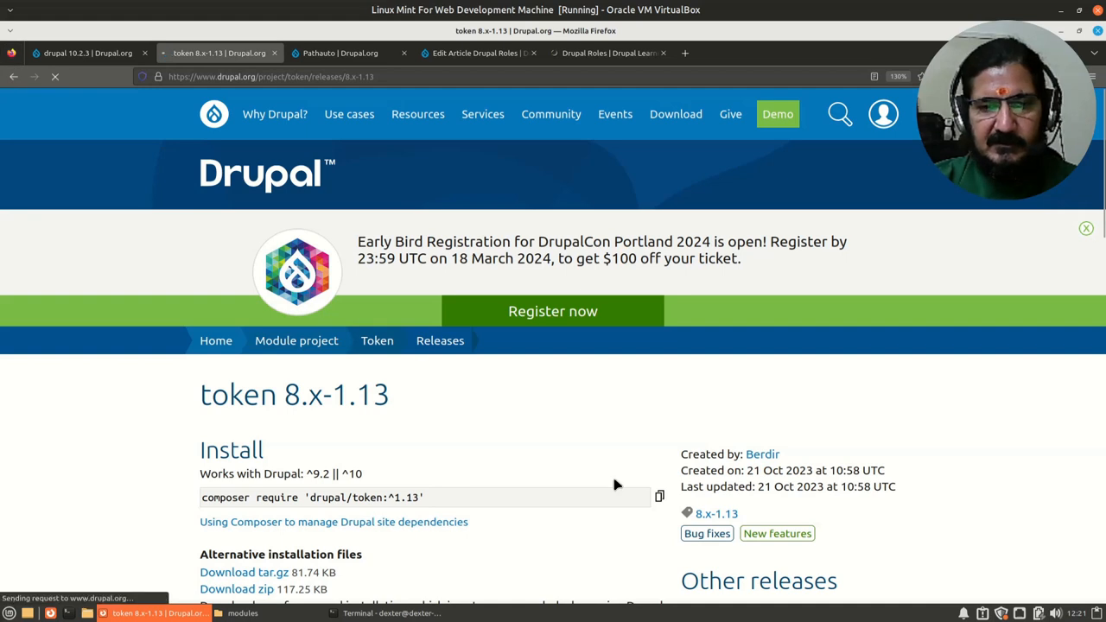
mouse_move(595, 465)
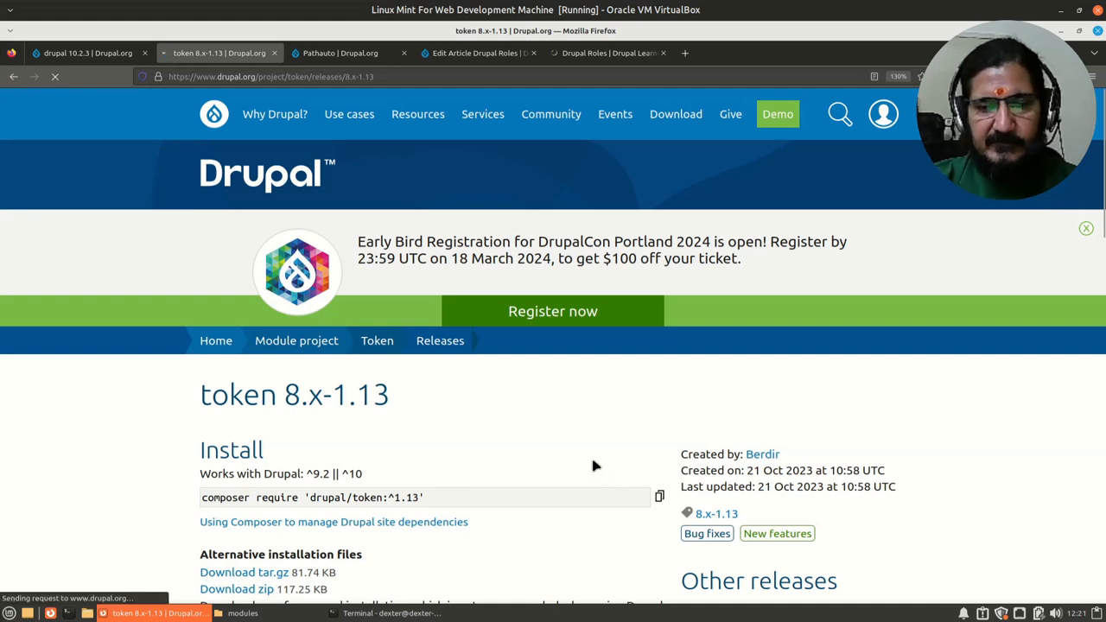
click(377, 340)
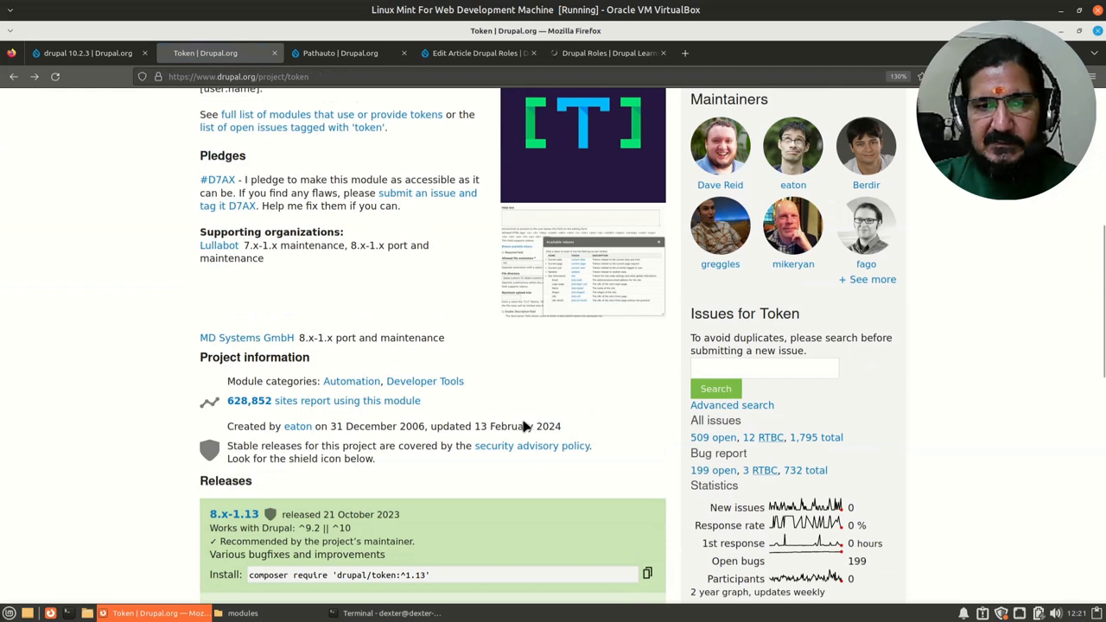
scroll(up, 3)
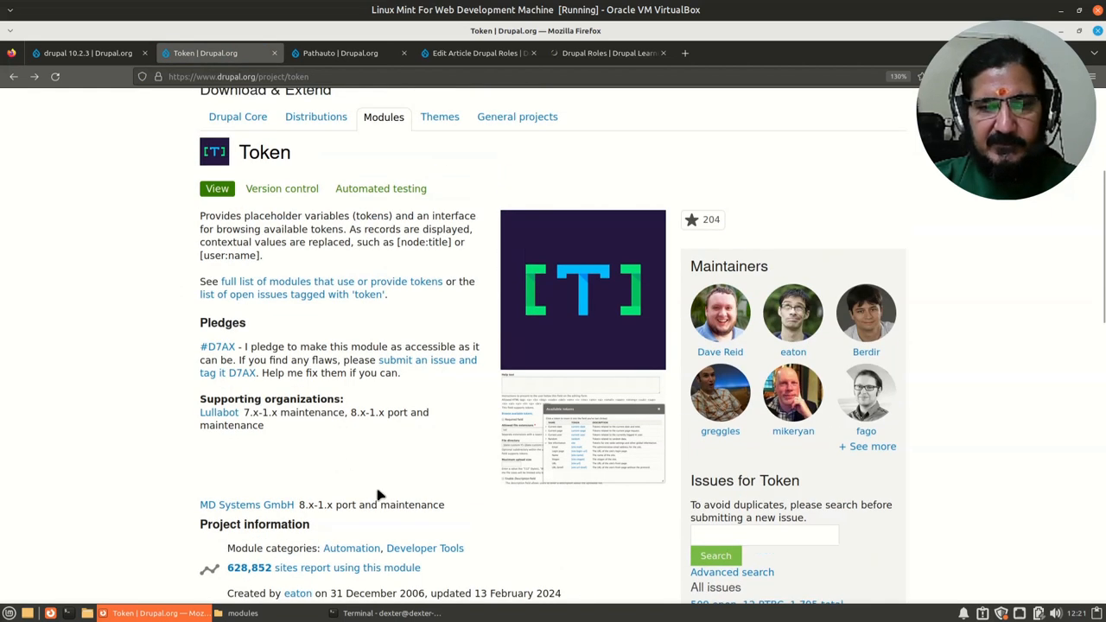
mouse_move(404, 491)
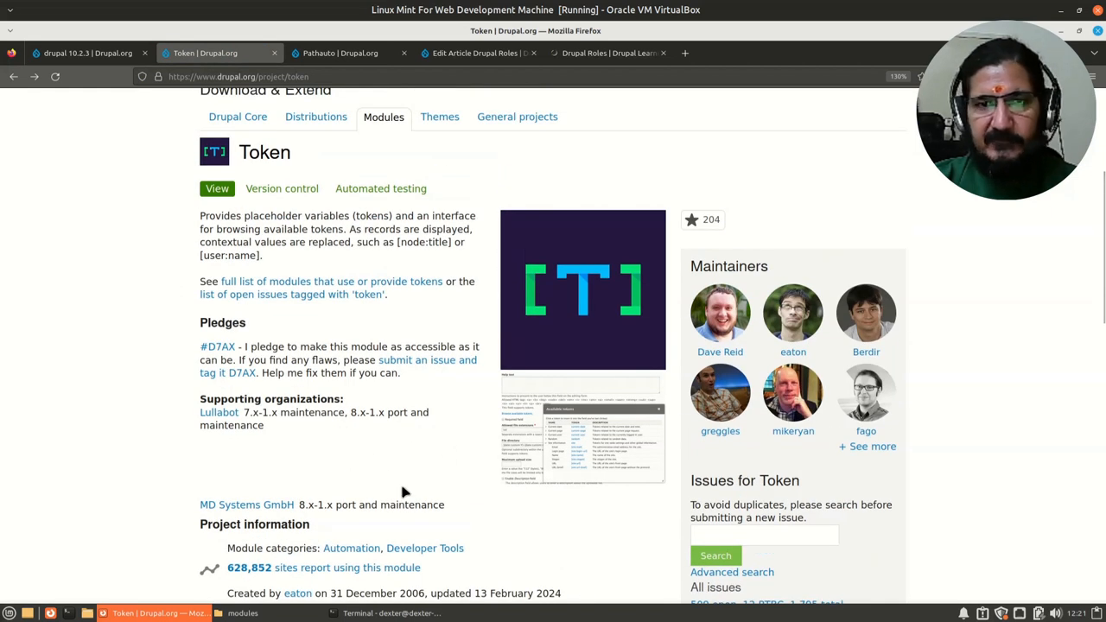
mouse_move(404, 481)
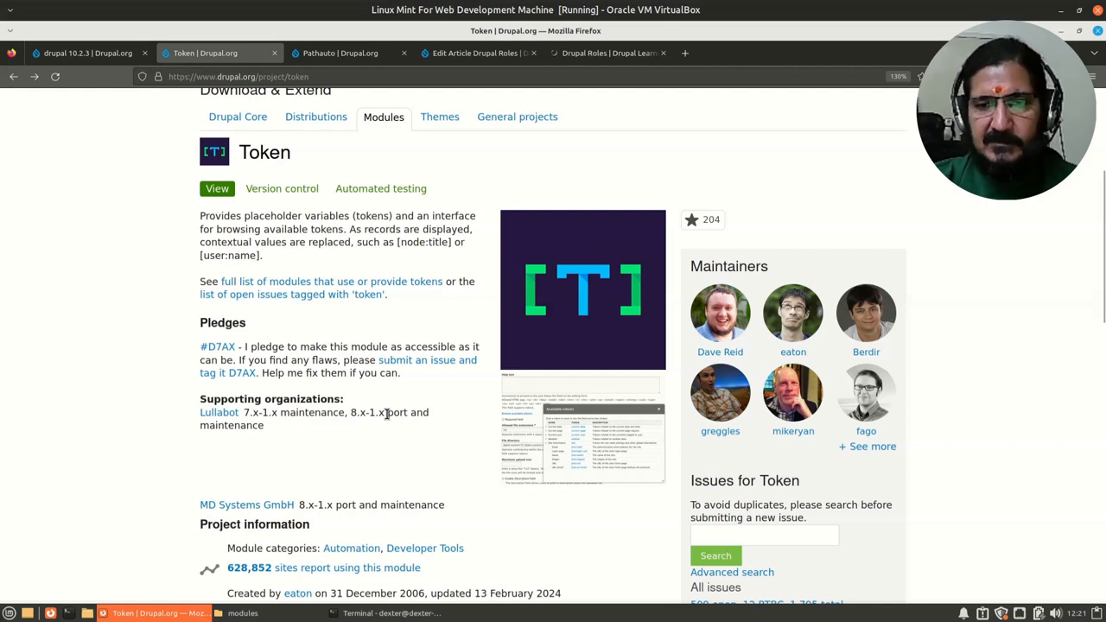
mouse_move(567, 486)
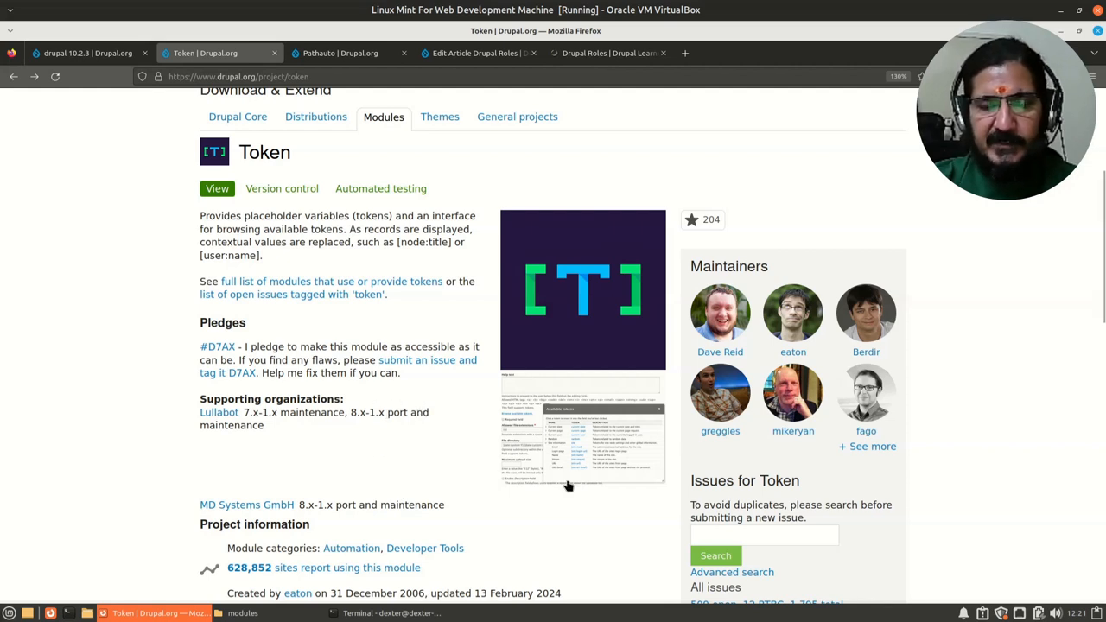
mouse_move(584, 456)
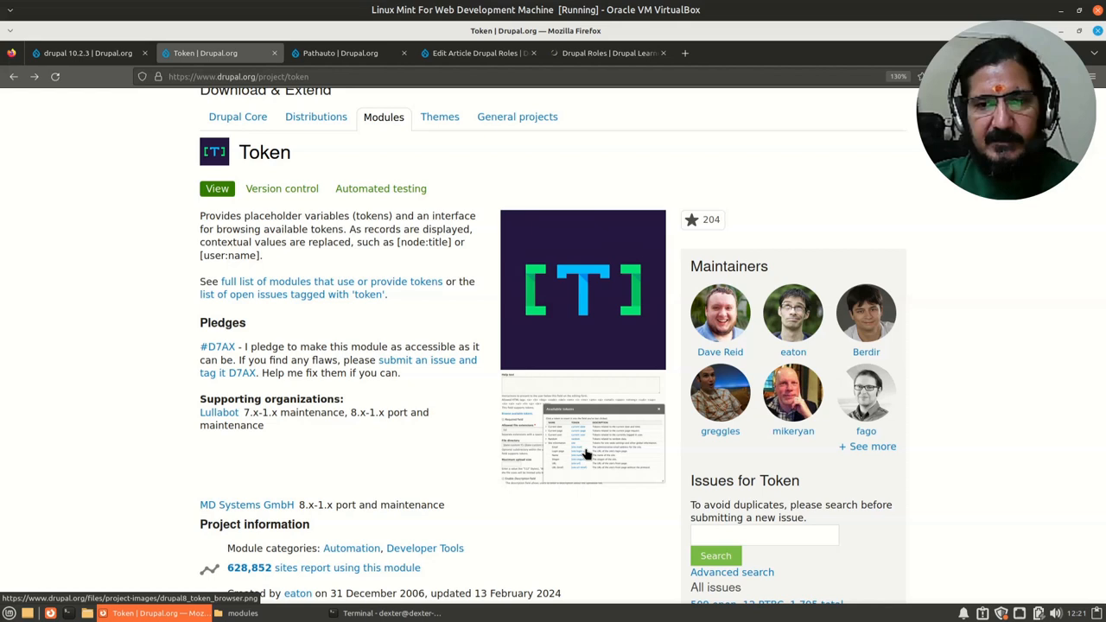
mouse_move(327, 318)
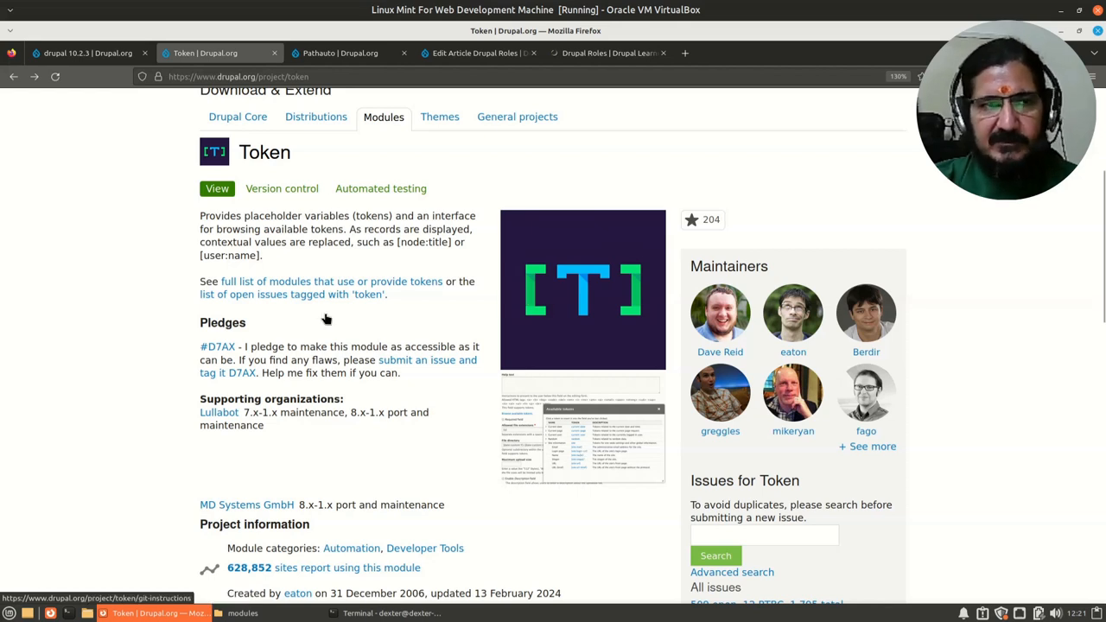
mouse_move(498, 72)
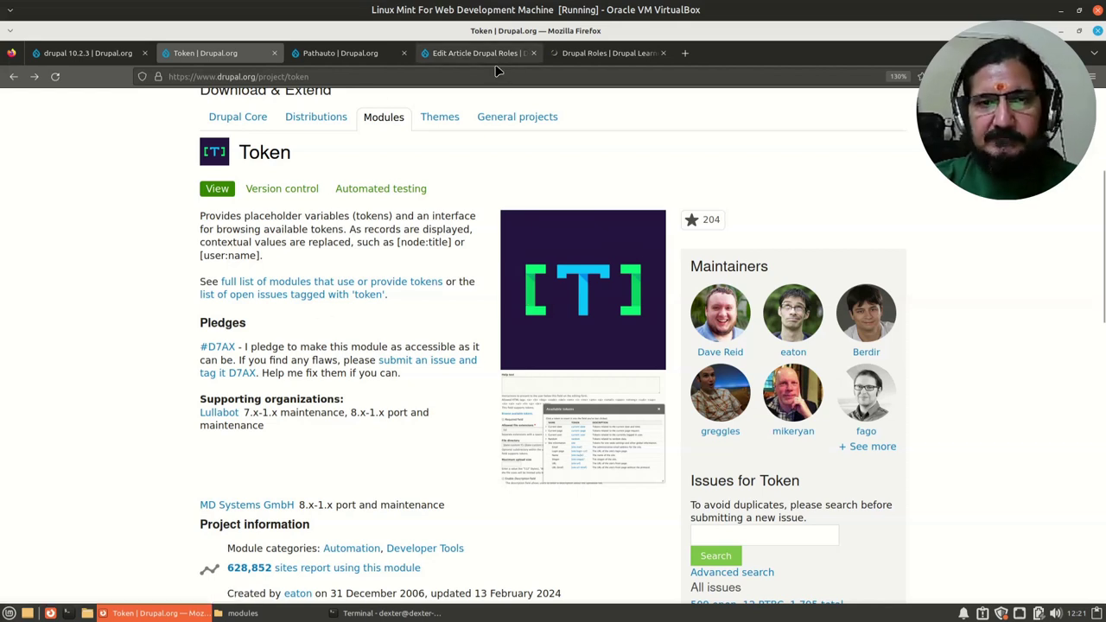
mouse_move(484, 59)
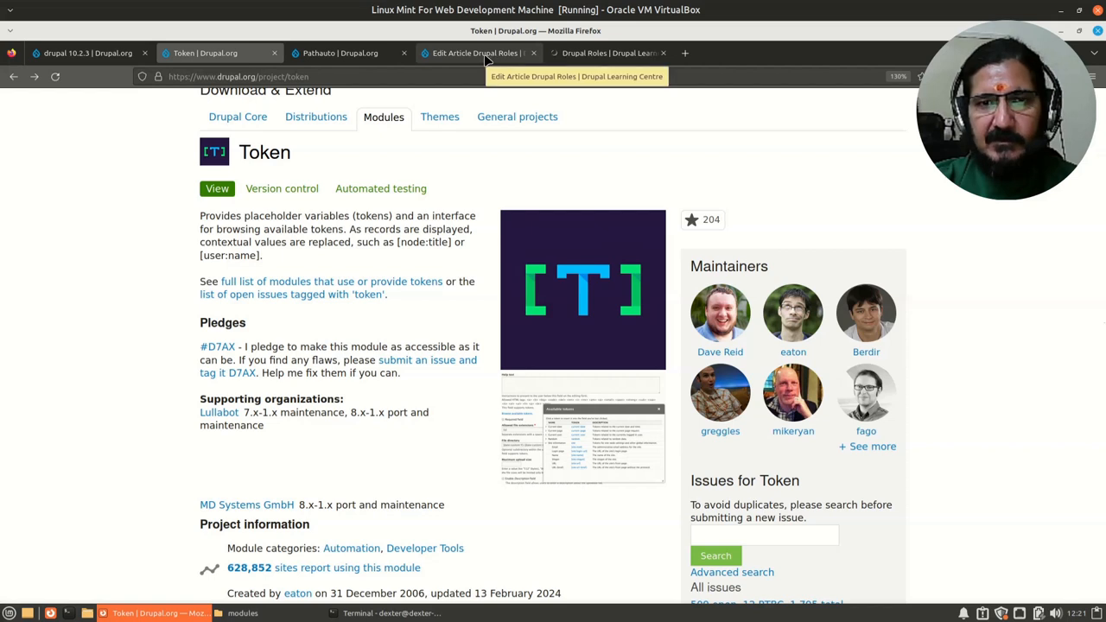
click(608, 52)
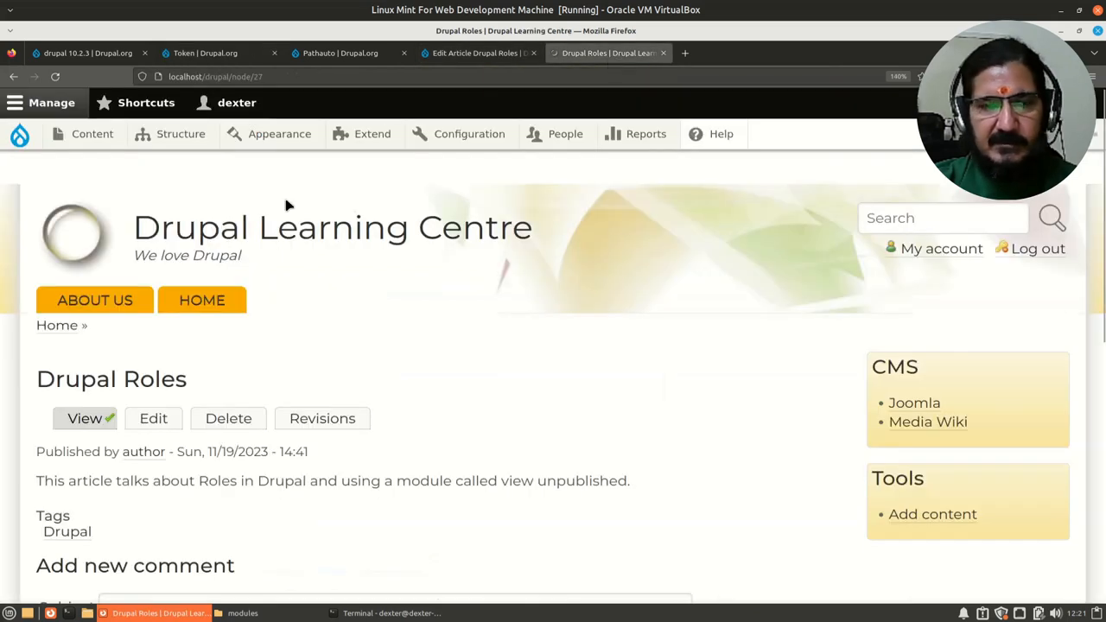
mouse_move(372, 138)
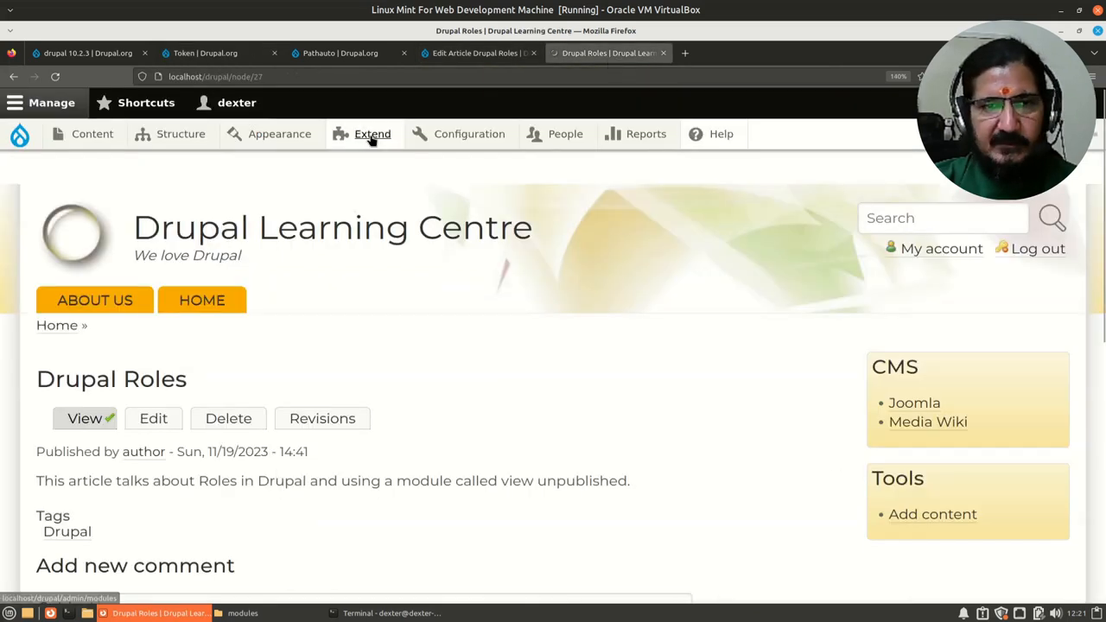
click(372, 135)
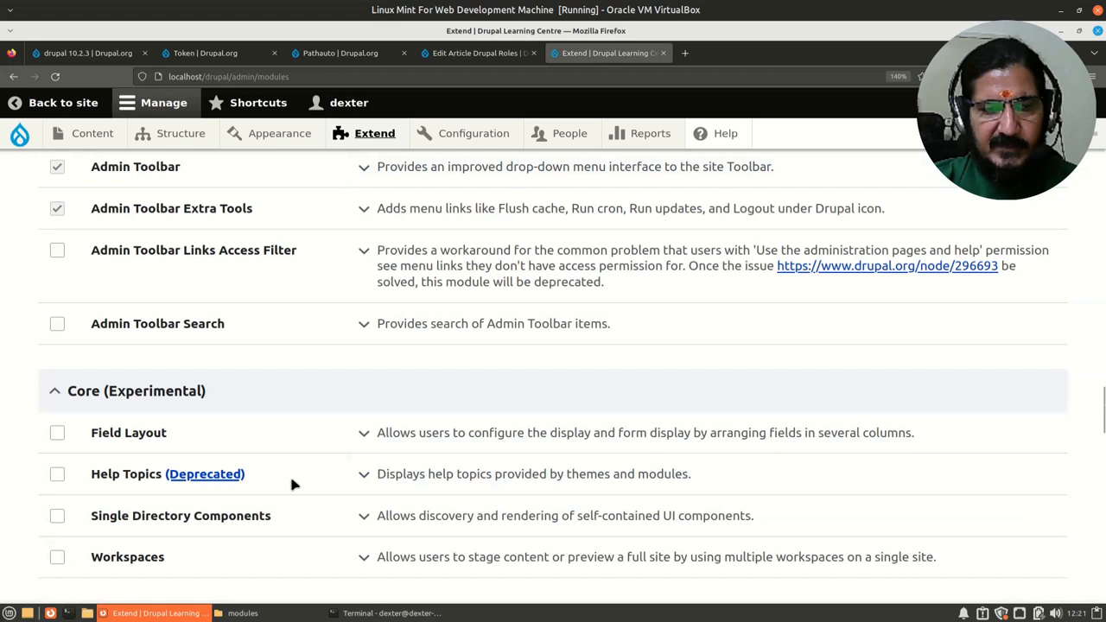
scroll(down, 3)
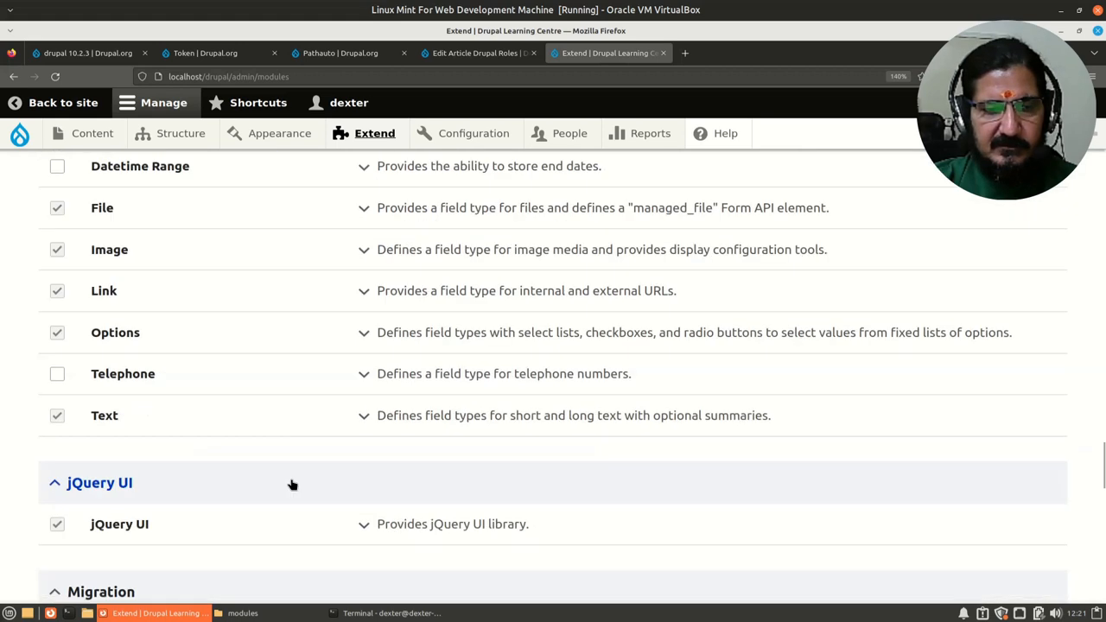
scroll(down, 3)
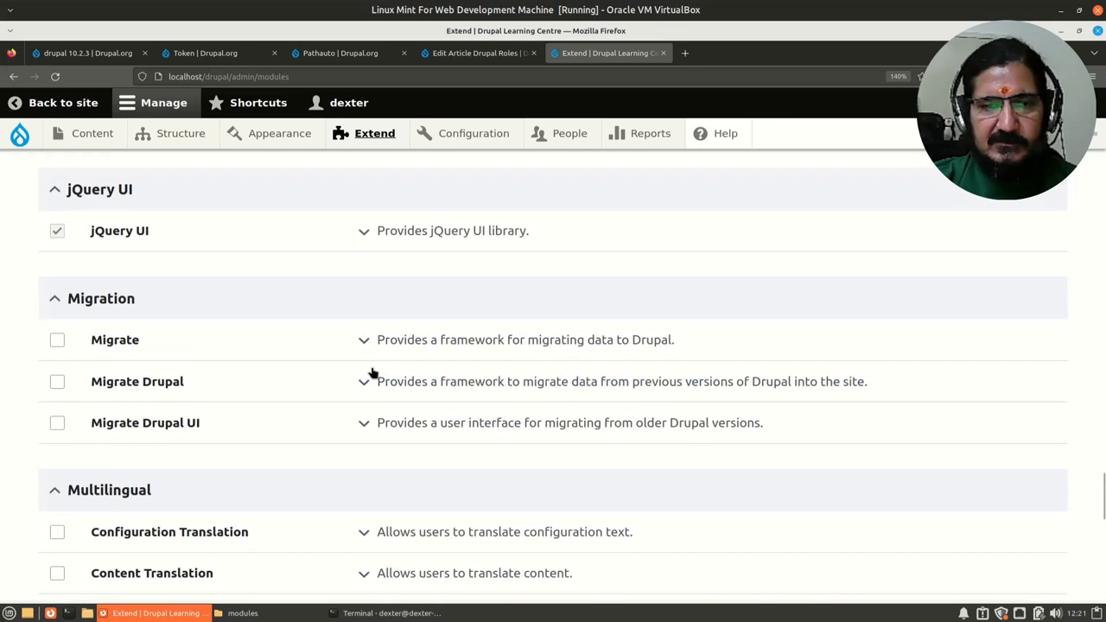
scroll(down, 3)
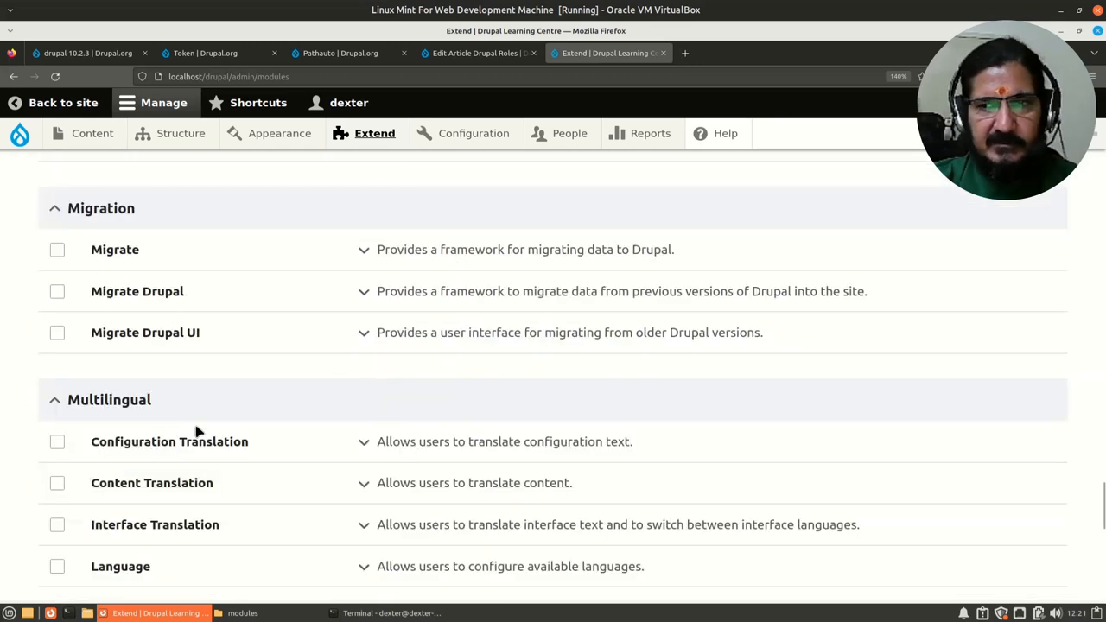
mouse_move(426, 232)
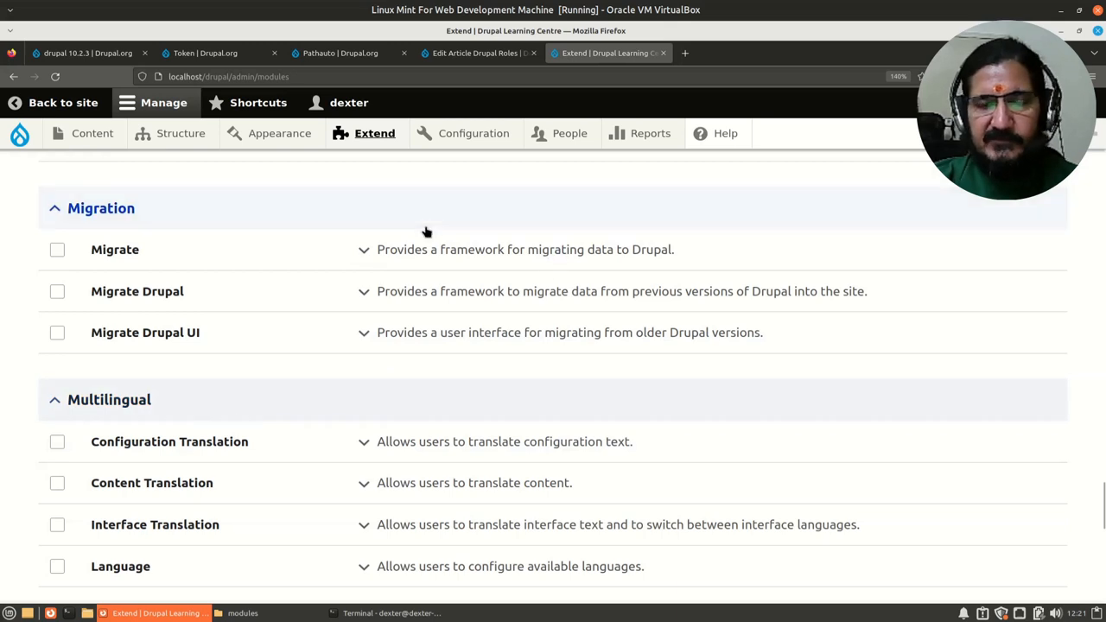
Reach the URL aliases page under Configuration > Search and metadata.
click(465, 133)
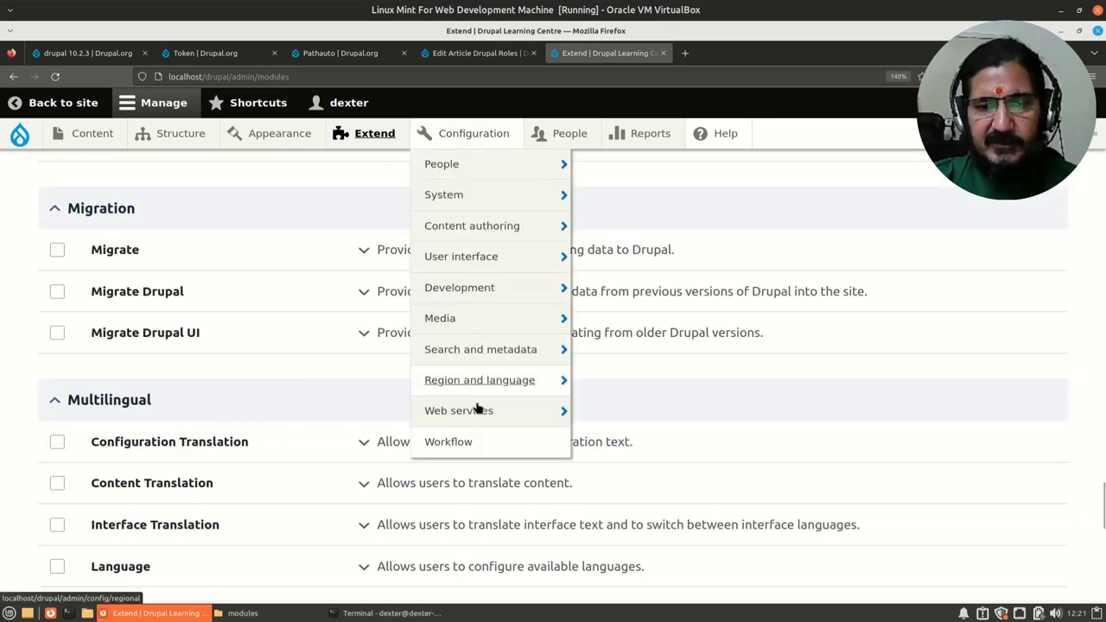
mouse_move(481, 349)
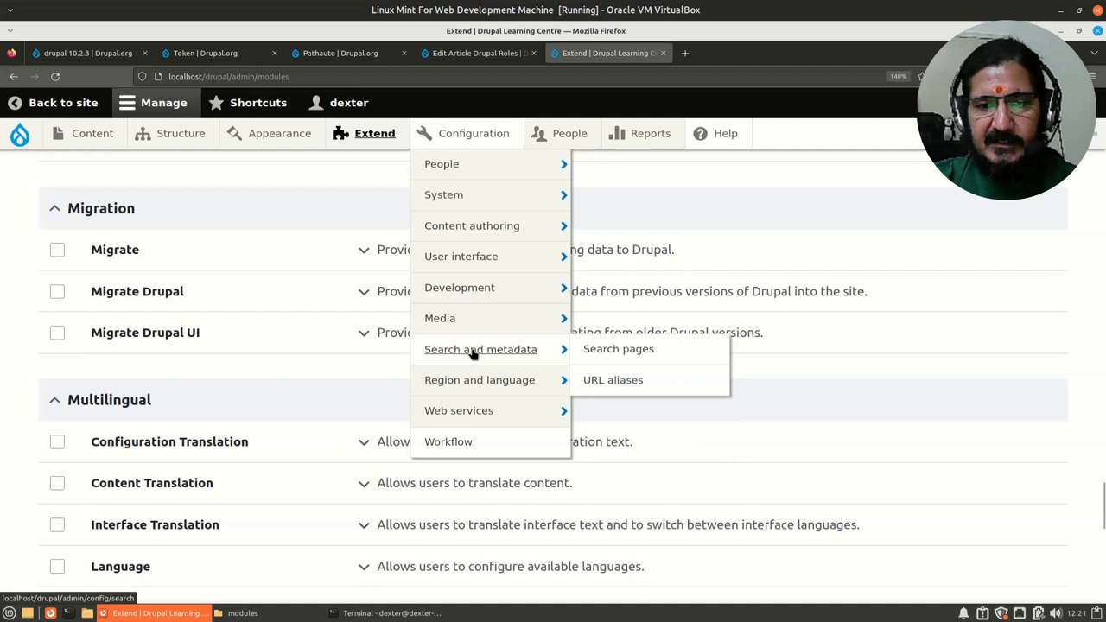
mouse_move(614, 380)
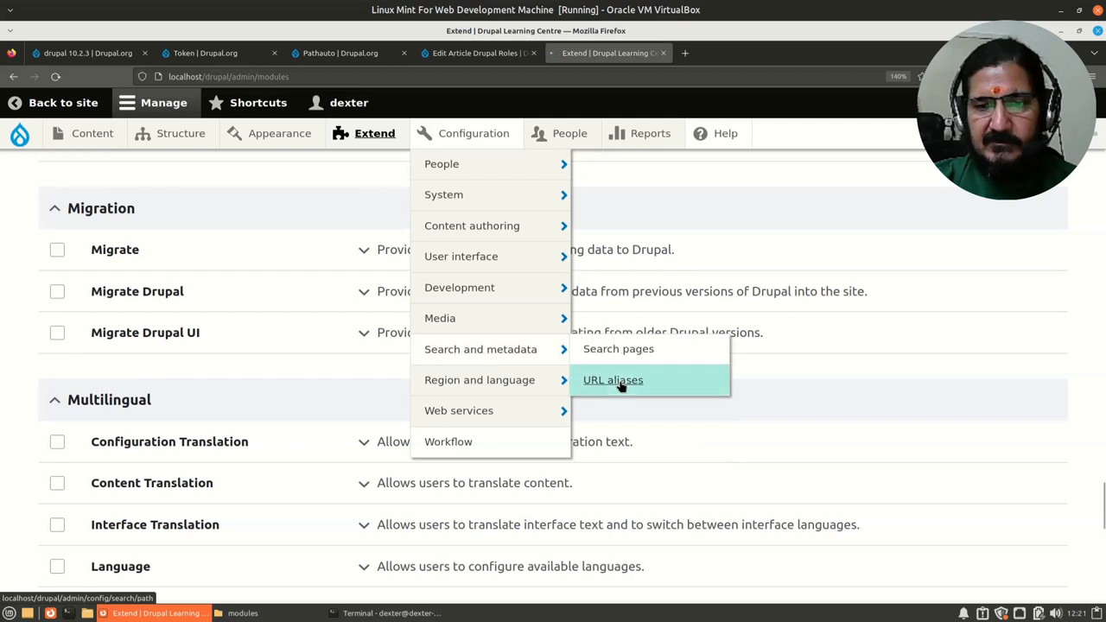
click(612, 381)
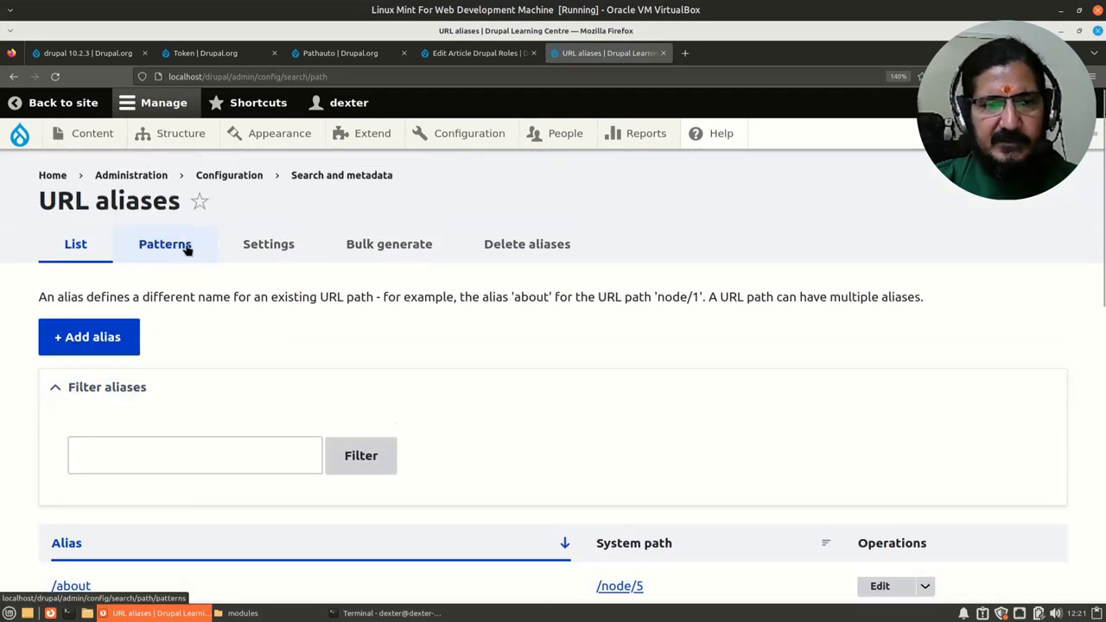
Start a new pattern from the Patterns tab via + Add Pathauto pattern.
click(166, 243)
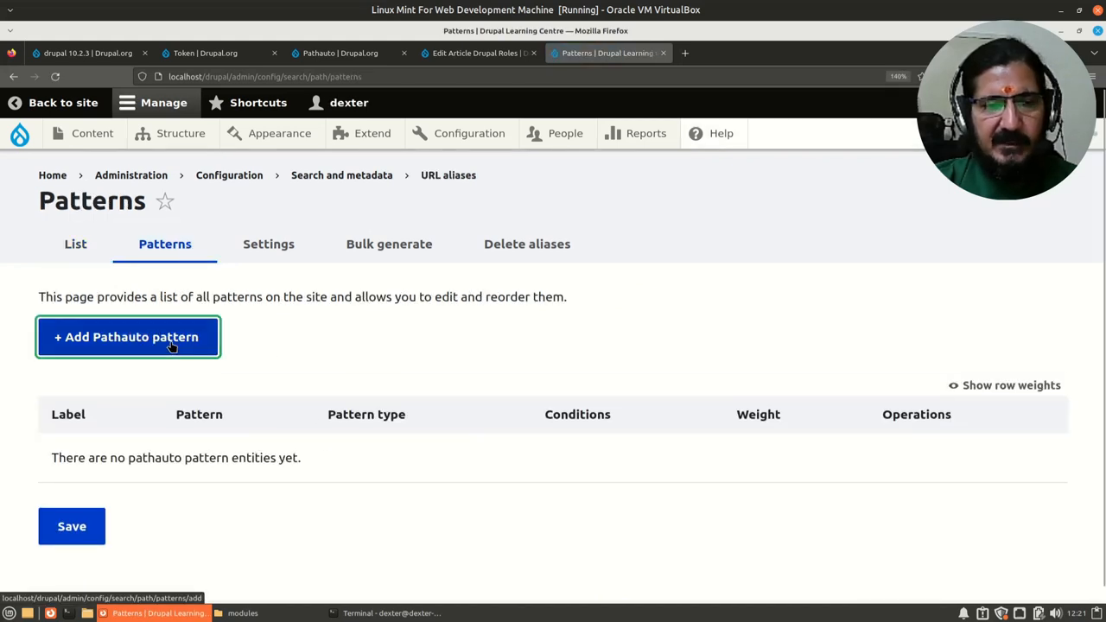
click(128, 338)
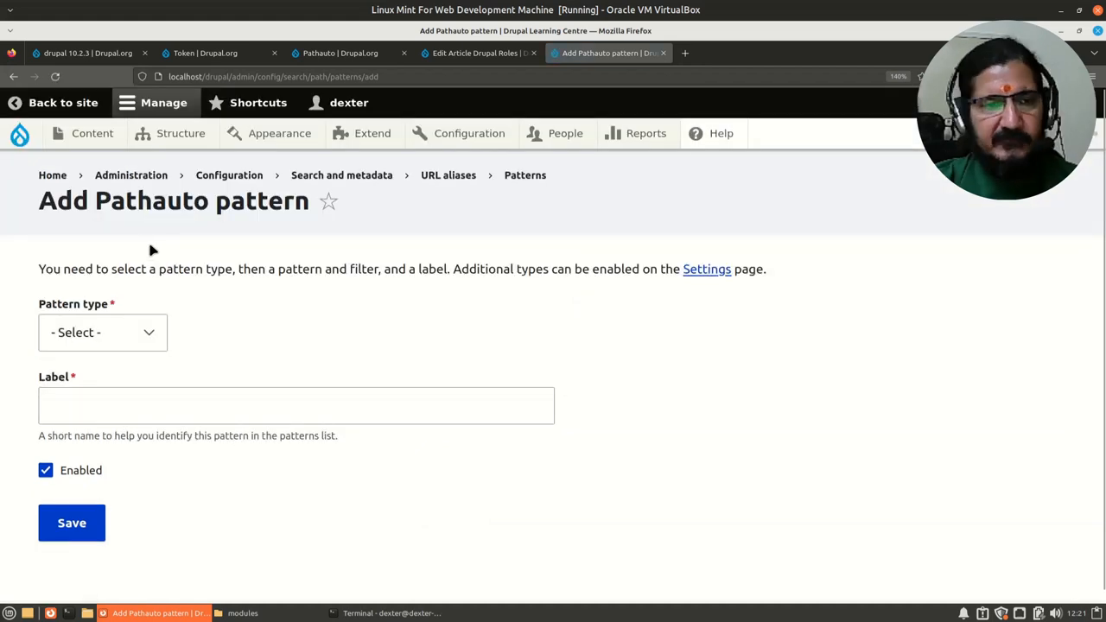
Set pattern type Content, restrict it to Article, and enter path pattern 'article/'.
click(102, 332)
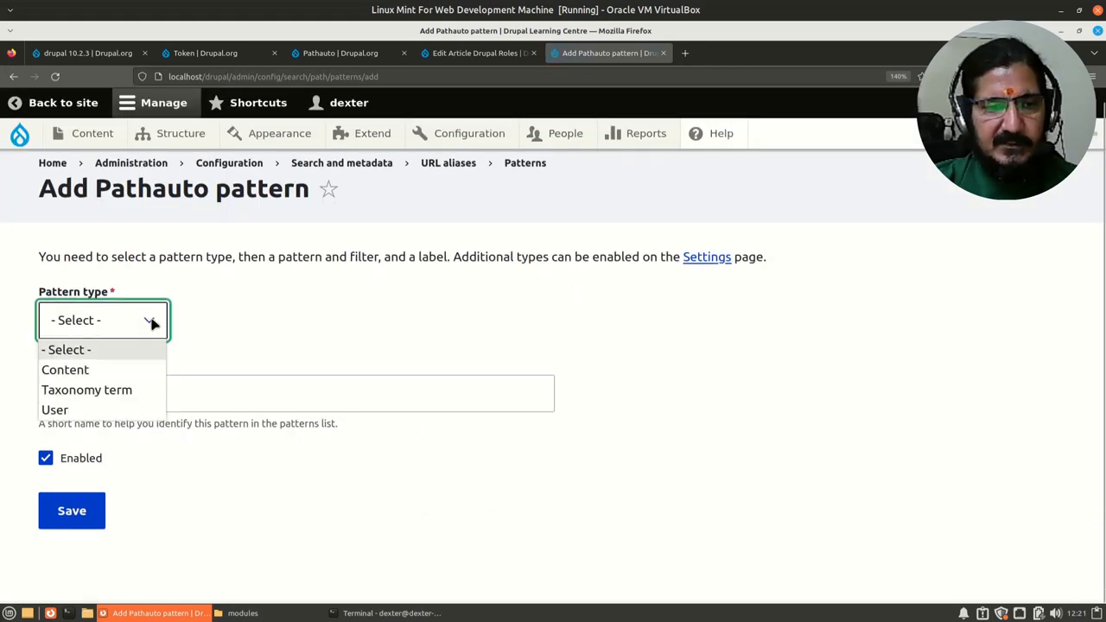
click(66, 370)
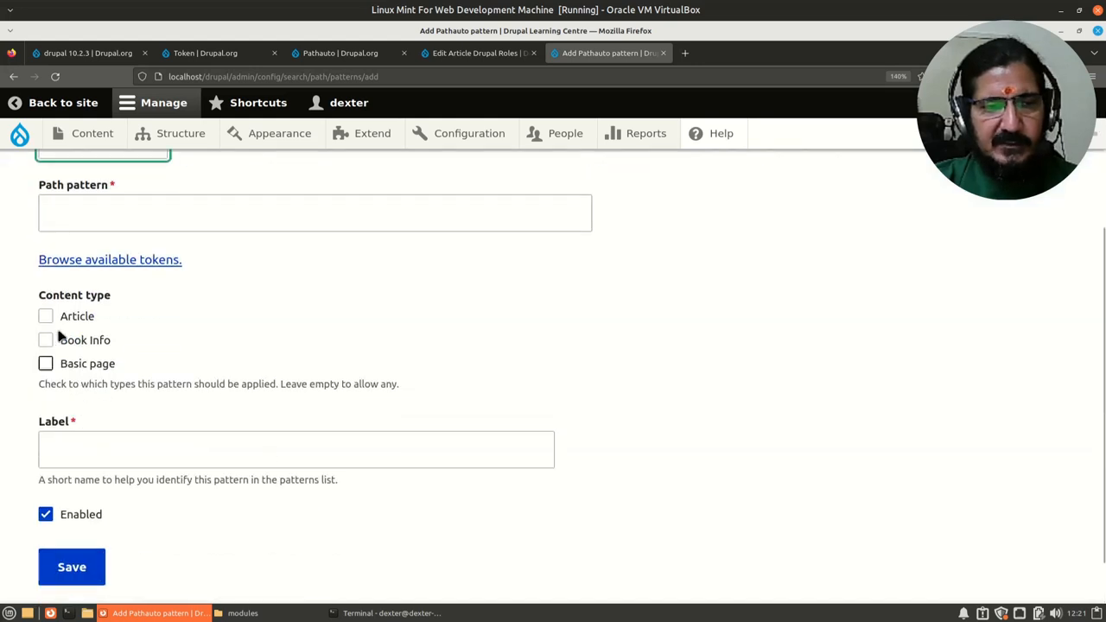
click(45, 314)
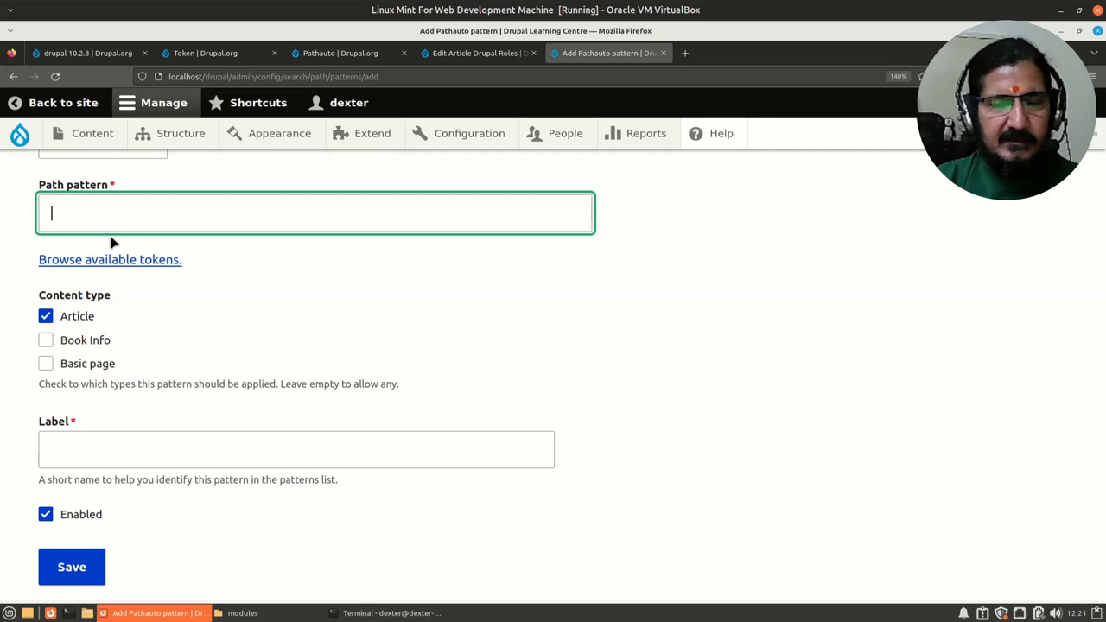
text(article)
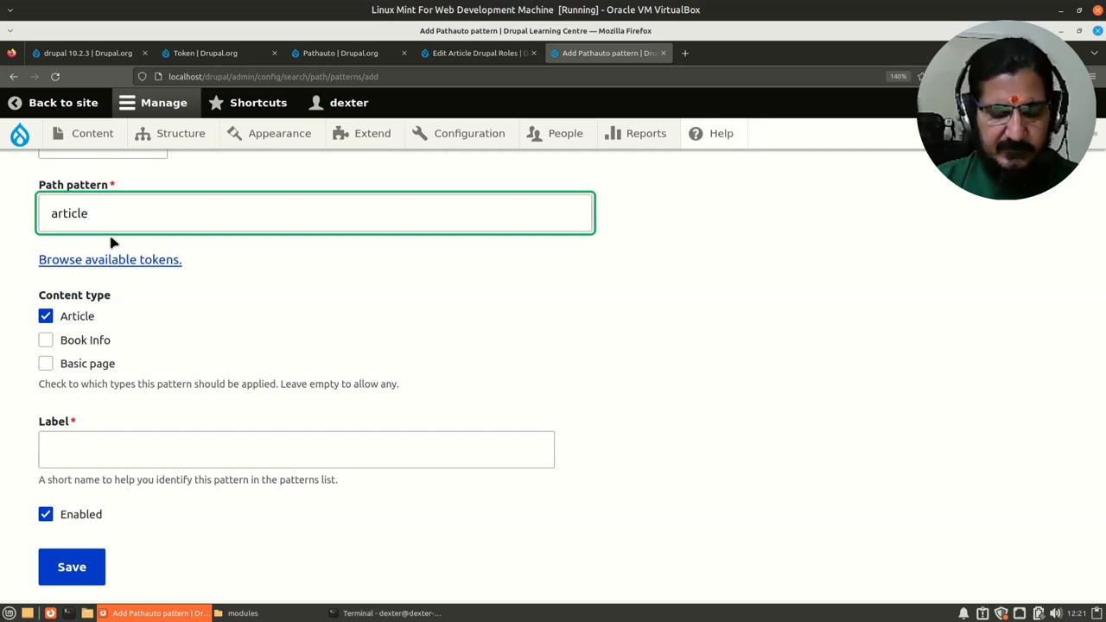
text(/)
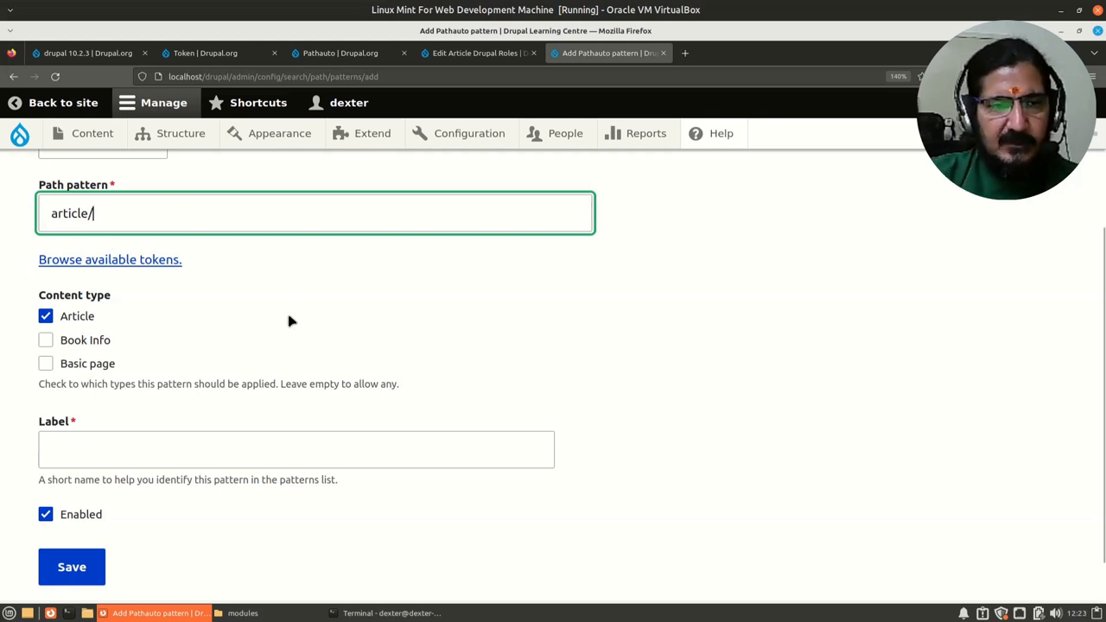
click(110, 259)
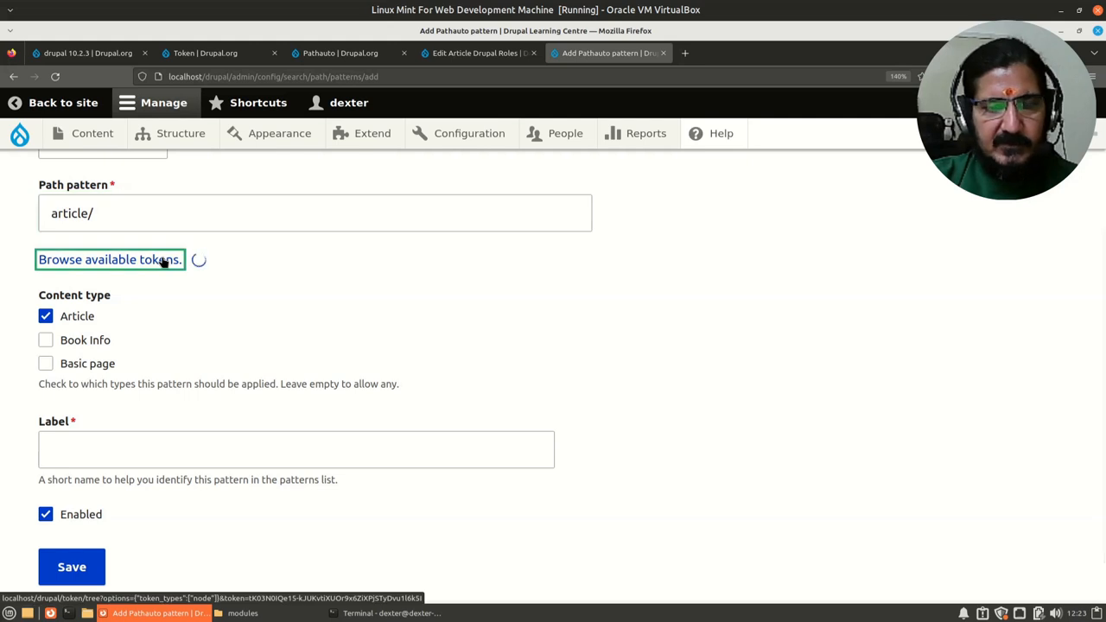
In the Available tokens dialog, expand Nodes and then its Date created tokens.
click(111, 259)
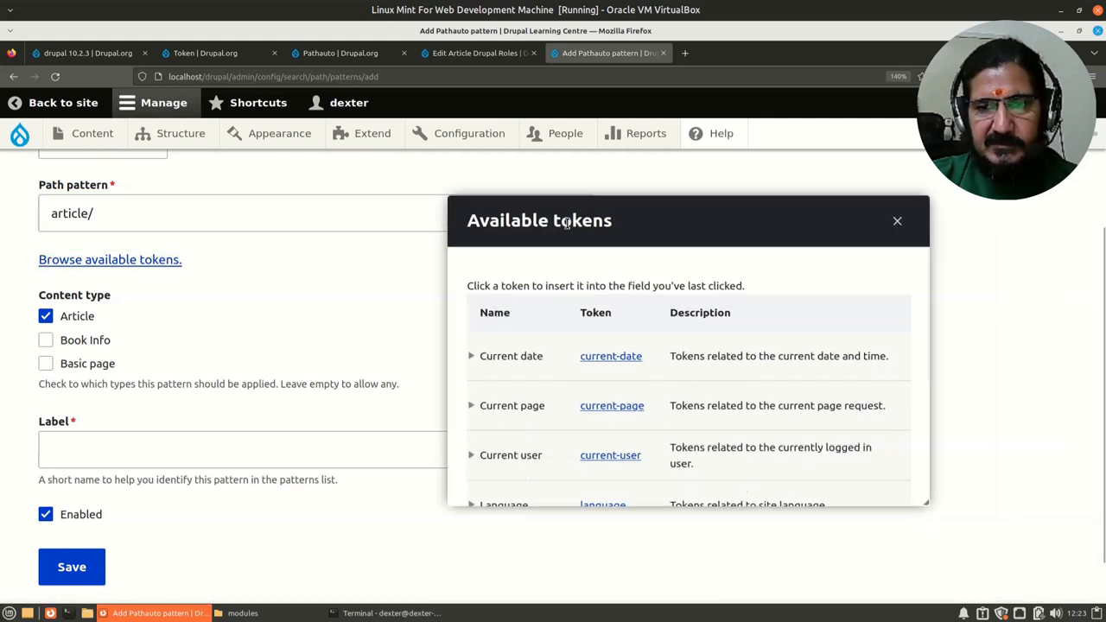
drag(566, 221, 474, 194)
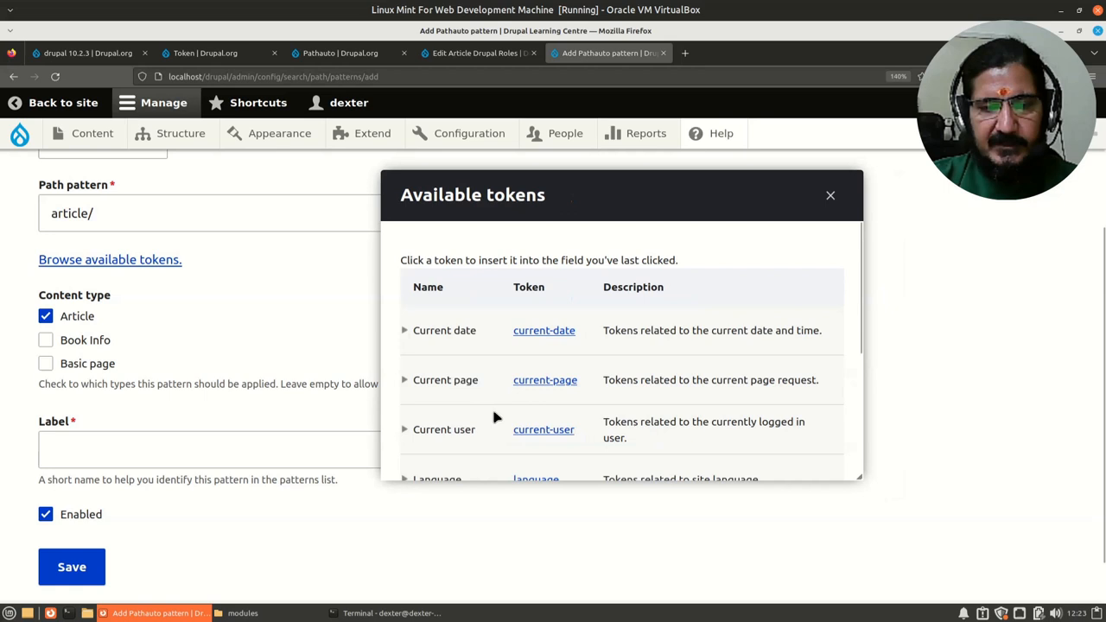
mouse_move(76, 239)
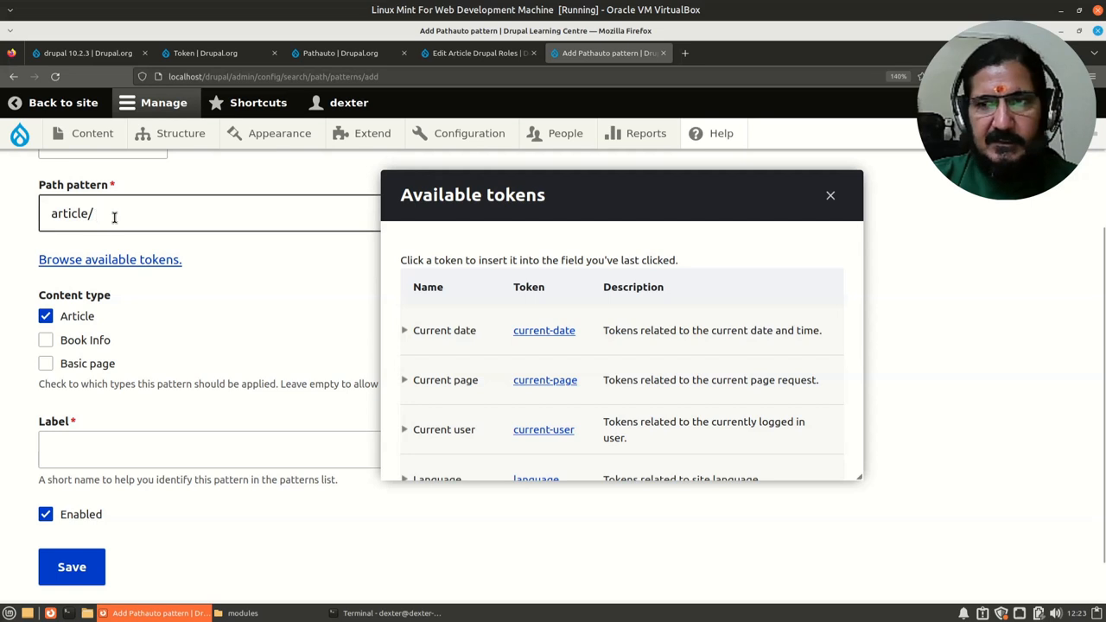
mouse_move(195, 221)
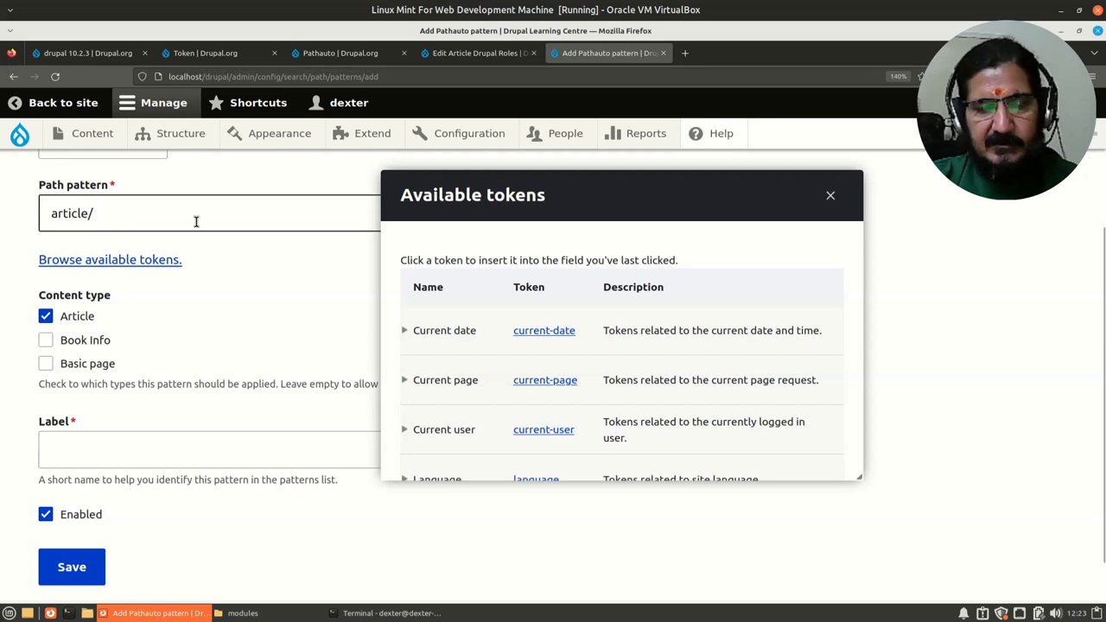
scroll(down, 3)
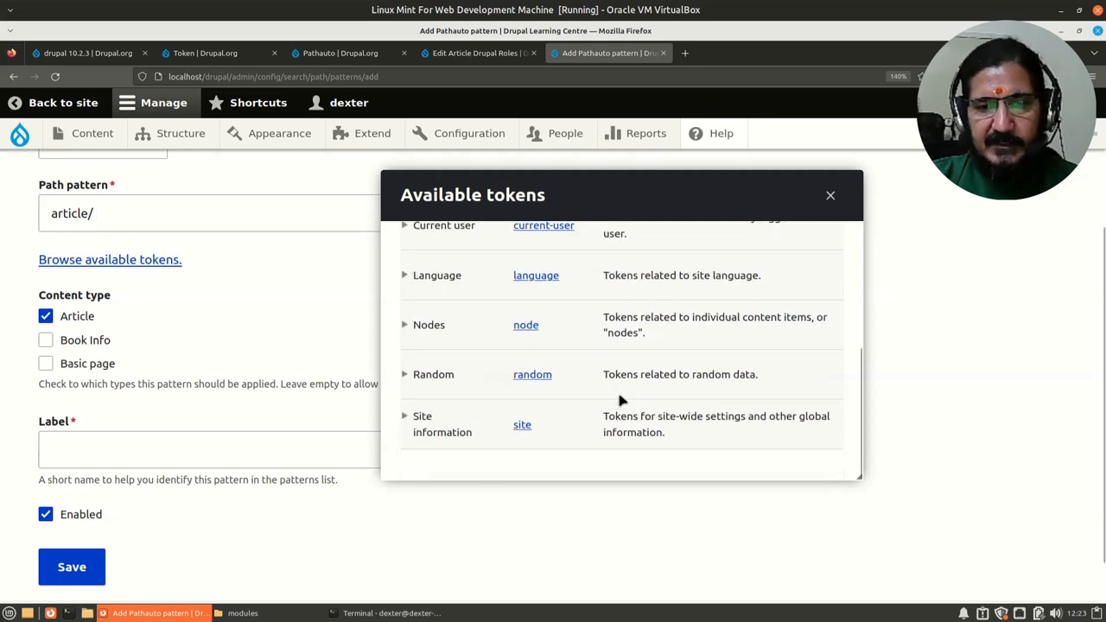
mouse_move(536, 349)
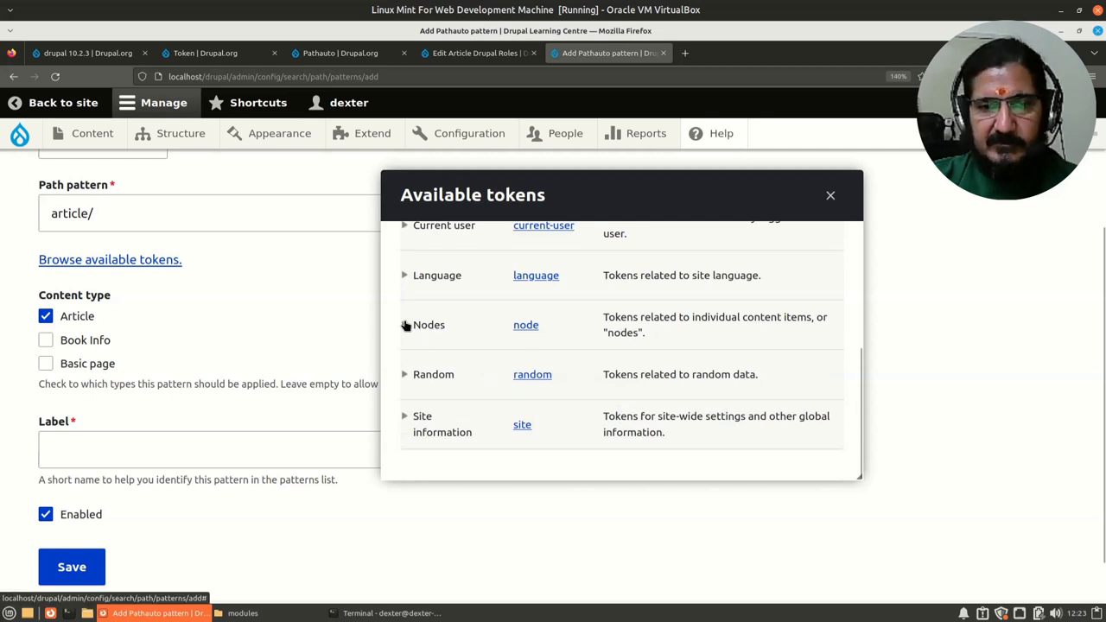
click(405, 325)
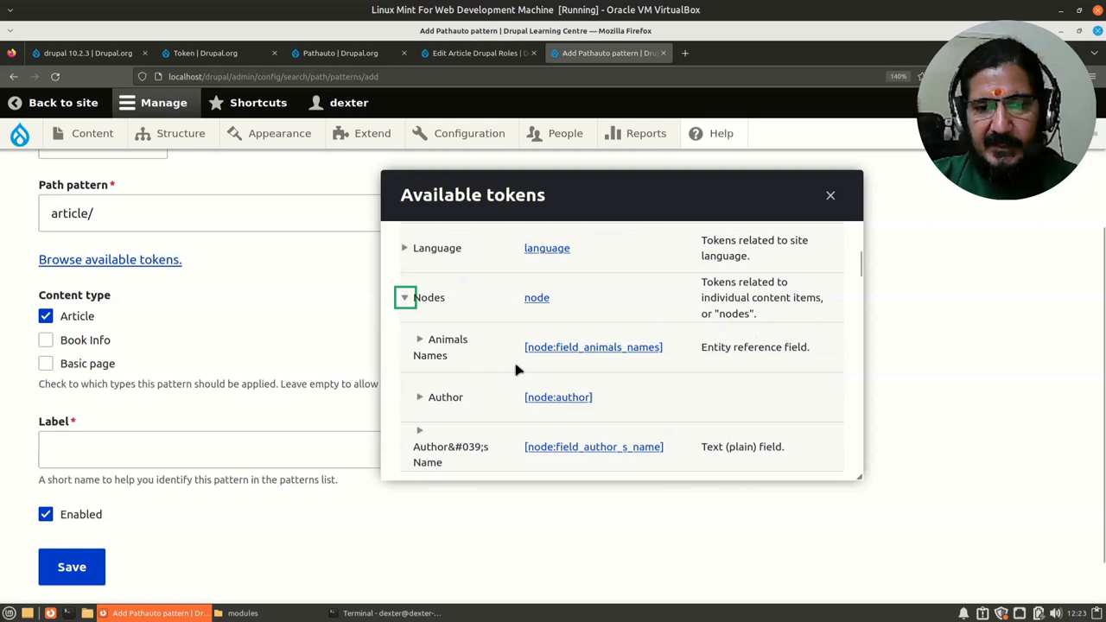
scroll(down, 3)
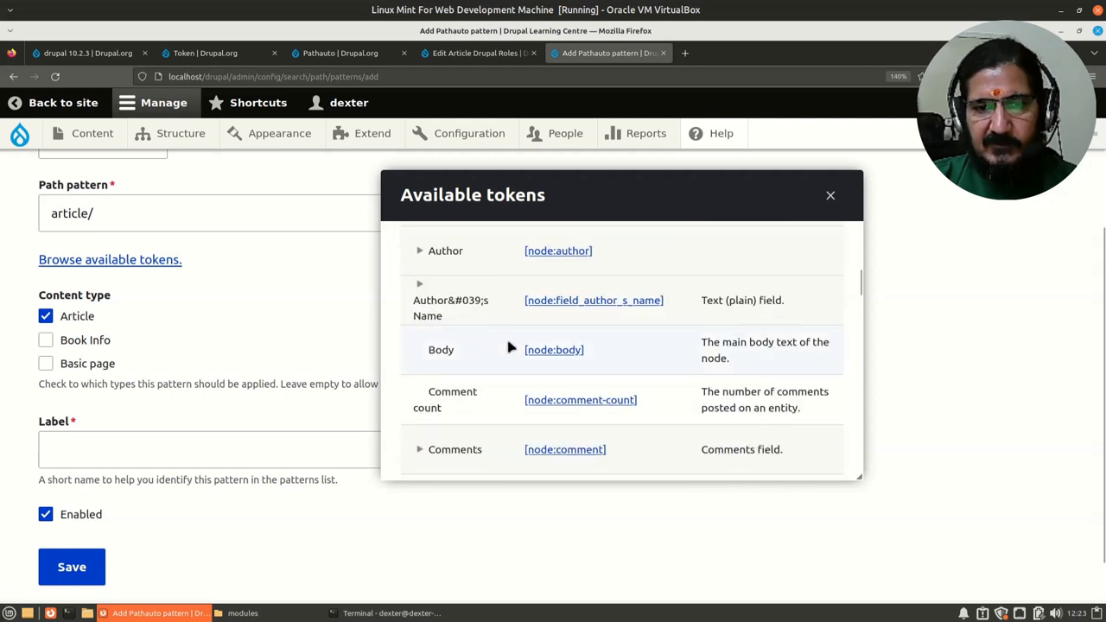
mouse_move(505, 396)
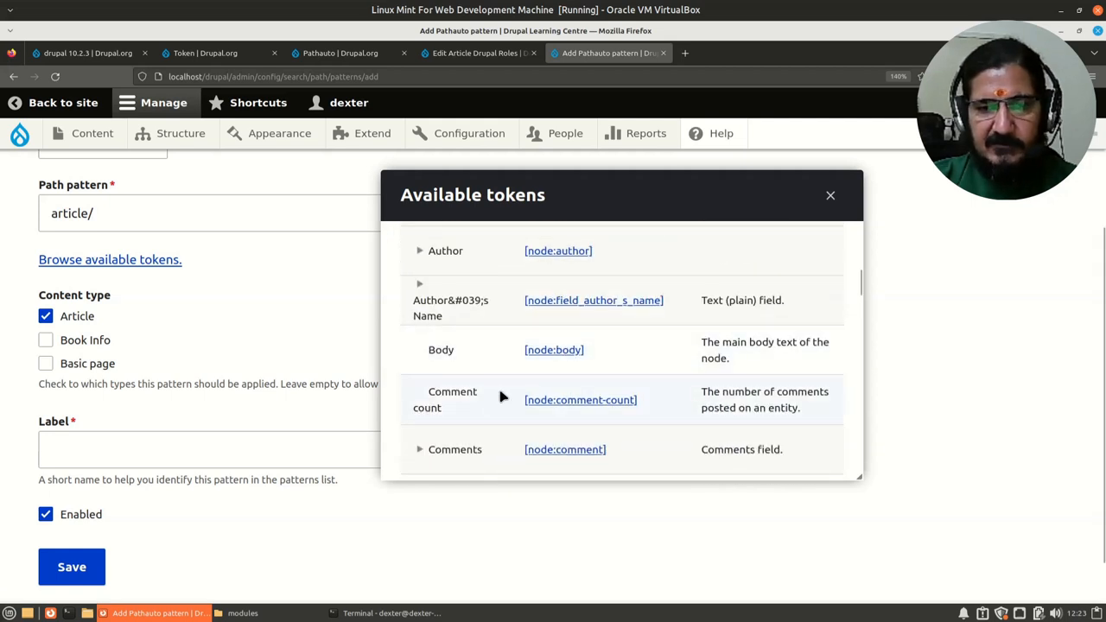
scroll(down, 3)
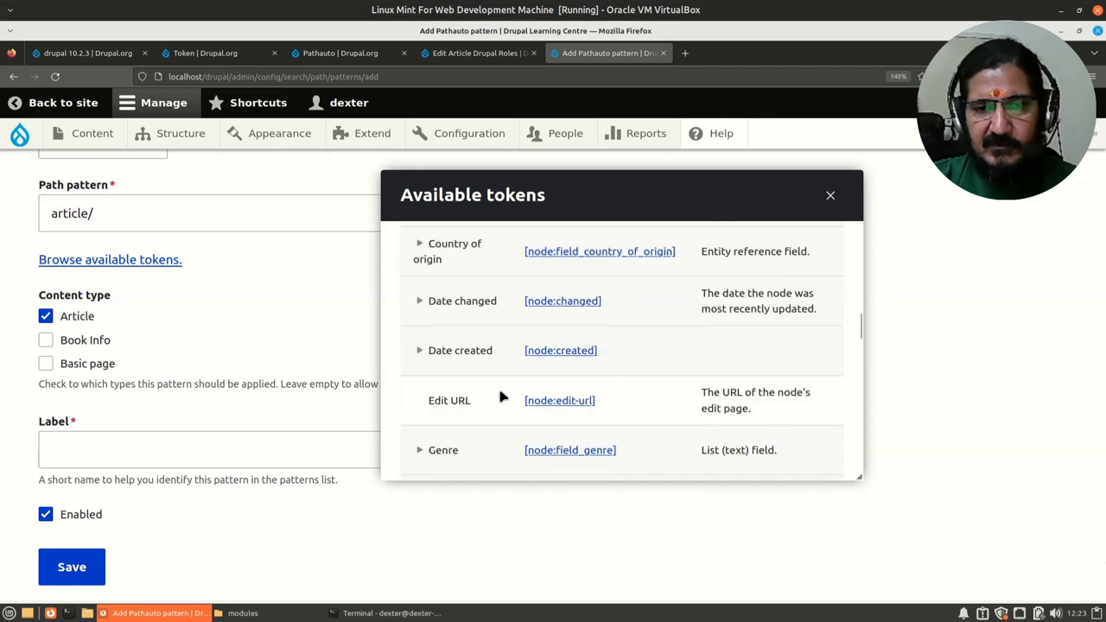
click(422, 350)
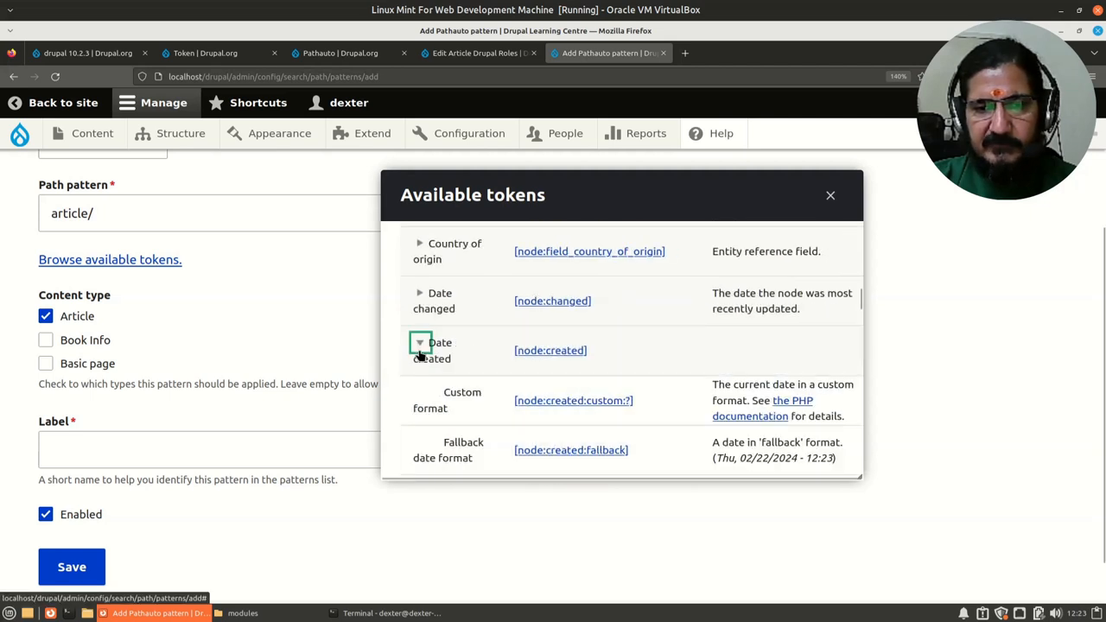
Insert [node:created:custom:?] so the pattern reads article/[node:created:custom:?].
scroll(down, 3)
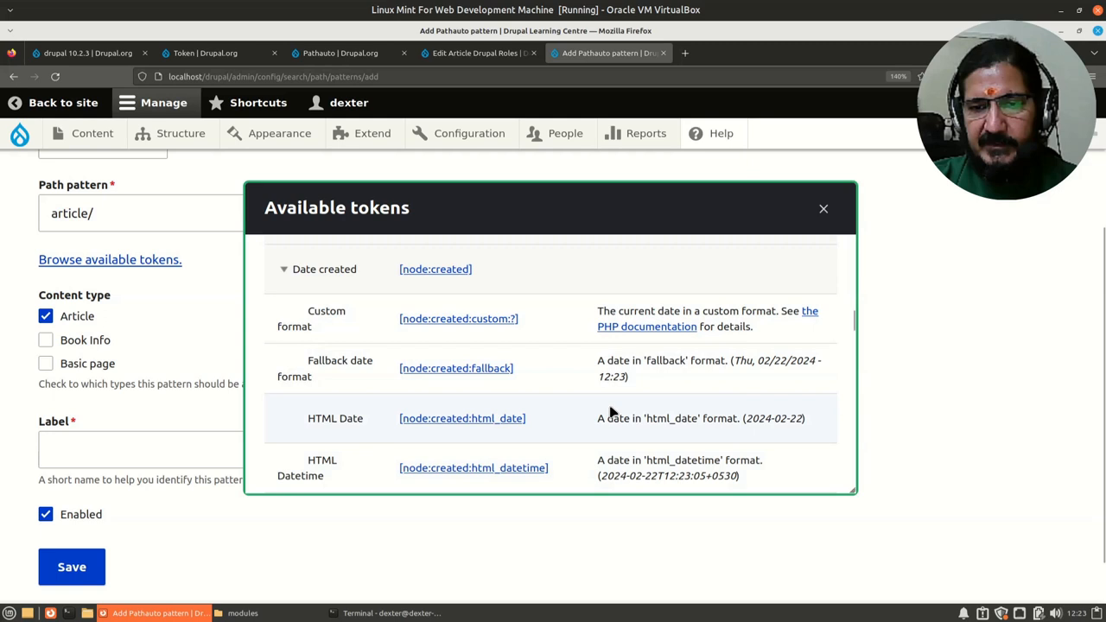
scroll(down, 3)
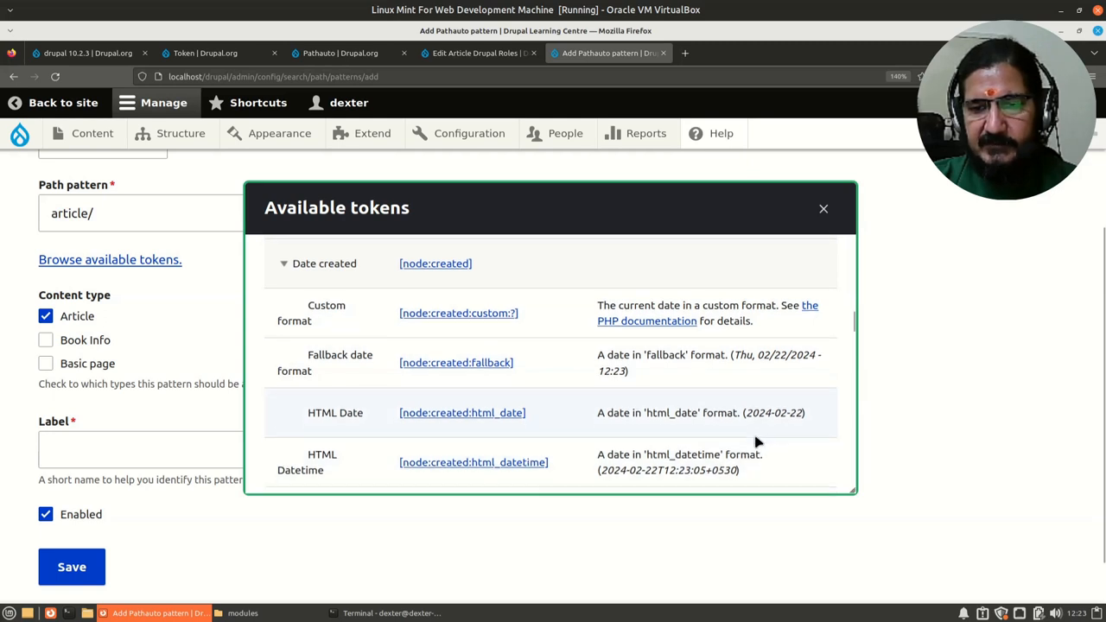
scroll(down, 3)
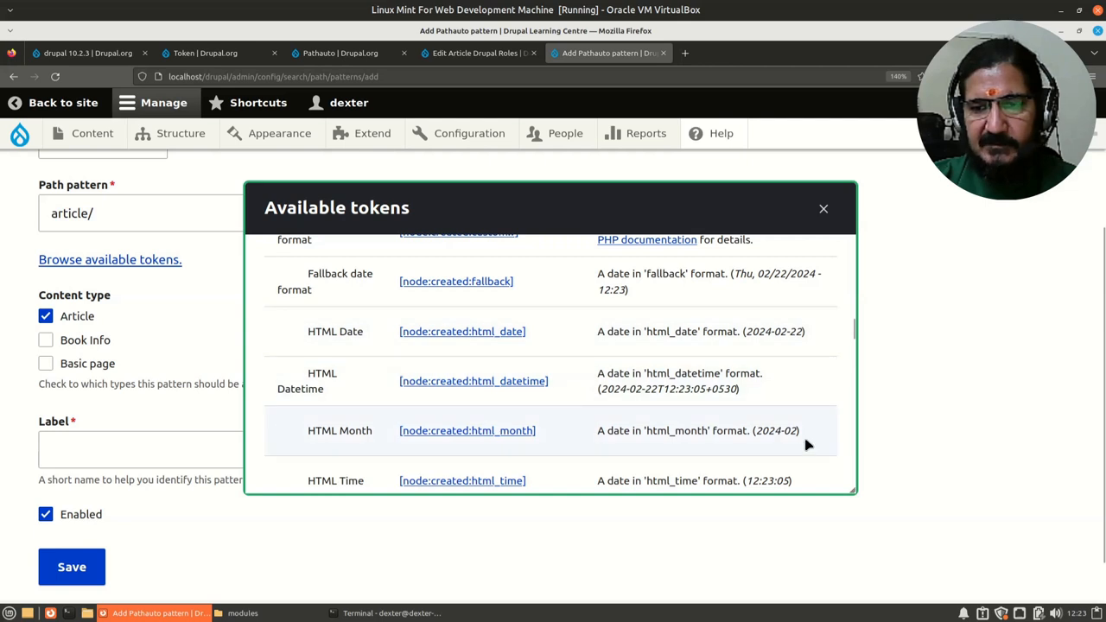
scroll(down, 3)
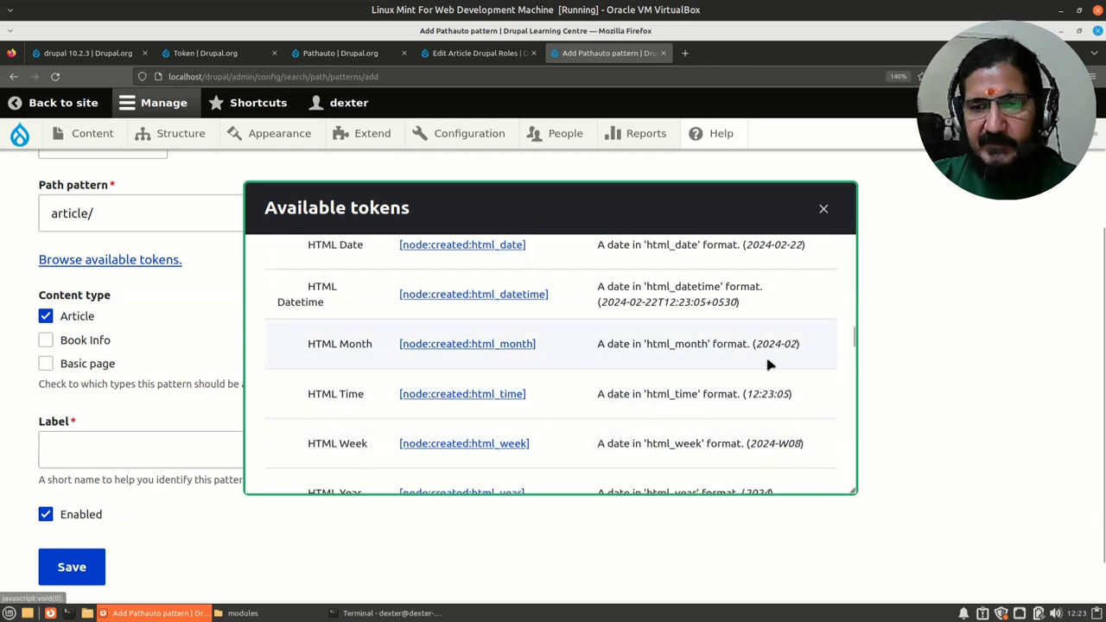
scroll(down, 3)
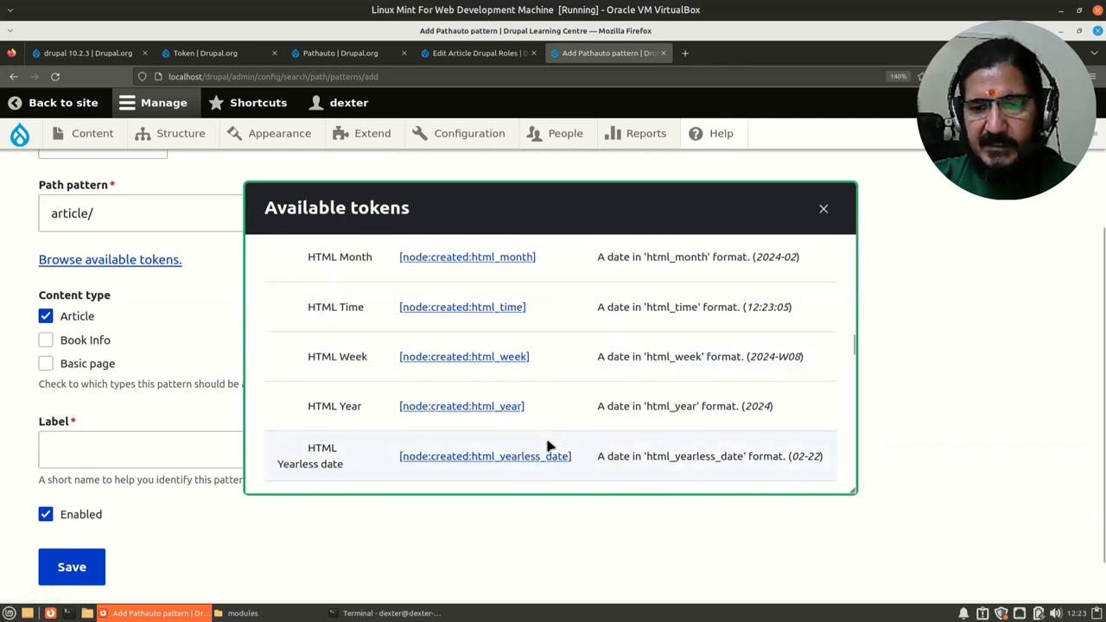
scroll(down, 3)
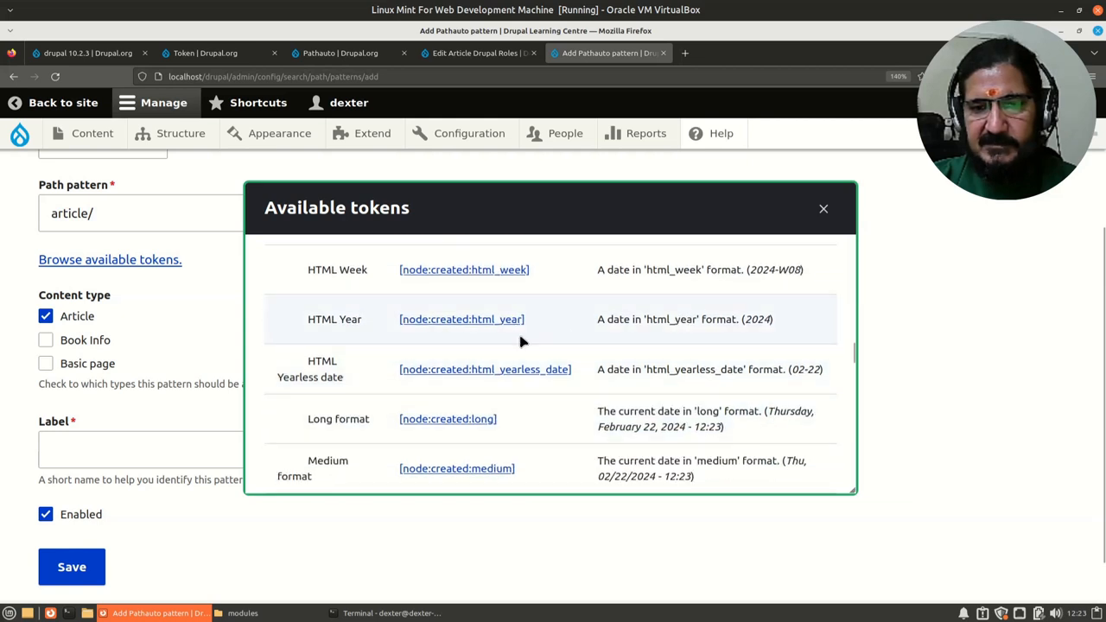
mouse_move(464, 329)
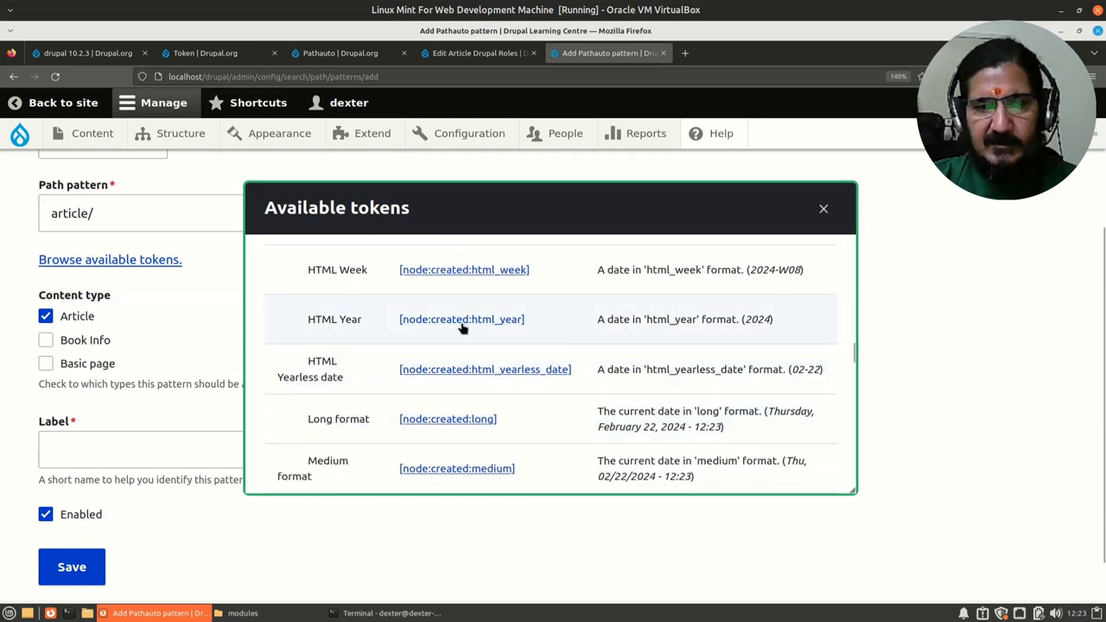
mouse_move(464, 325)
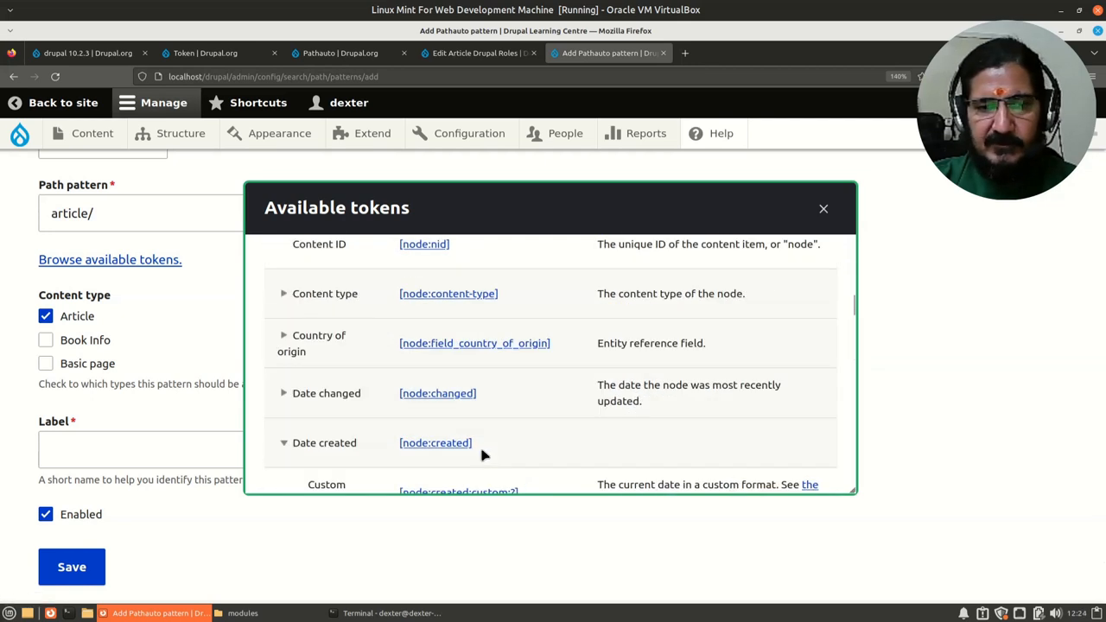
scroll(down, 3)
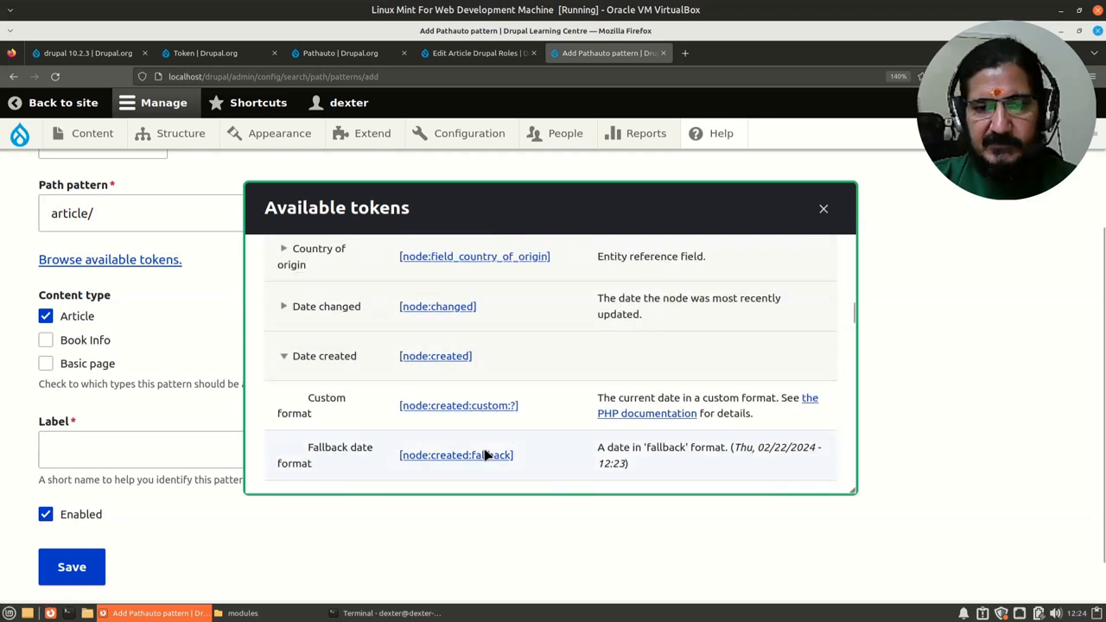
click(458, 404)
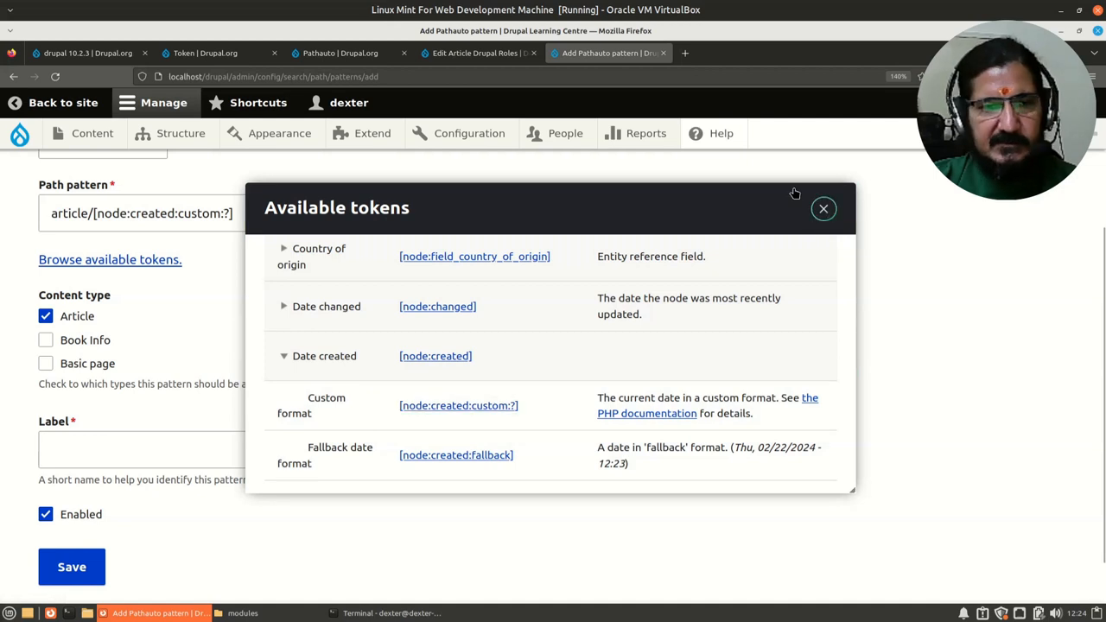
Close the token dialog, adjust the path pattern with ']' and bring the token browser back.
click(823, 208)
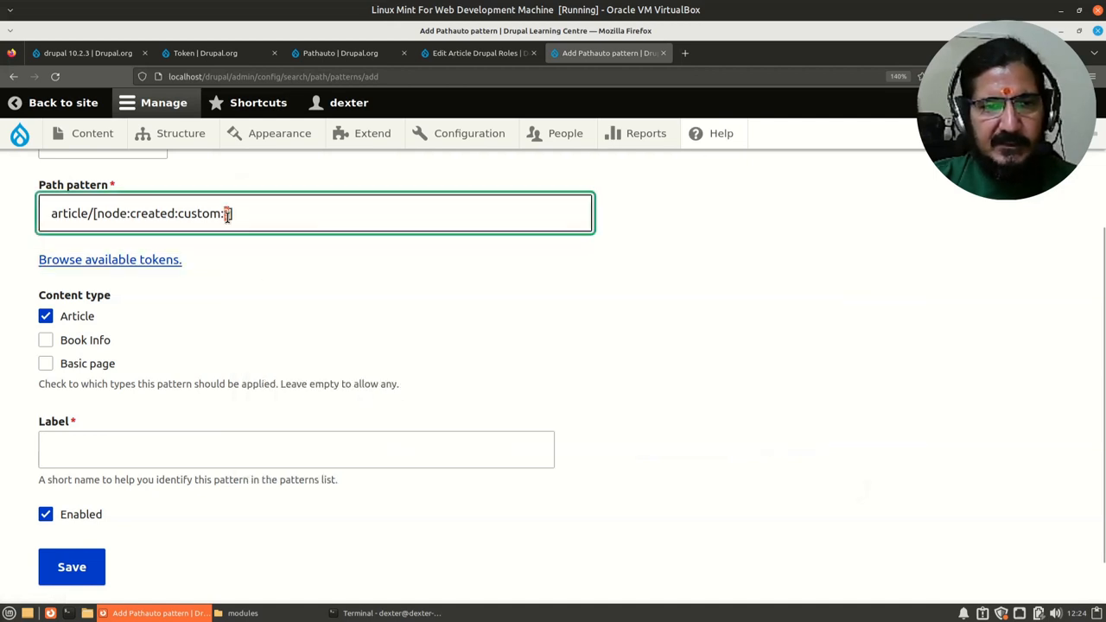
mouse_move(356, 350)
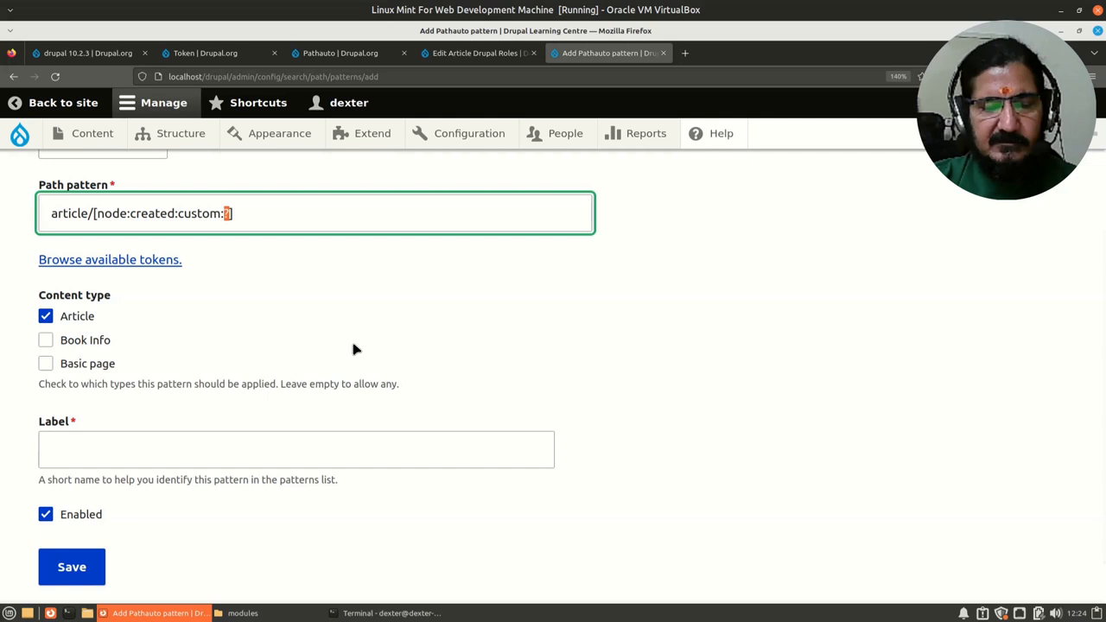
mouse_move(343, 217)
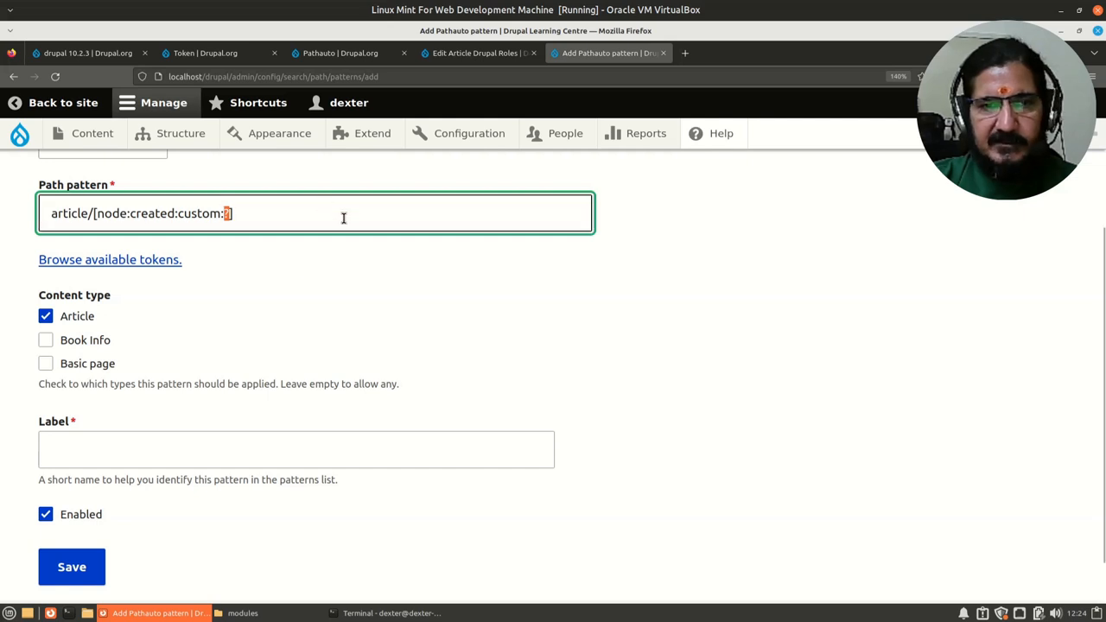
text(])
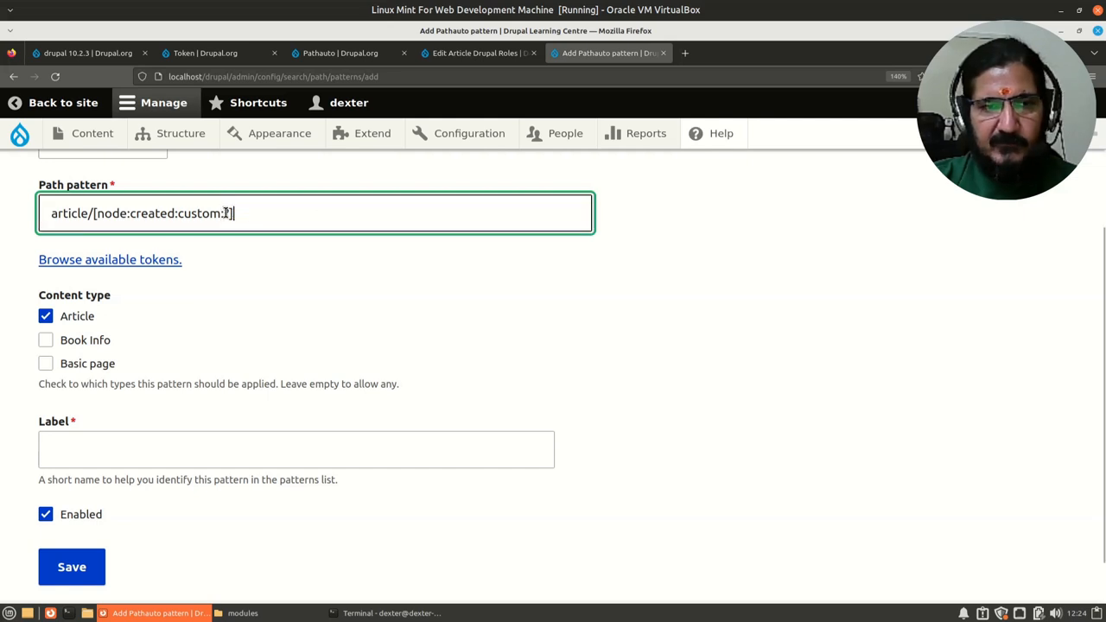
click(111, 260)
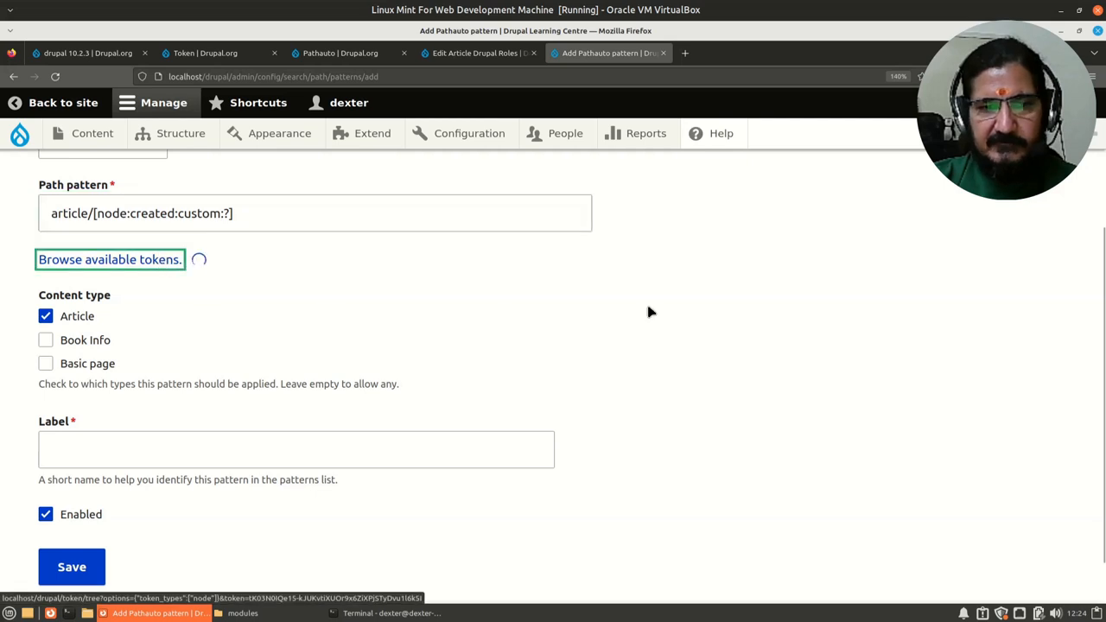
Expand the Nodes and Date created token groups again in the reopened dialog.
click(111, 259)
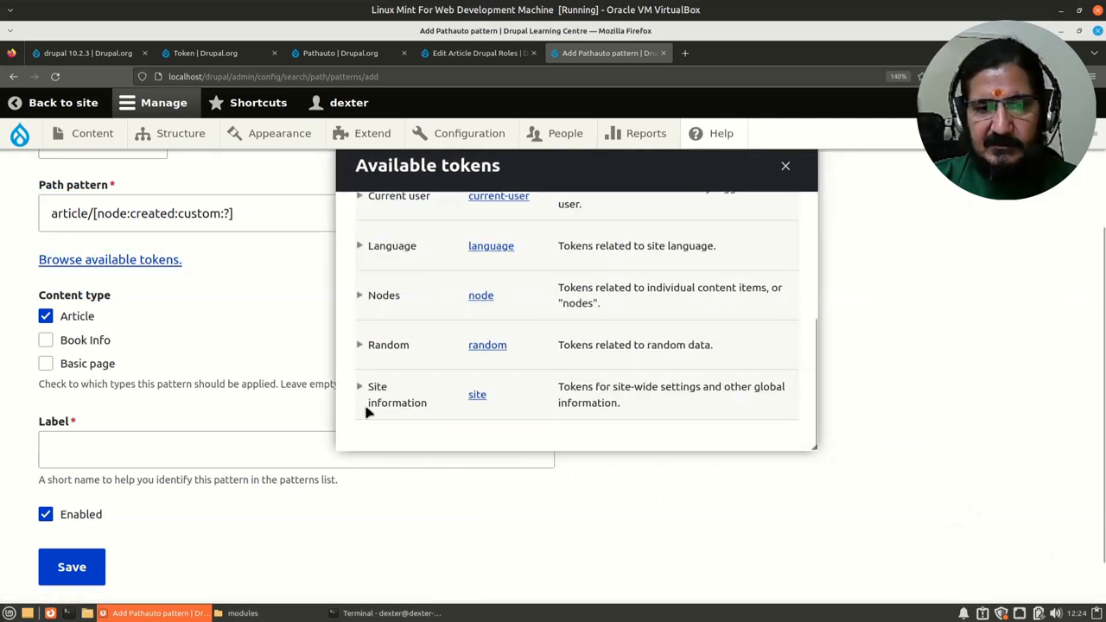
click(360, 294)
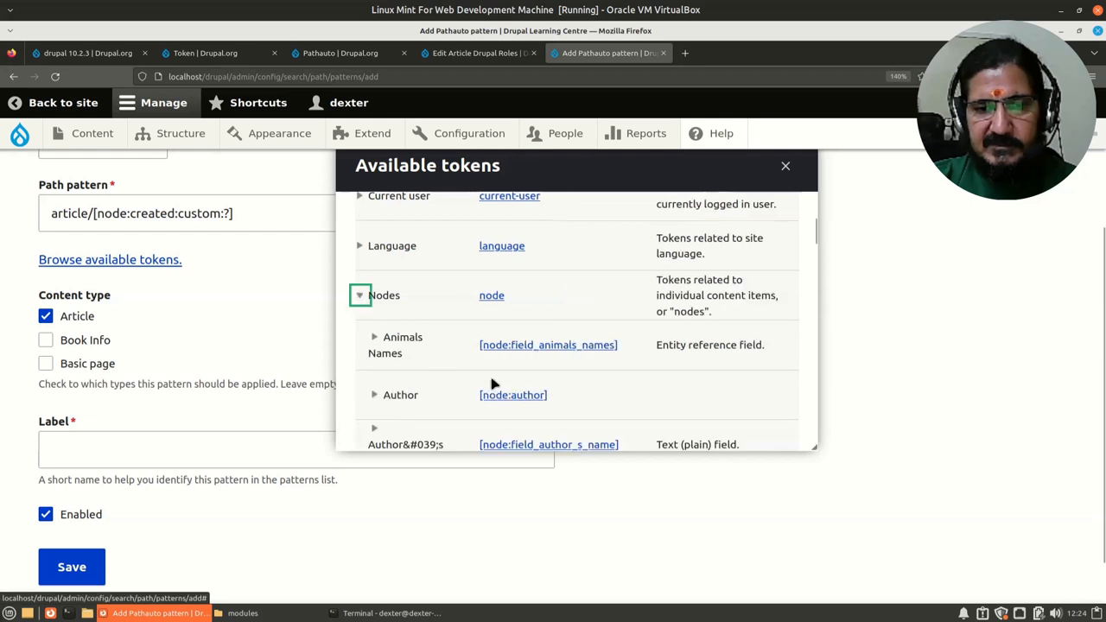
scroll(down, 3)
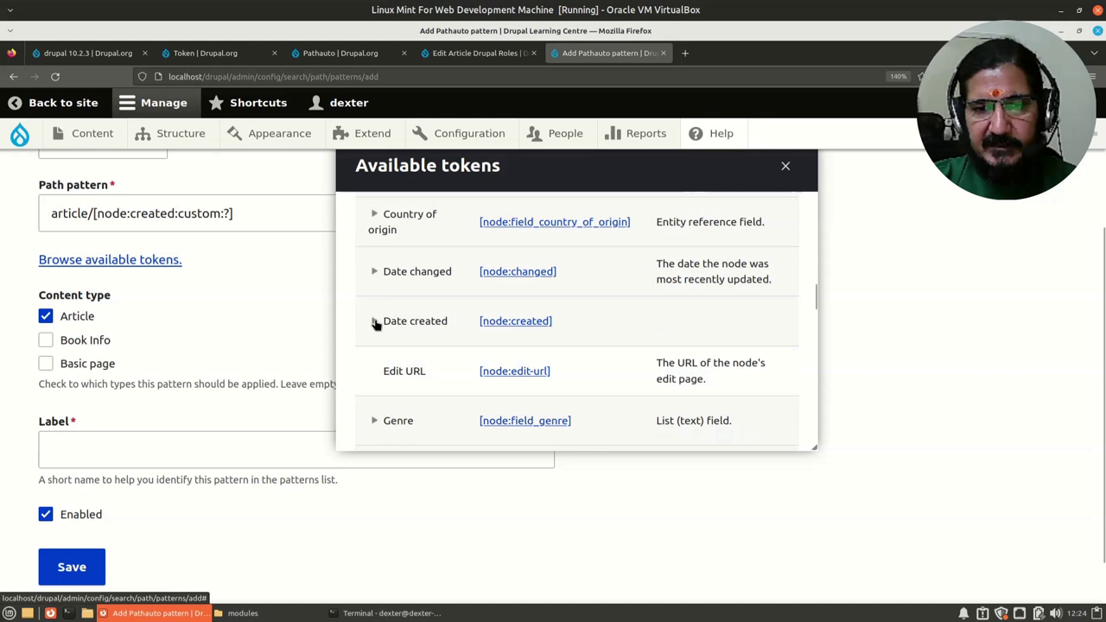
click(375, 320)
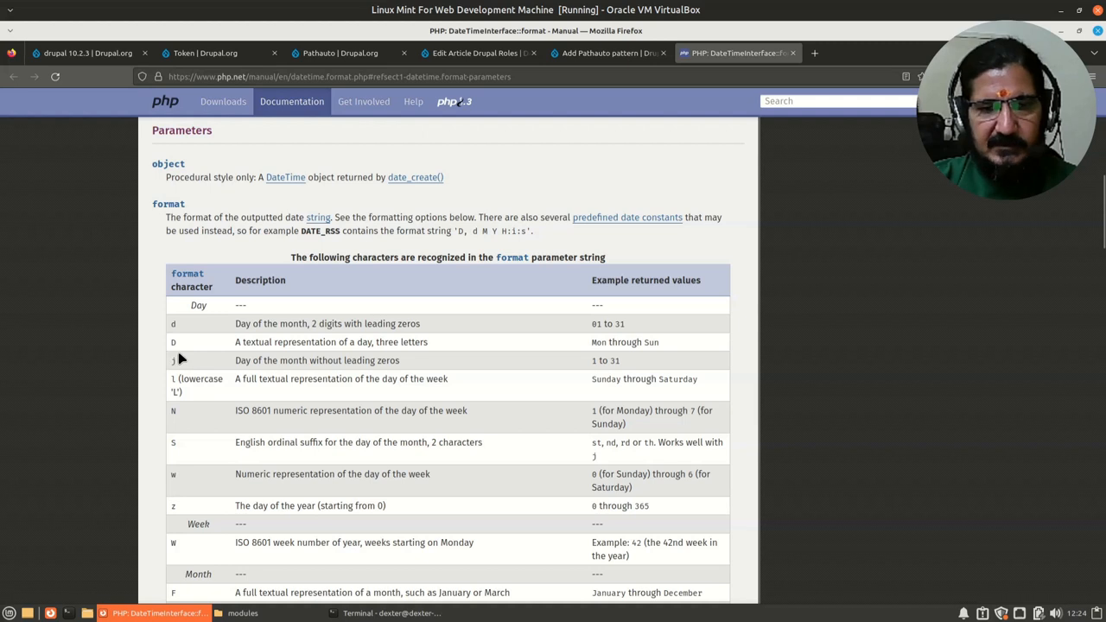
mouse_move(194, 356)
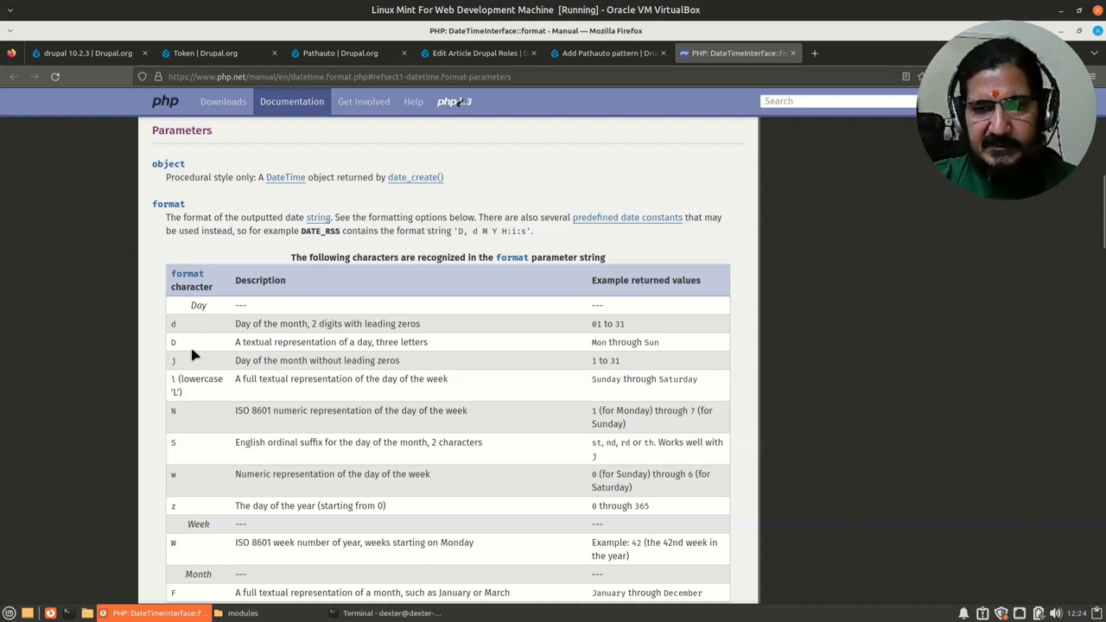
mouse_move(177, 343)
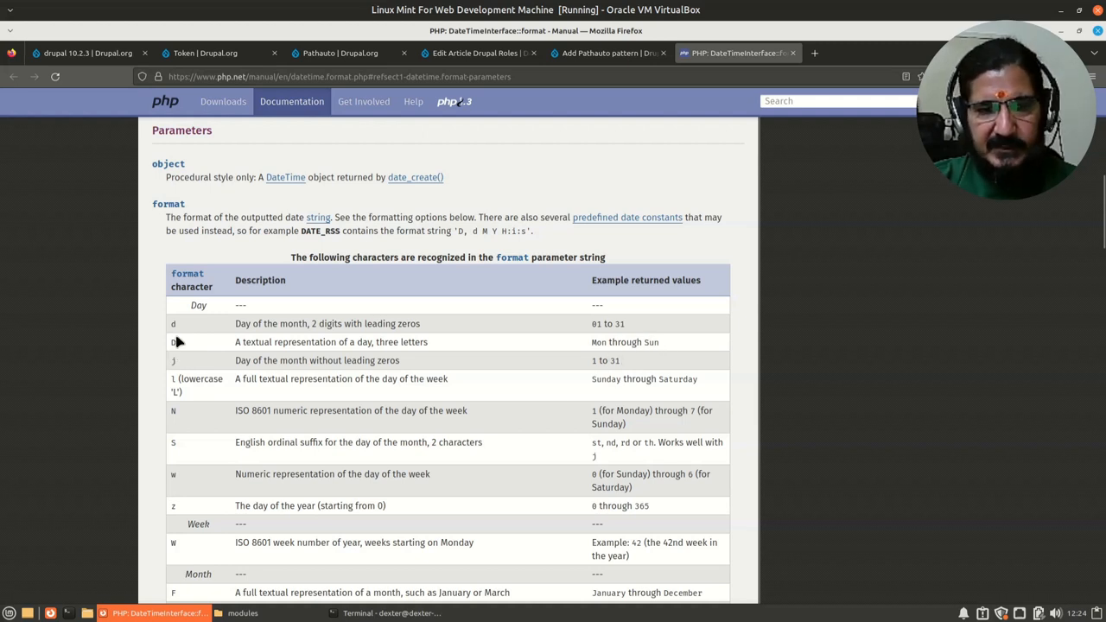
mouse_move(612, 336)
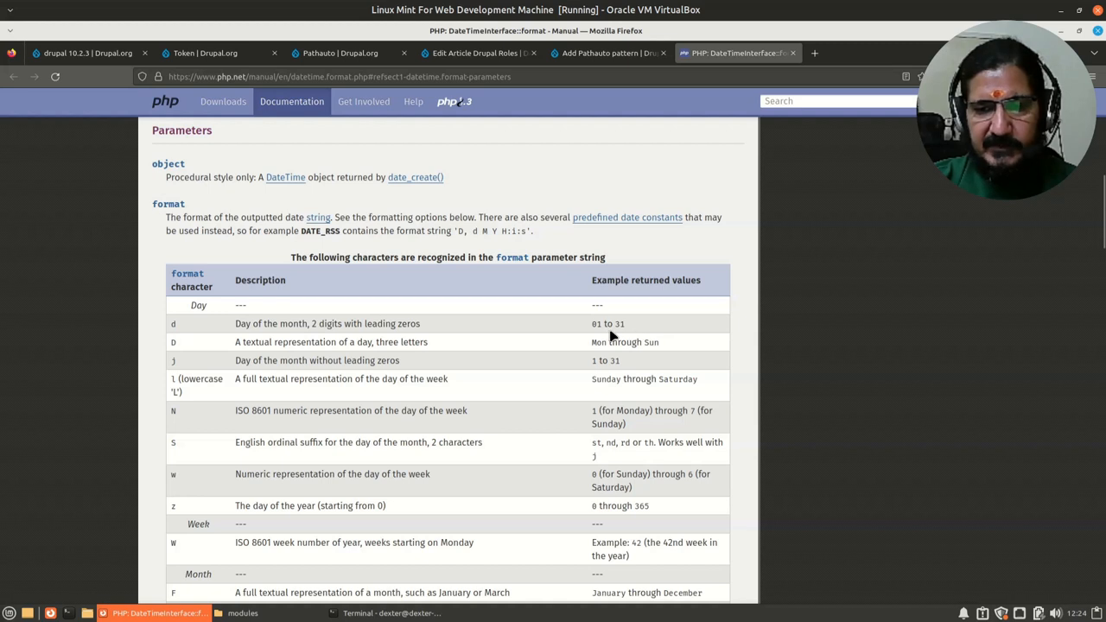
mouse_move(432, 507)
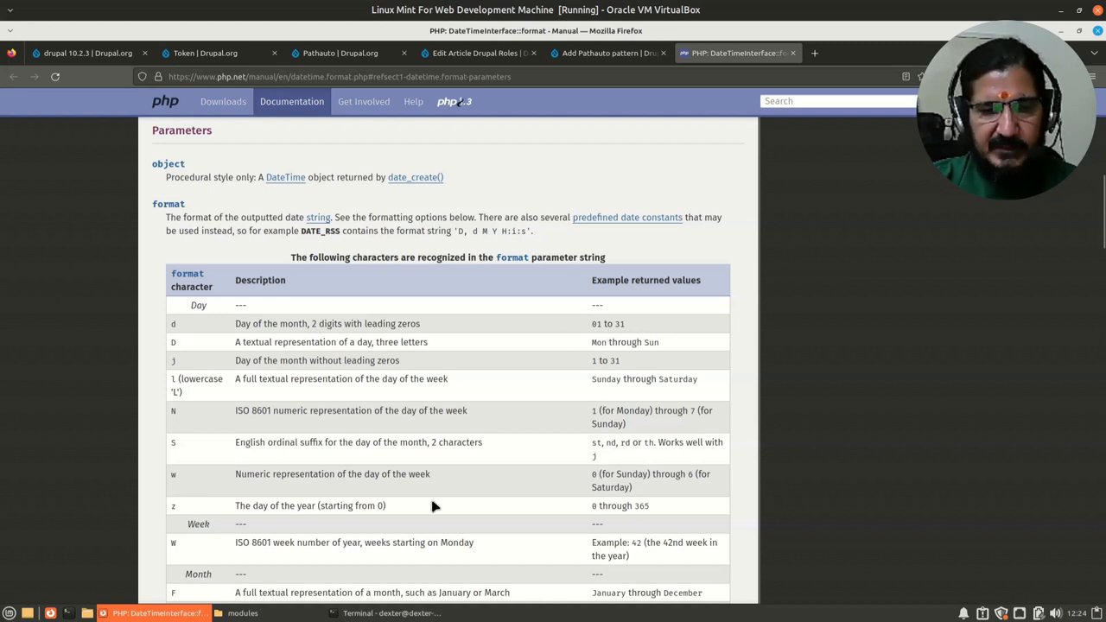
mouse_move(234, 465)
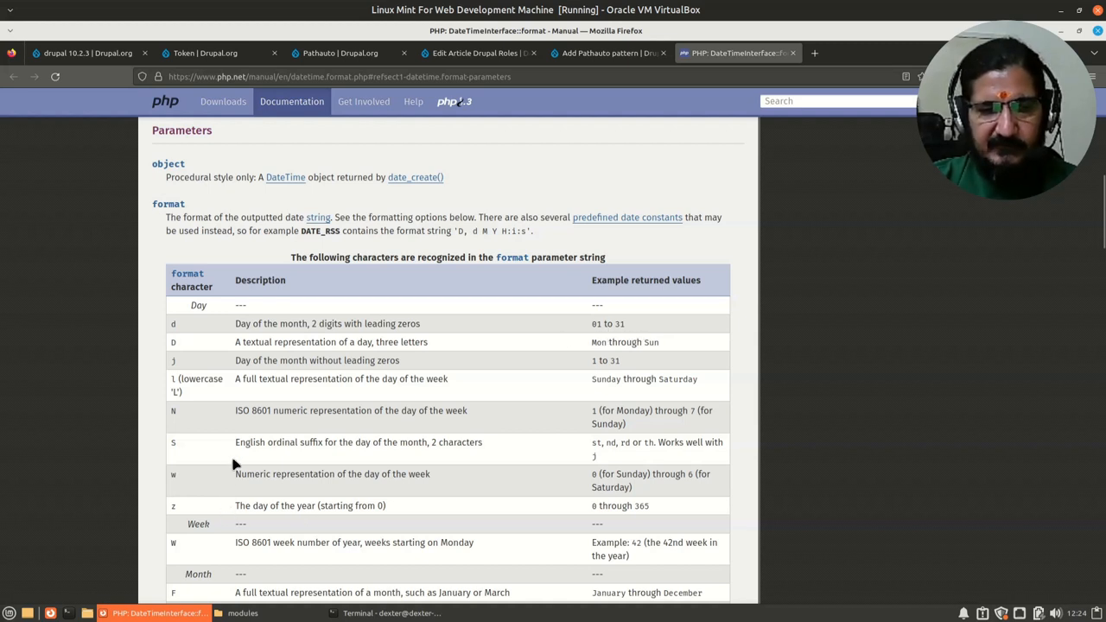
Read PHP.net's day, month and year format characters, then return to the Add Pathauto pattern tab.
scroll(down, 3)
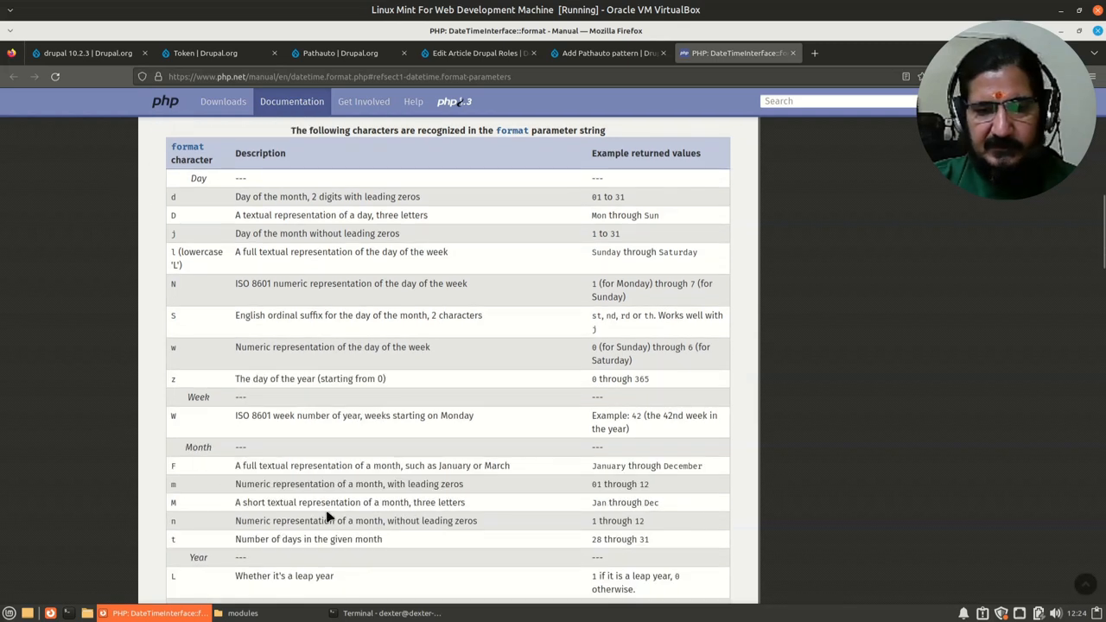
mouse_move(667, 517)
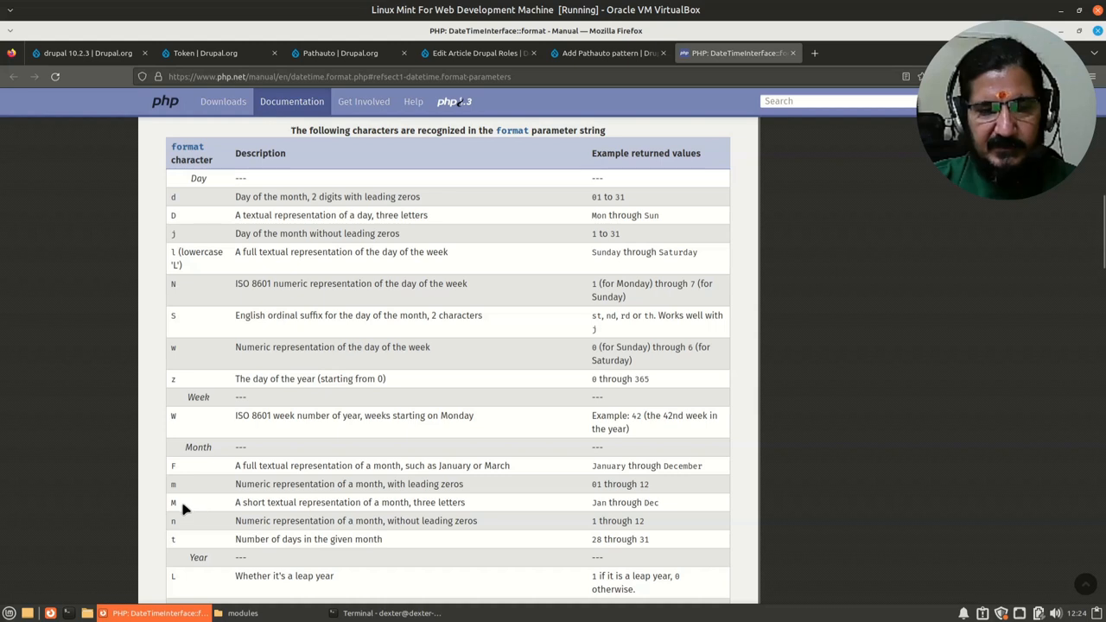
scroll(down, 3)
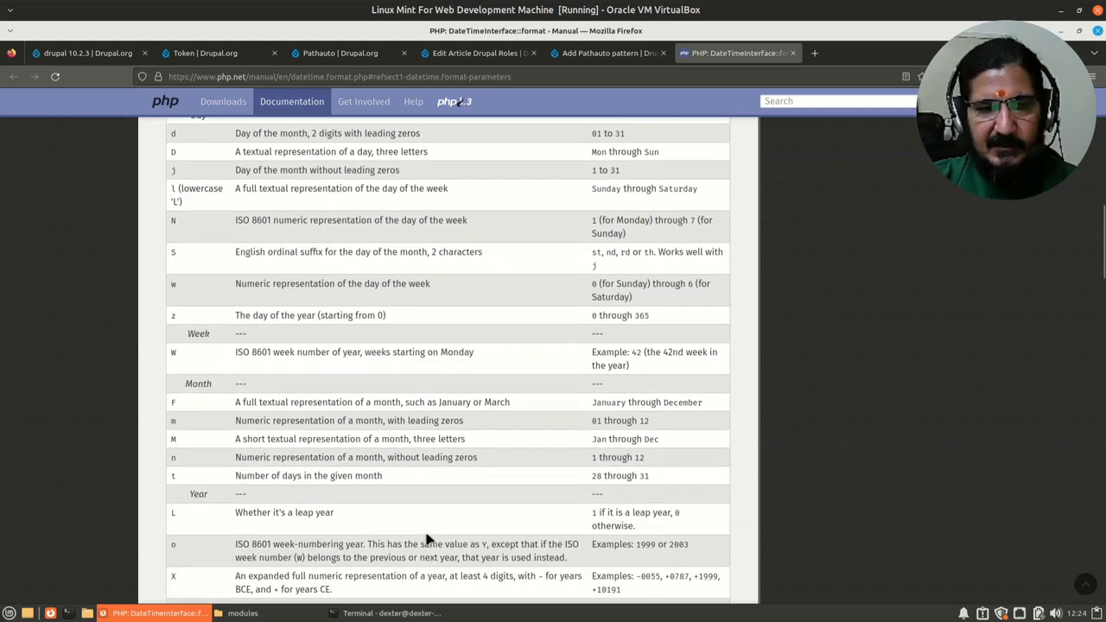
mouse_move(289, 567)
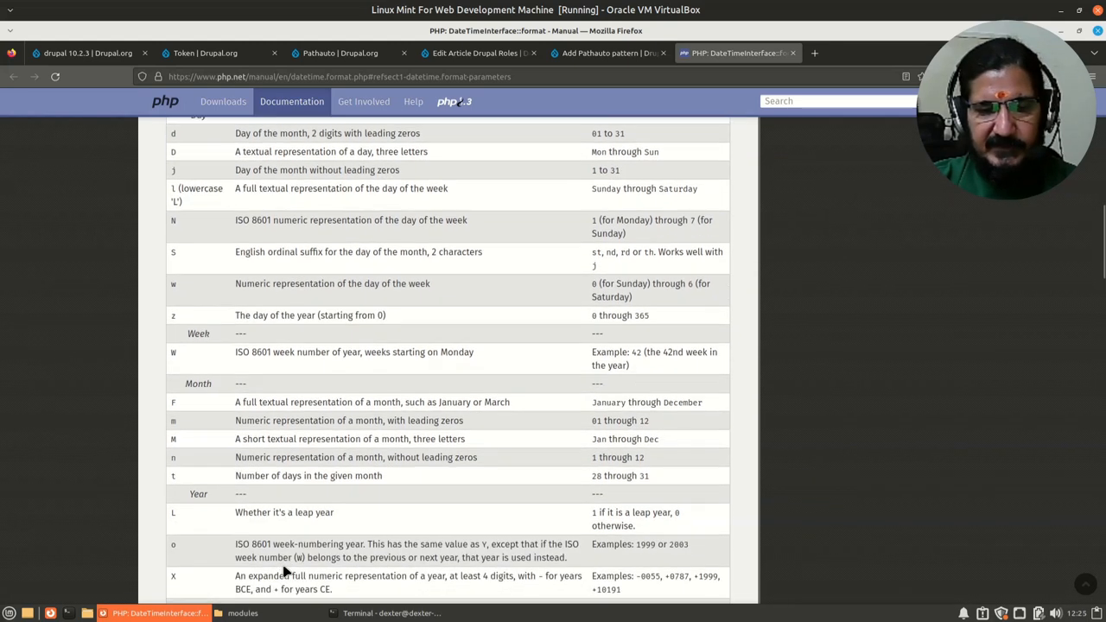
scroll(down, 3)
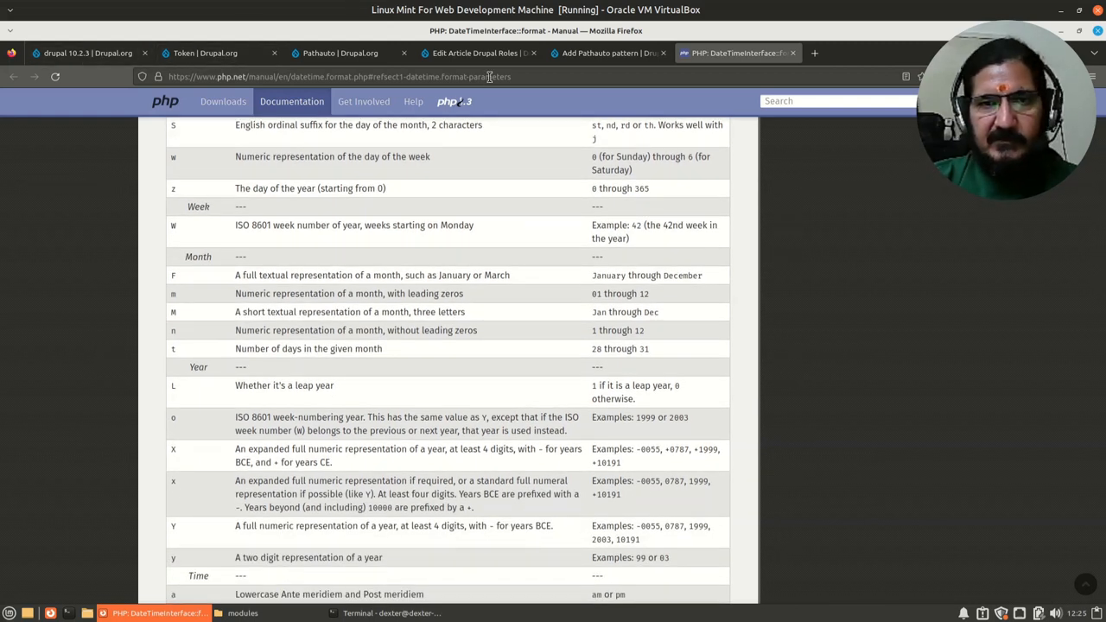
click(609, 54)
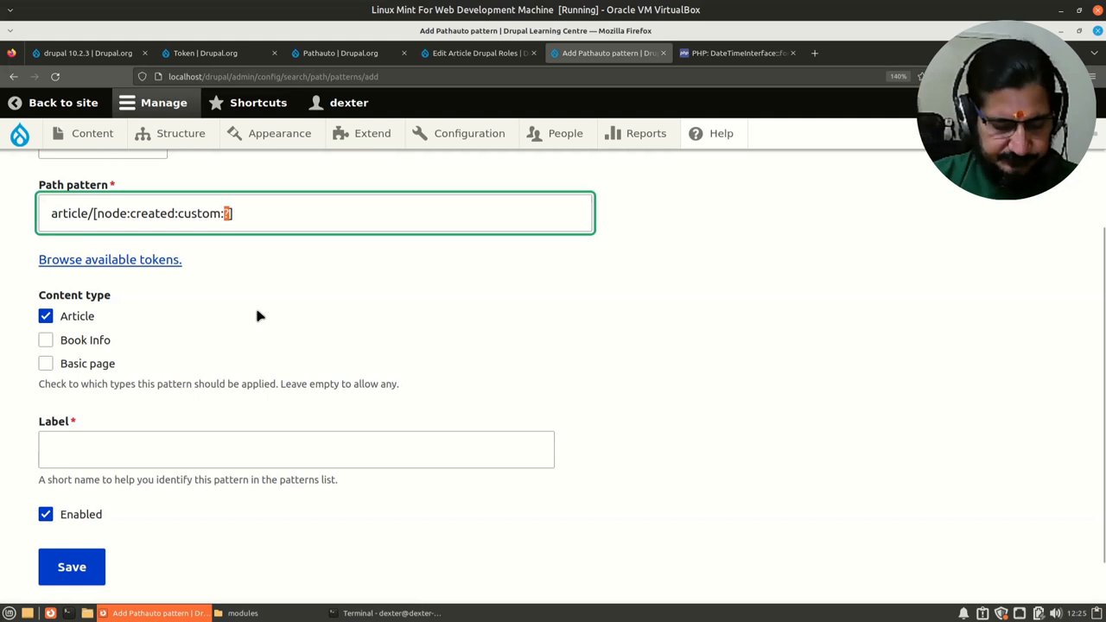
Add a created-month token [node:created:custom:M] after the year token, checking the PHP date format reference.
text(Y)
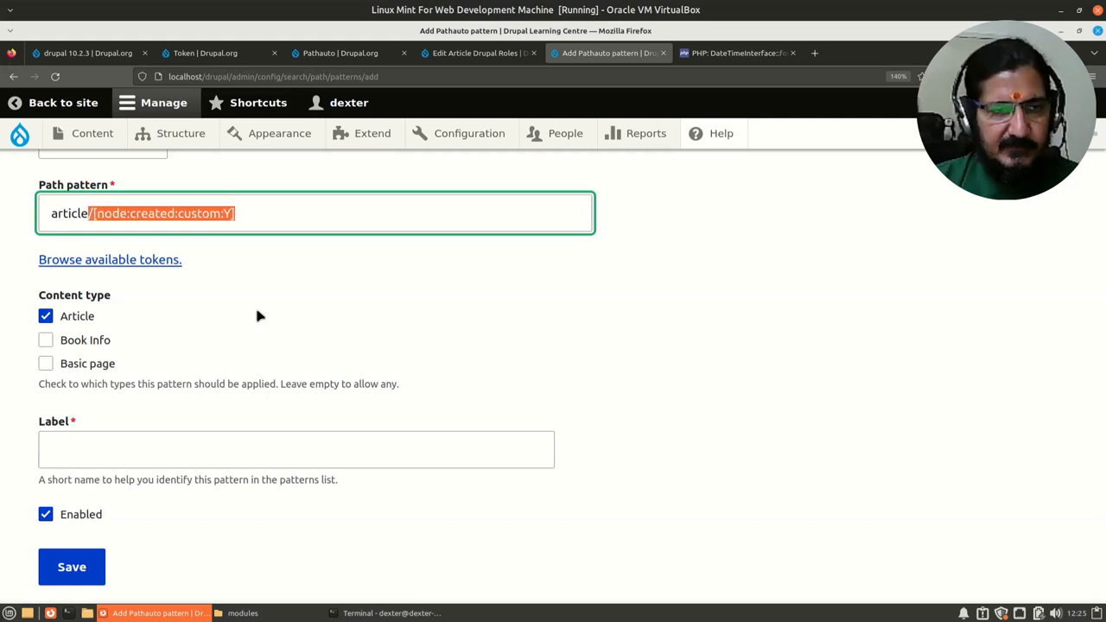
click(271, 214)
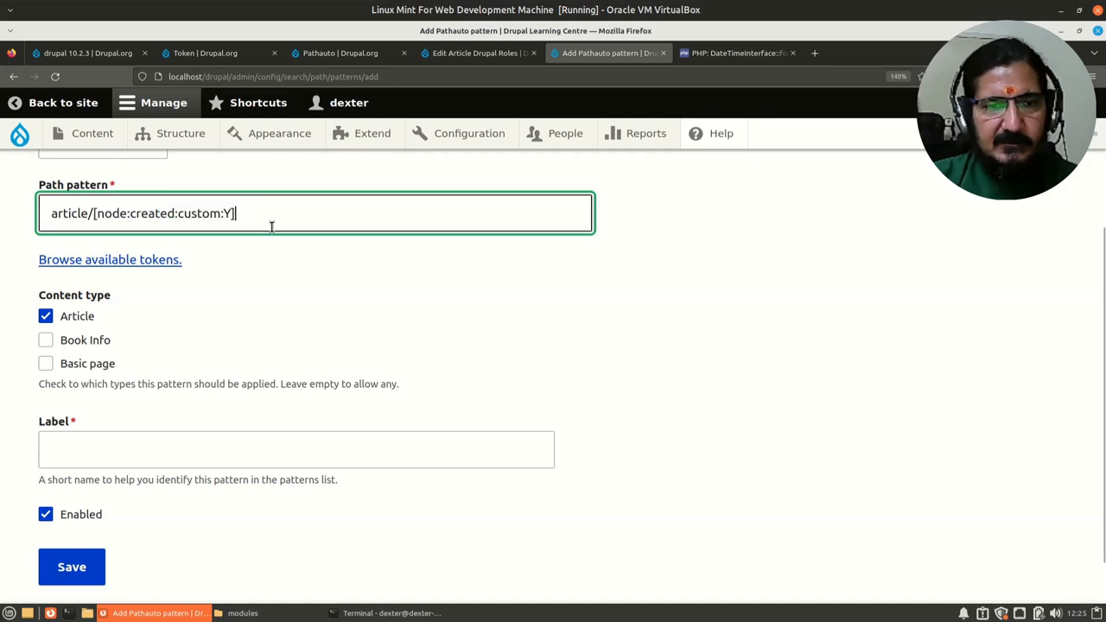
text(/[node:created:custom:Y])
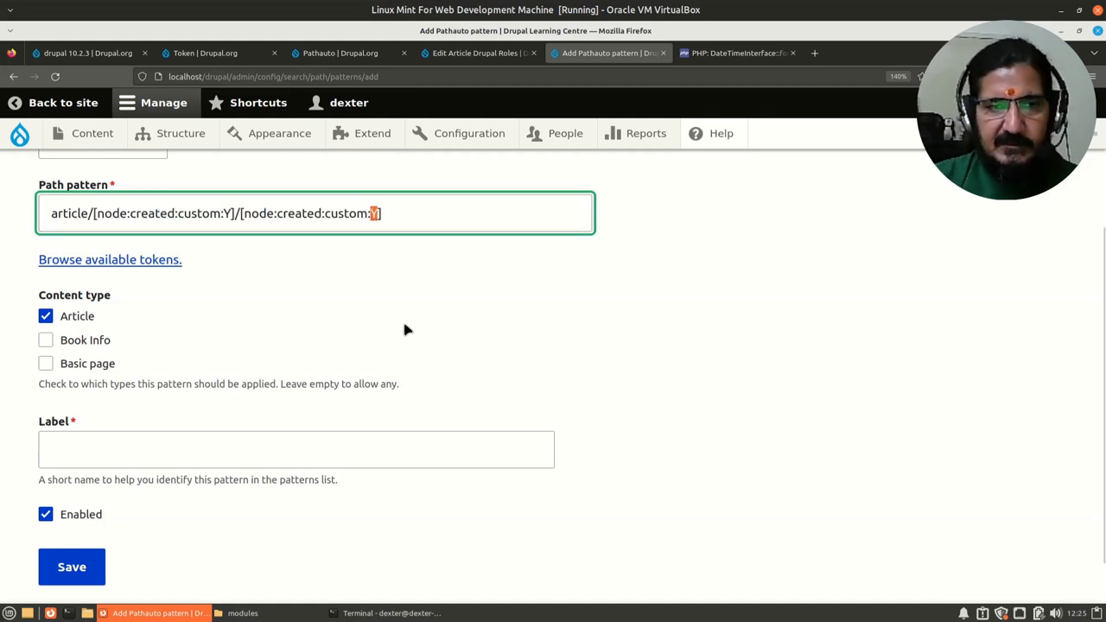
text(m)
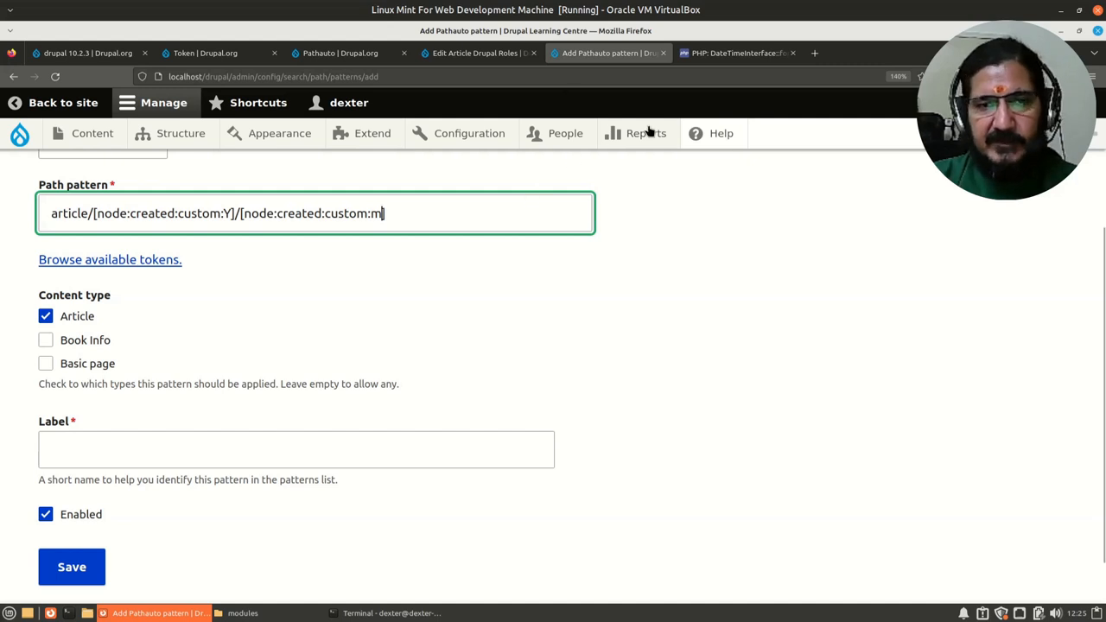
click(737, 52)
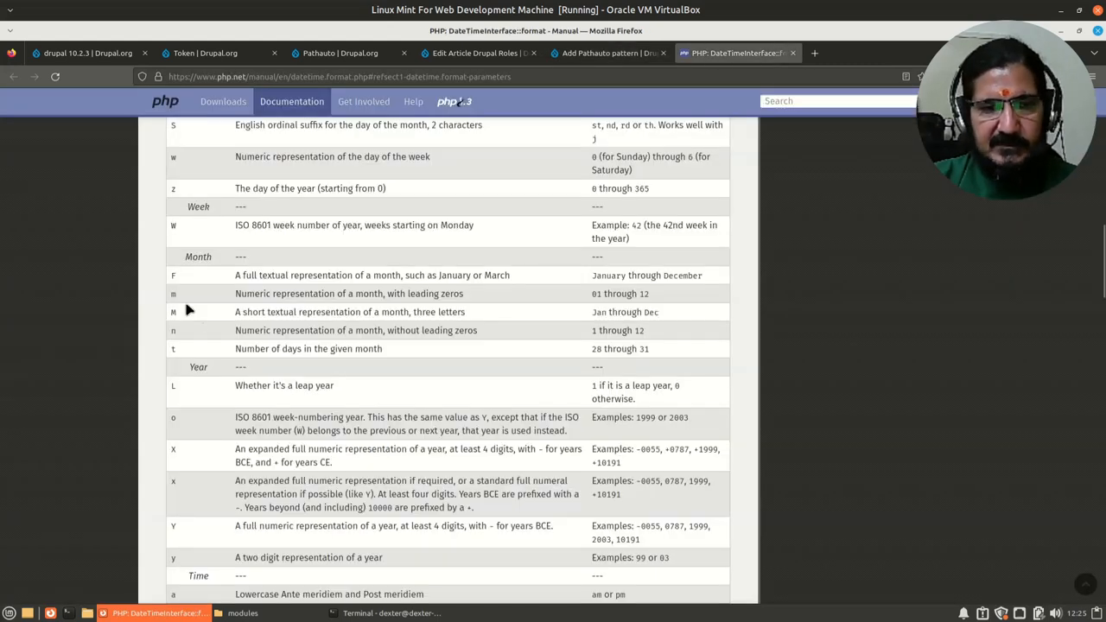
mouse_move(643, 306)
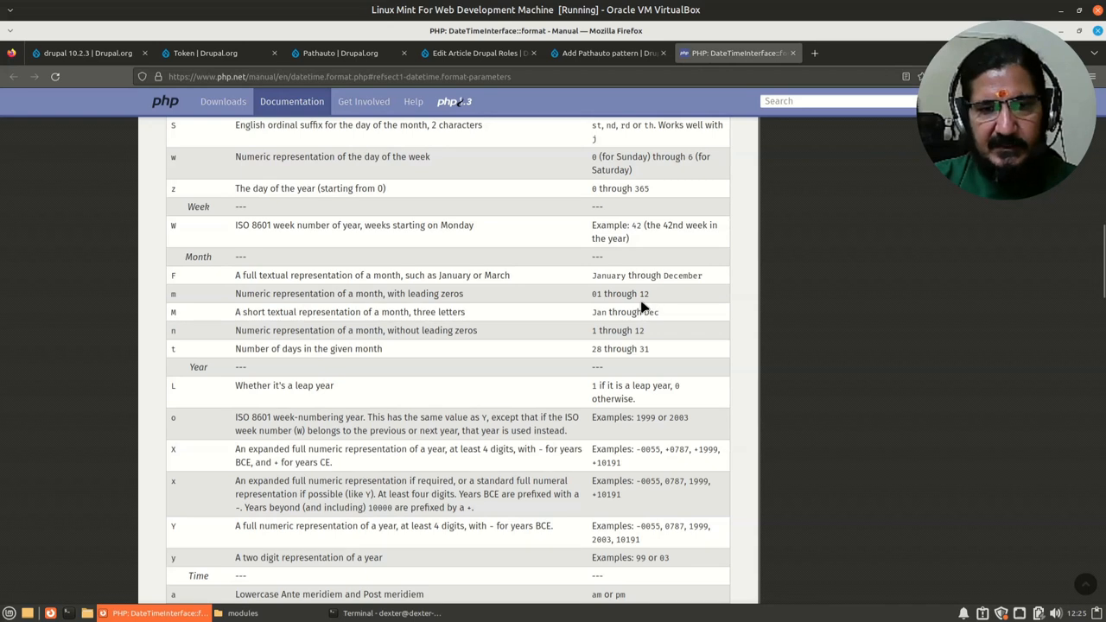
mouse_move(252, 294)
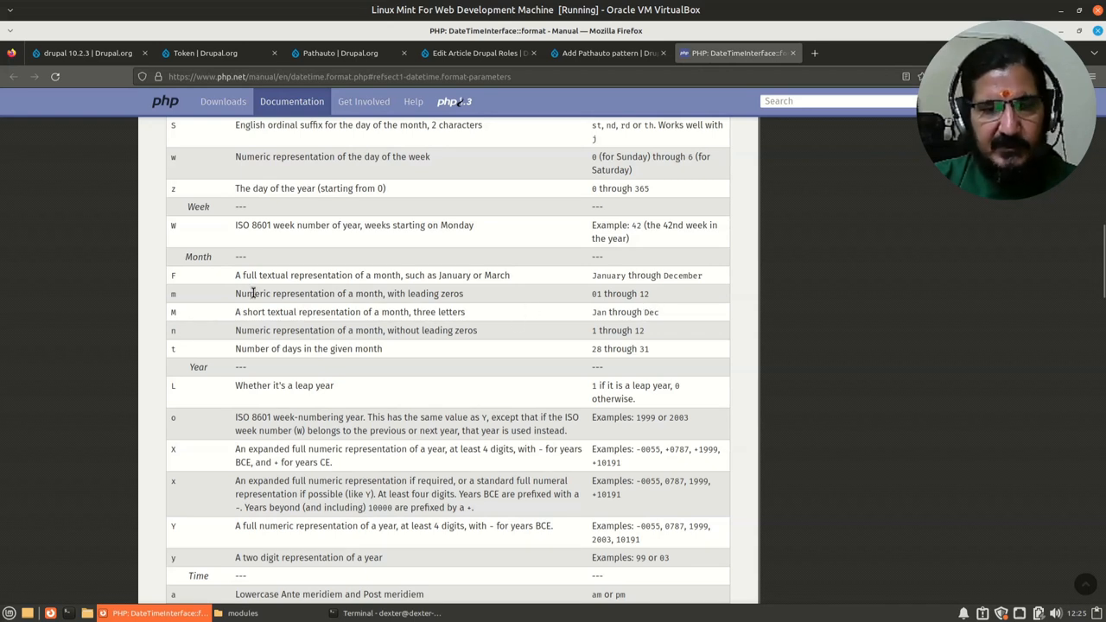
click(608, 52)
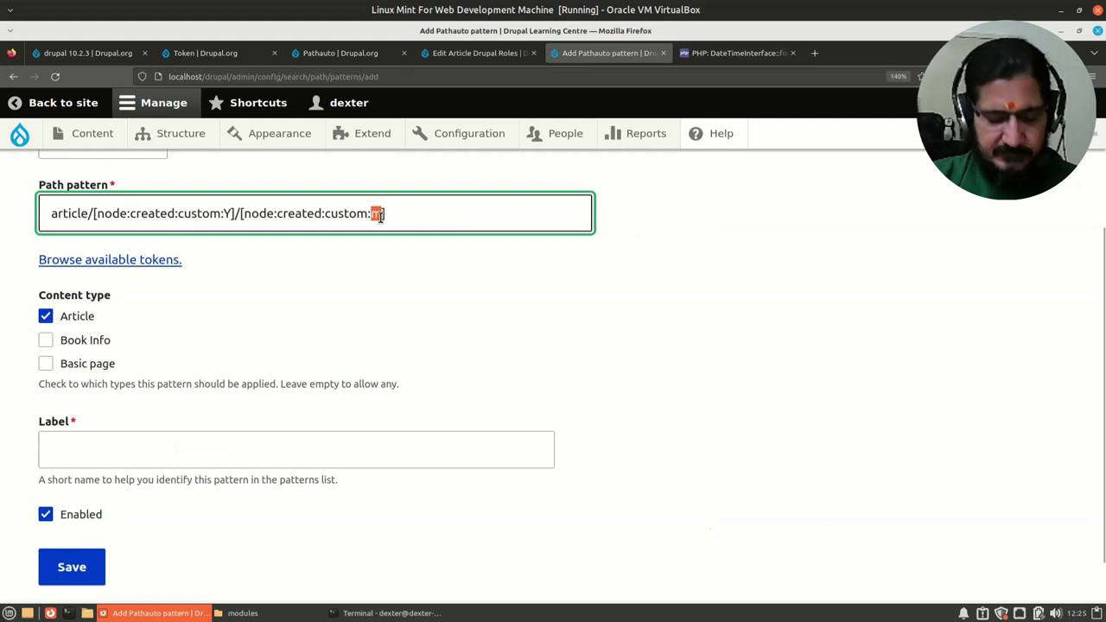
text(M)
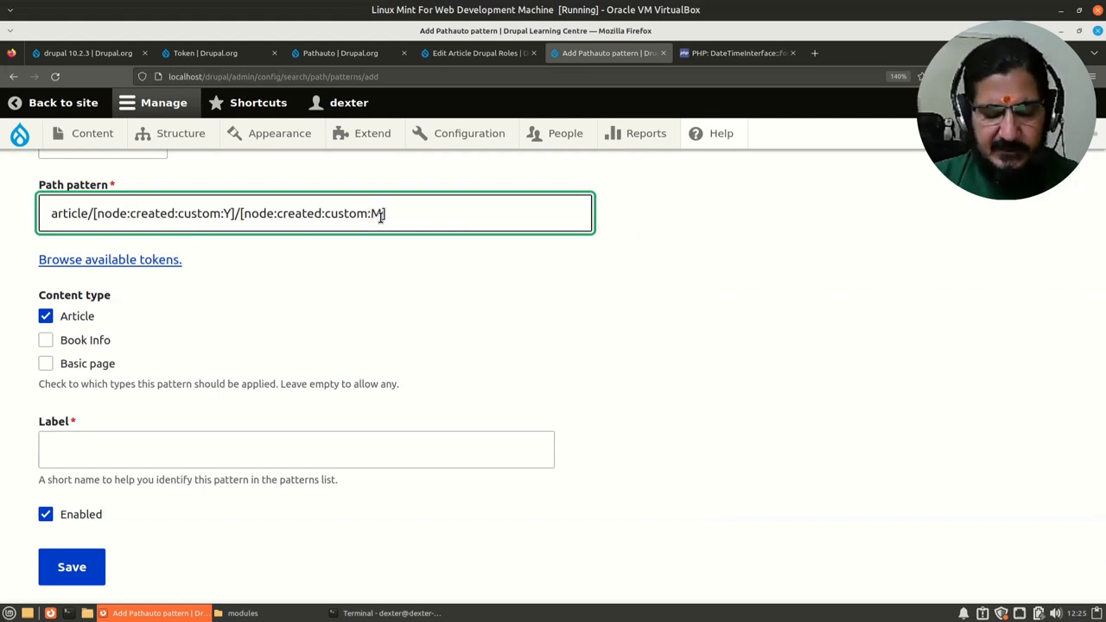
text(]/[node:created:custom:Y])
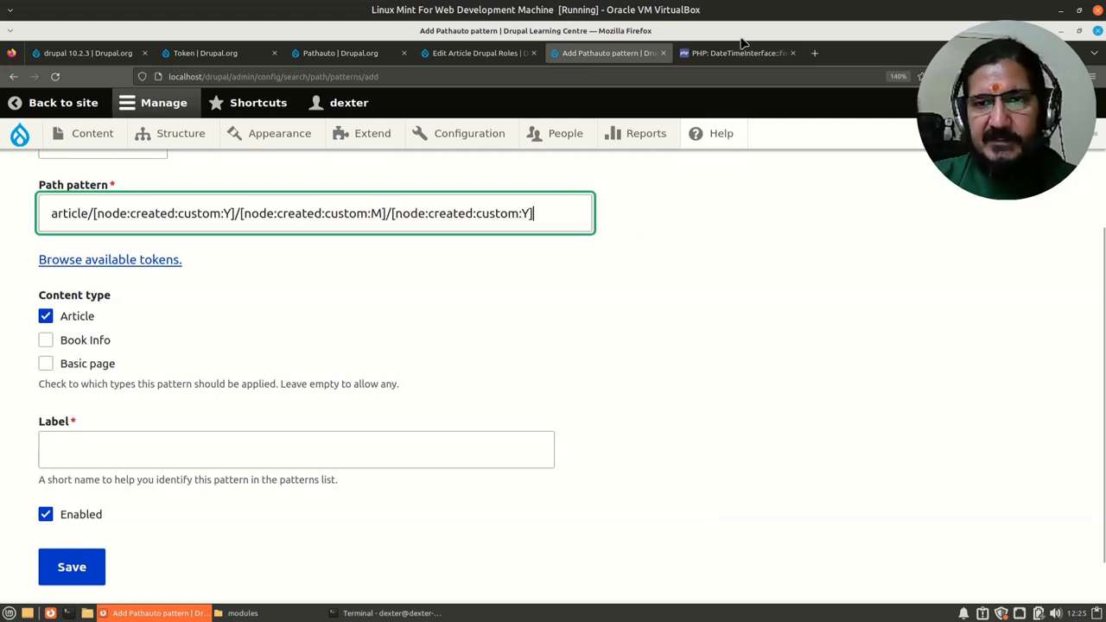
Add a created-day token [node:created:custom:d]/ so the pattern reads year/month/day.
click(736, 52)
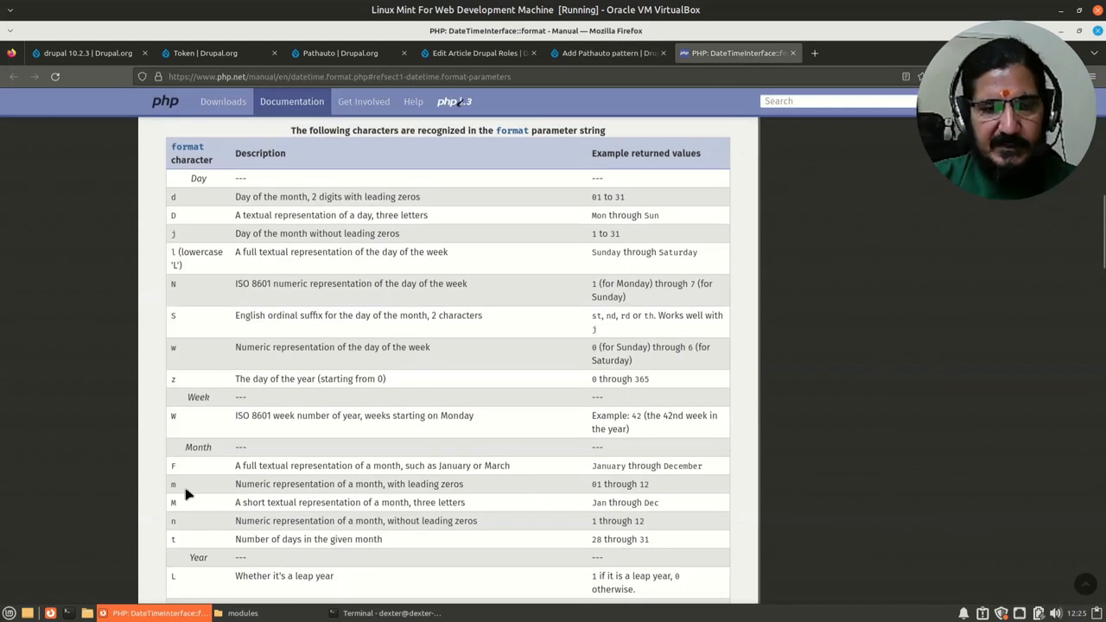
mouse_move(206, 229)
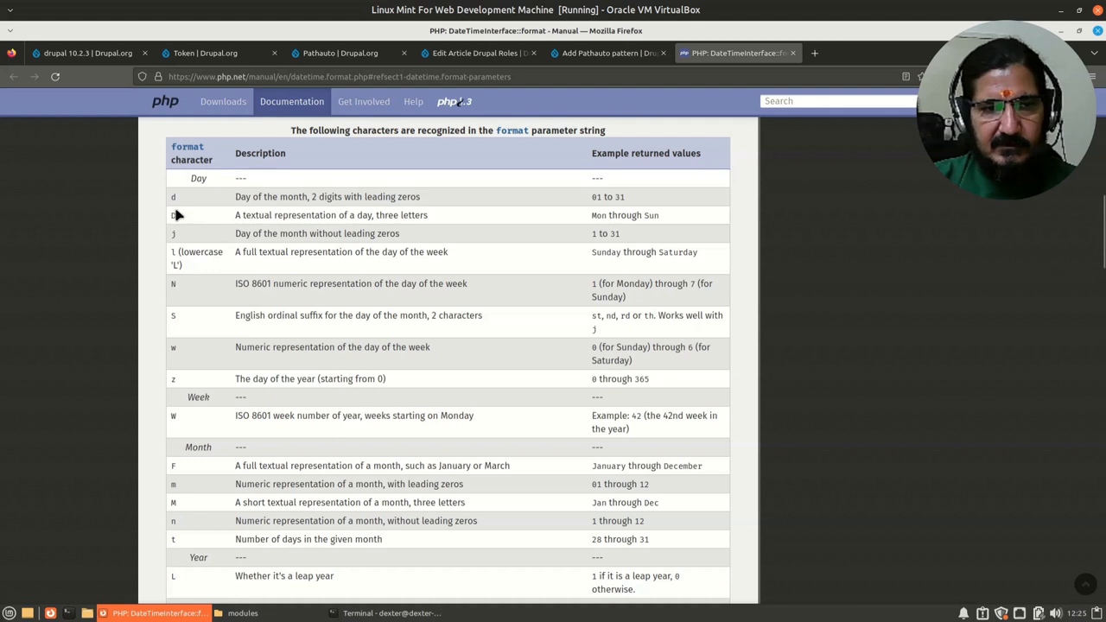
mouse_move(204, 214)
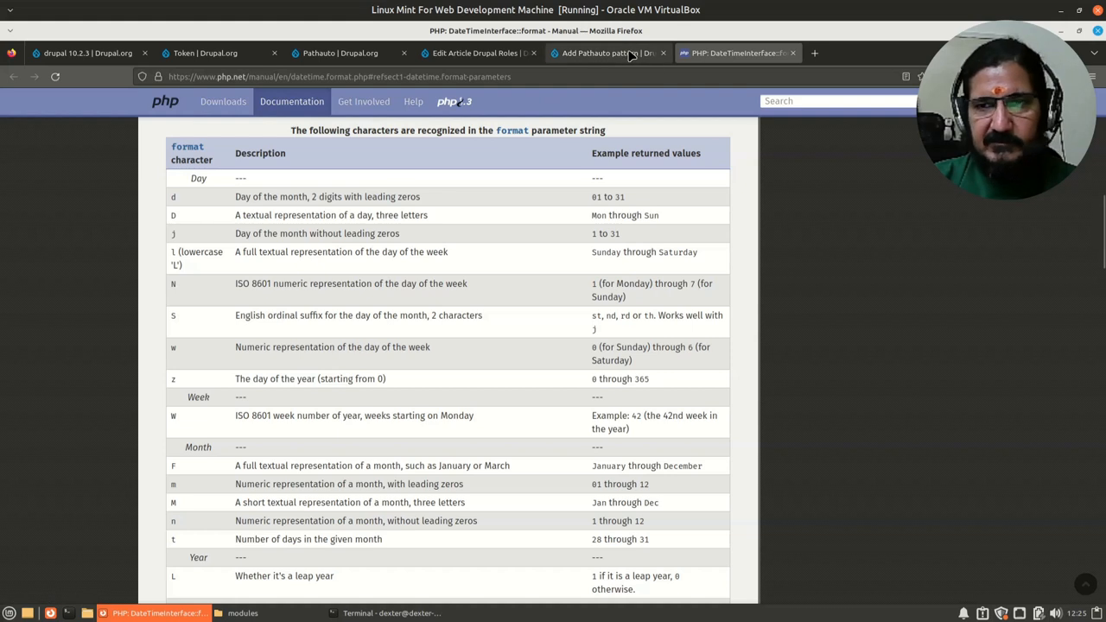
click(617, 51)
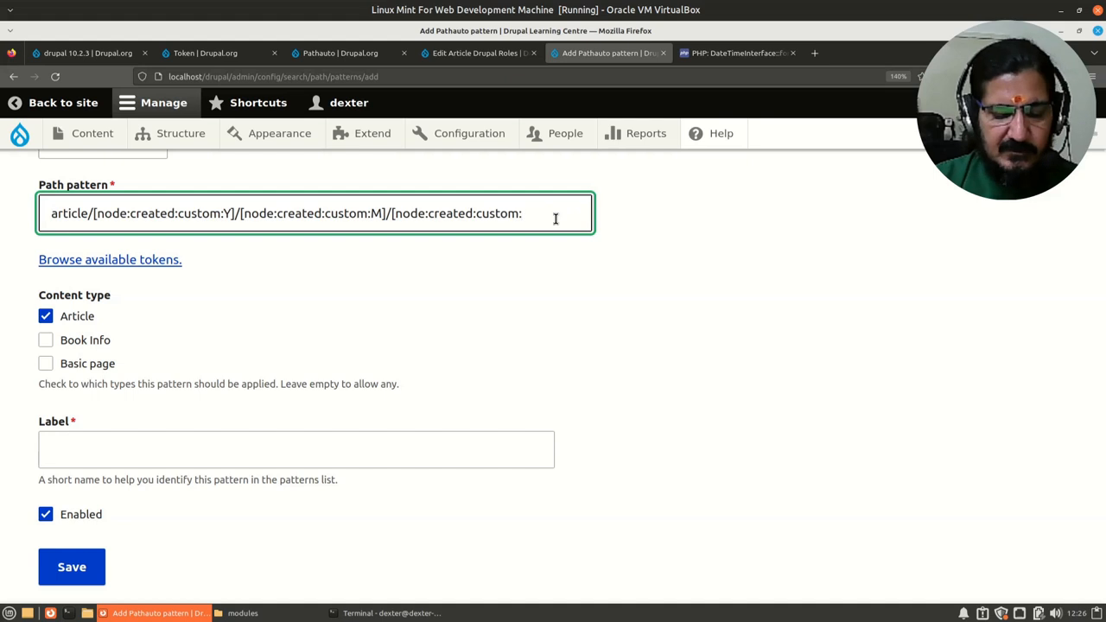
text(d)
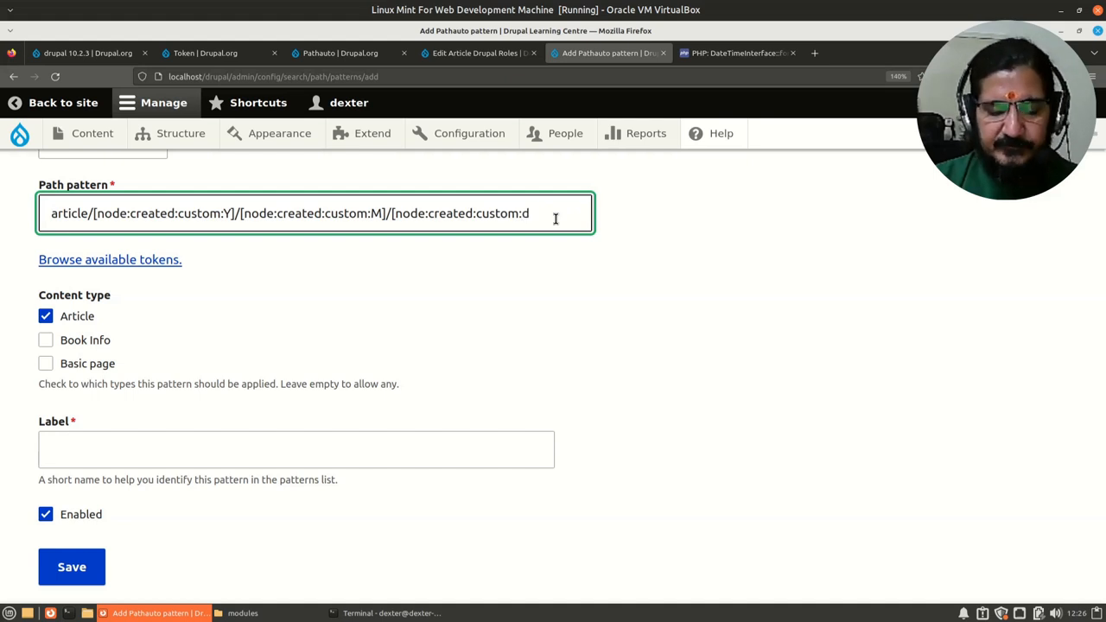
text(]/)
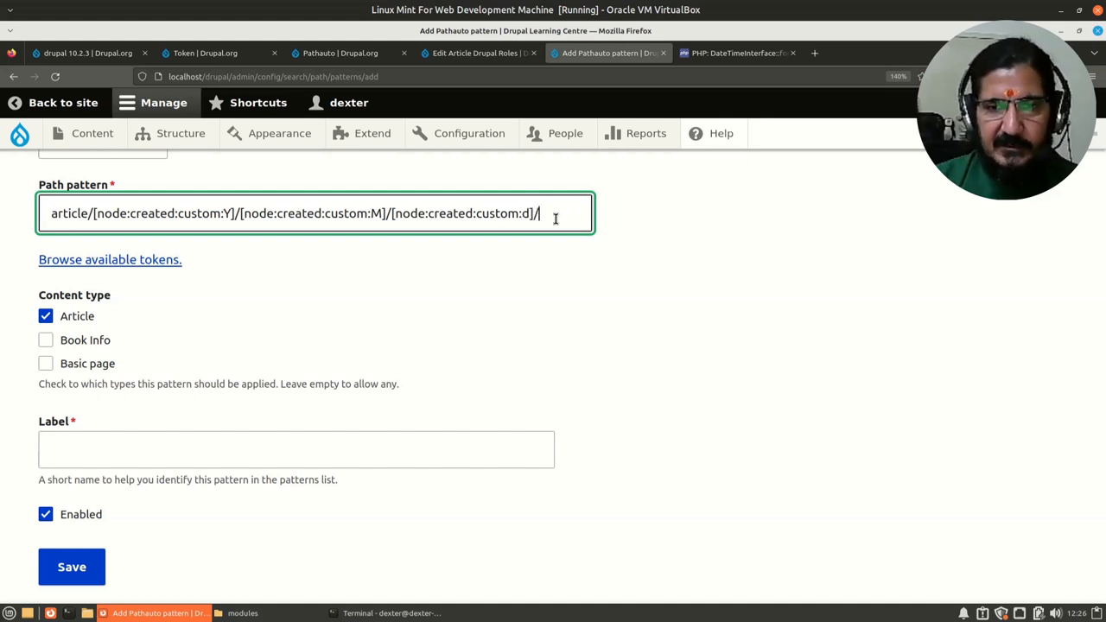
mouse_move(83, 320)
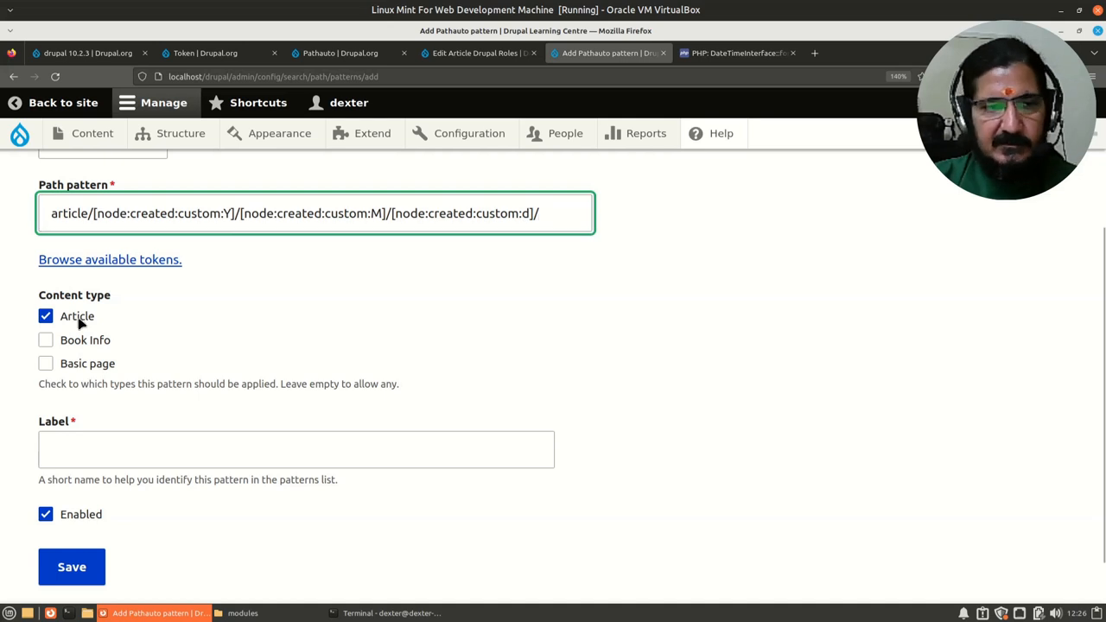
Insert [node:title] from the Nodes token browser at the end of the pattern and select the whole pattern.
click(111, 259)
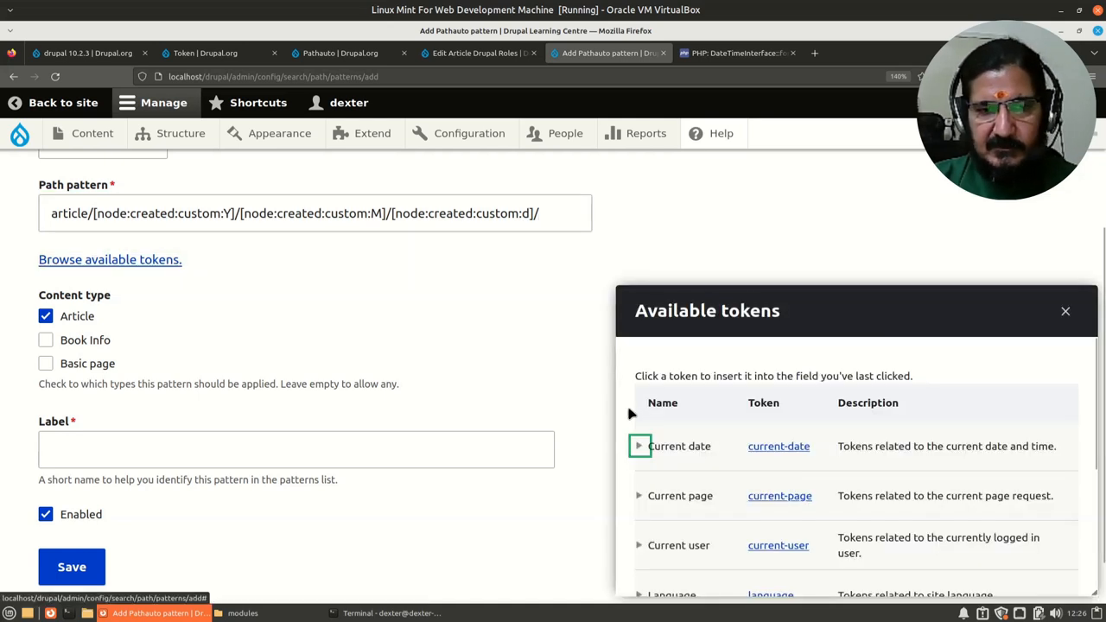
scroll(down, 3)
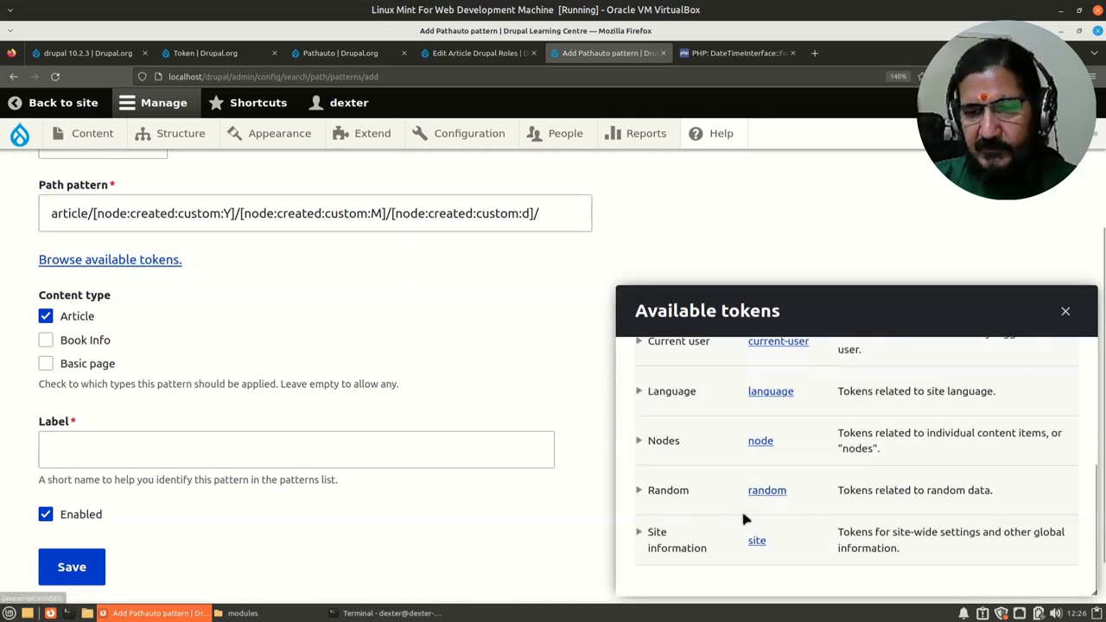
click(640, 441)
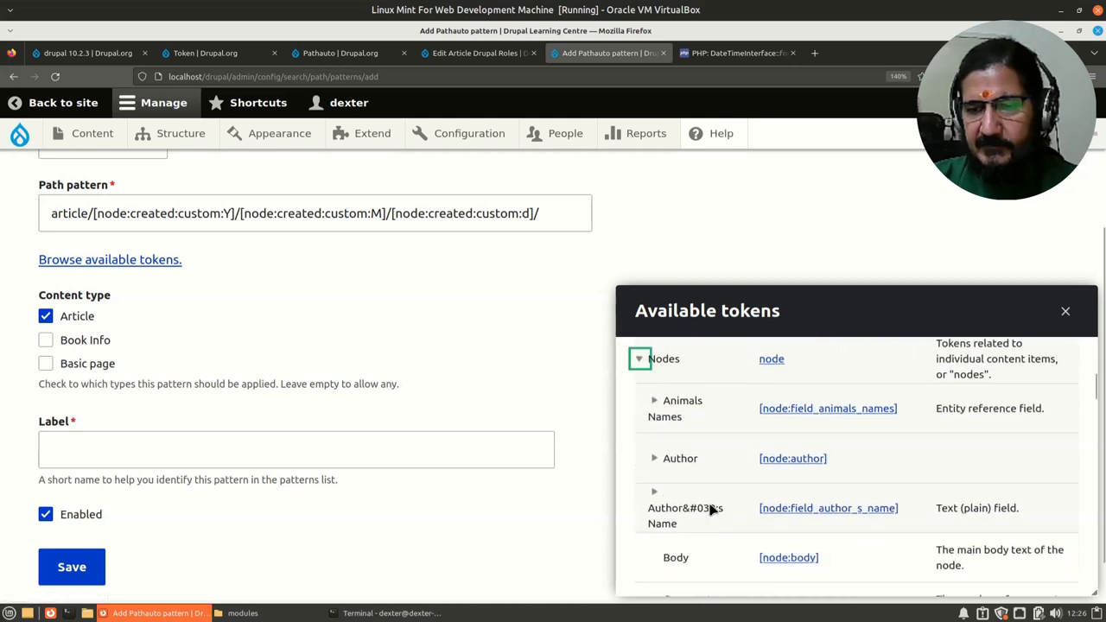
scroll(down, 3)
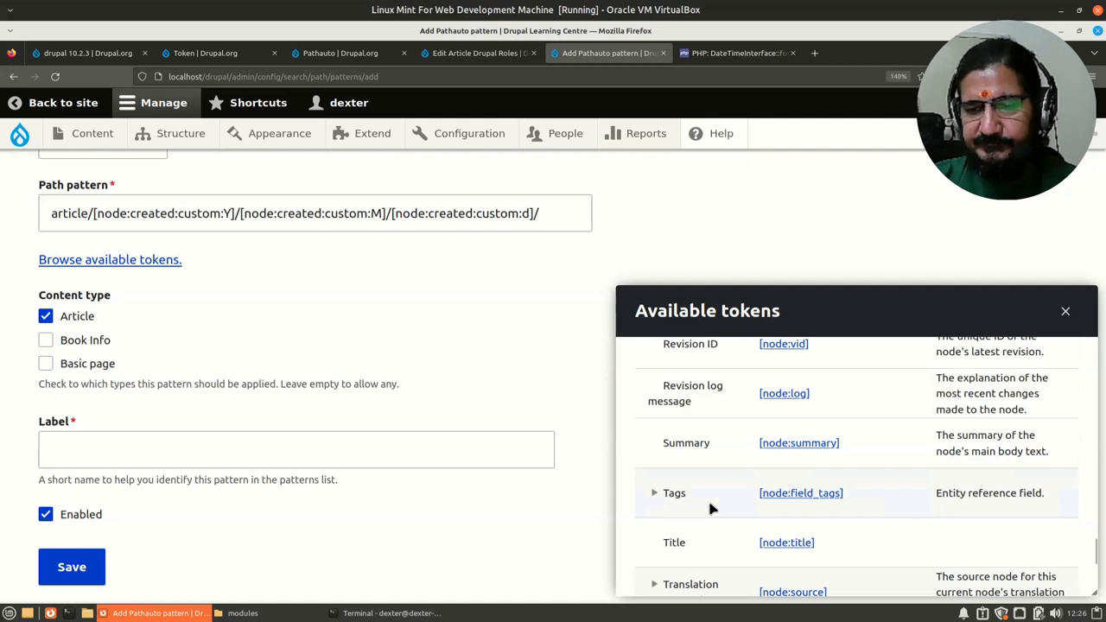
click(785, 543)
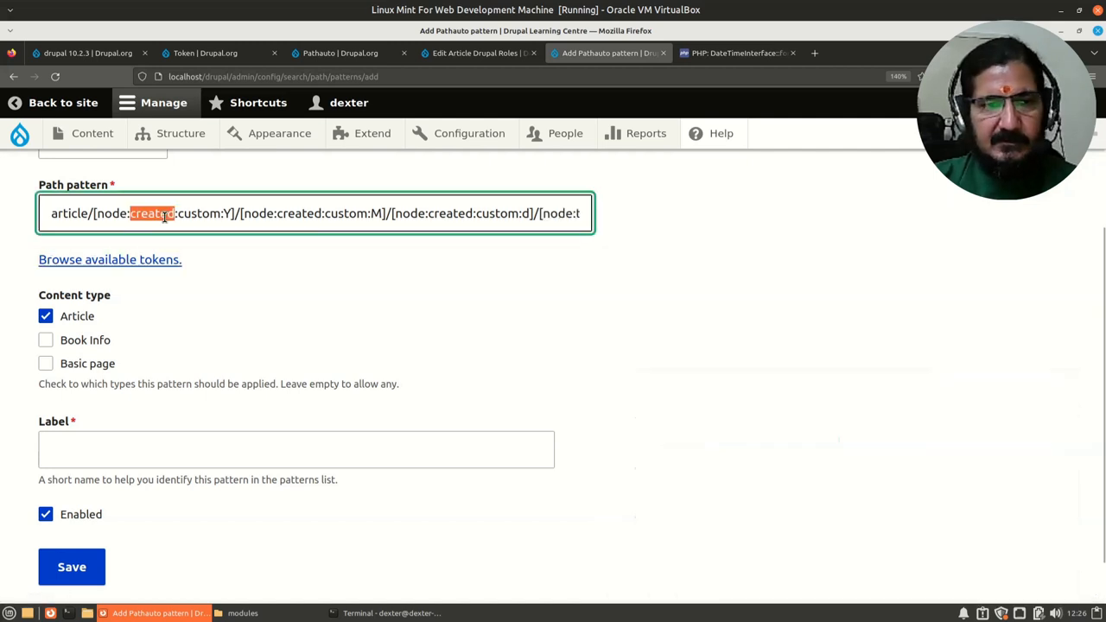
key(ctrl+a)
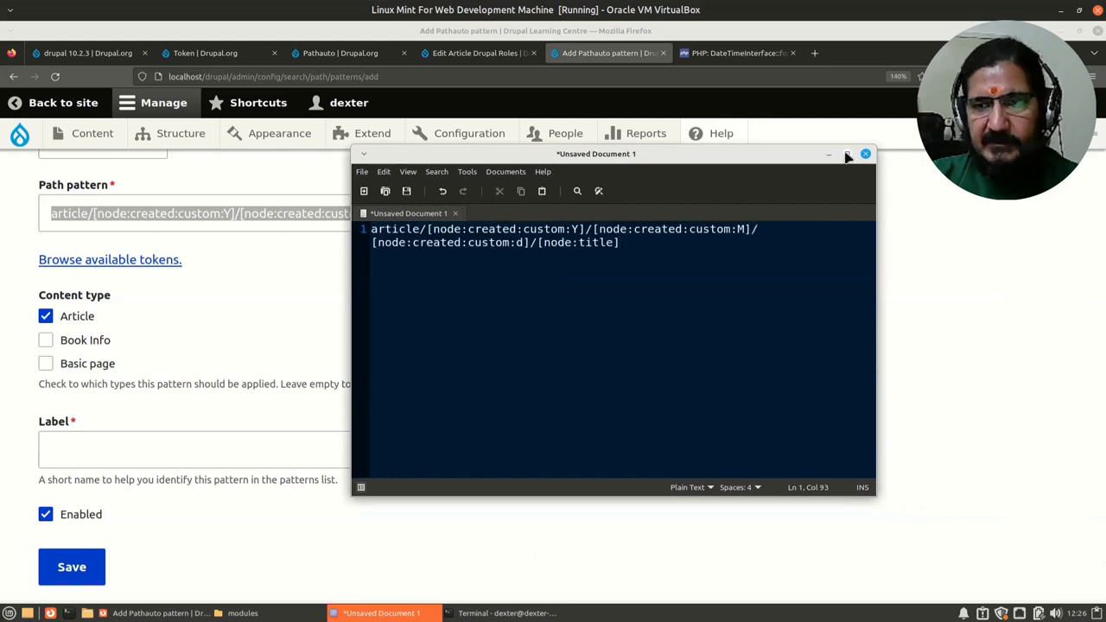
Minimize the Xed window holding the copied pattern to return to the Pathauto form.
click(847, 154)
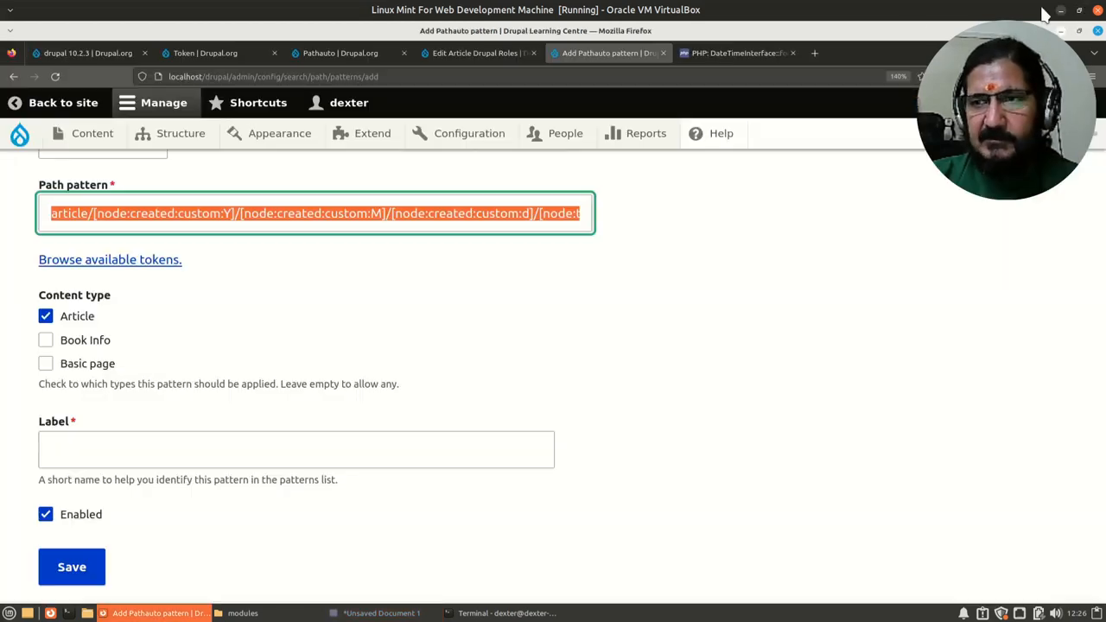
Label the pattern 'Article URL automatic' and save it.
scroll(down, 3)
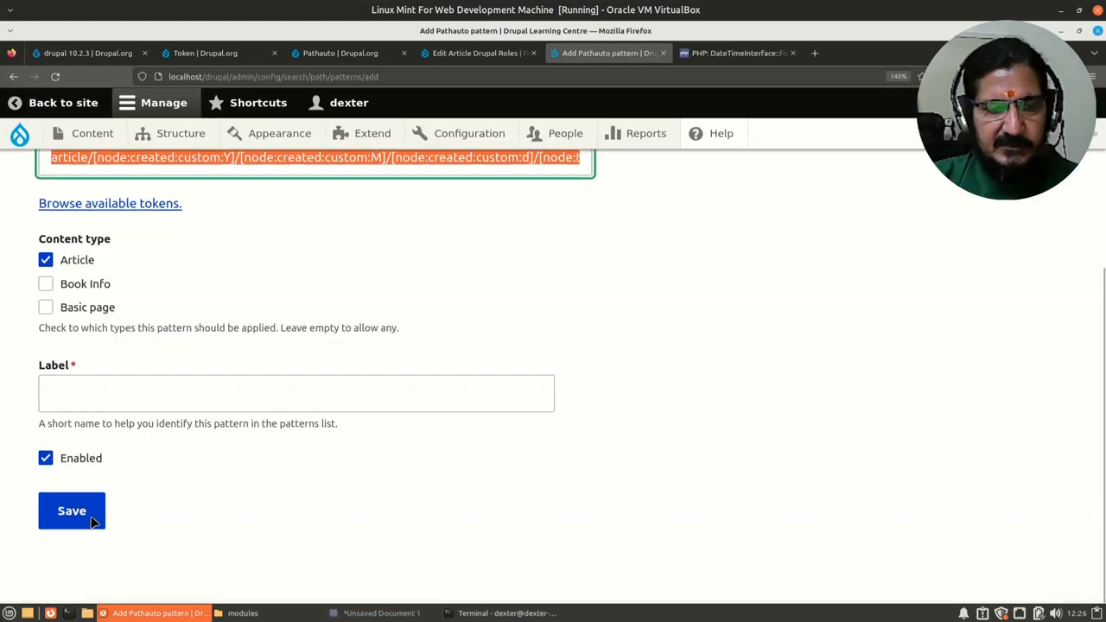
click(297, 394)
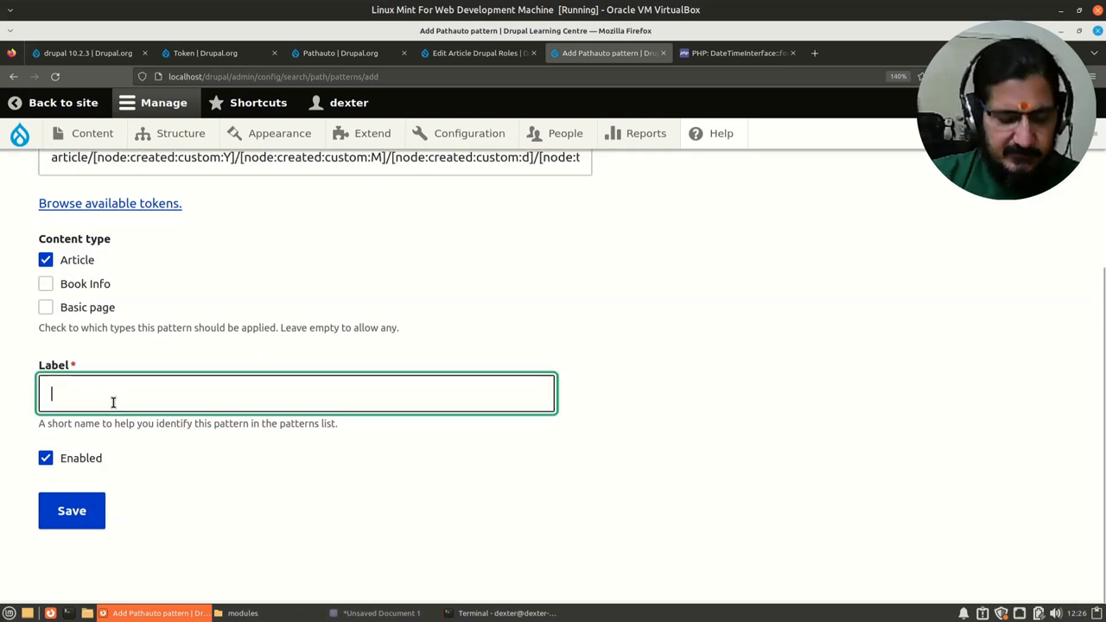
text(Artui)
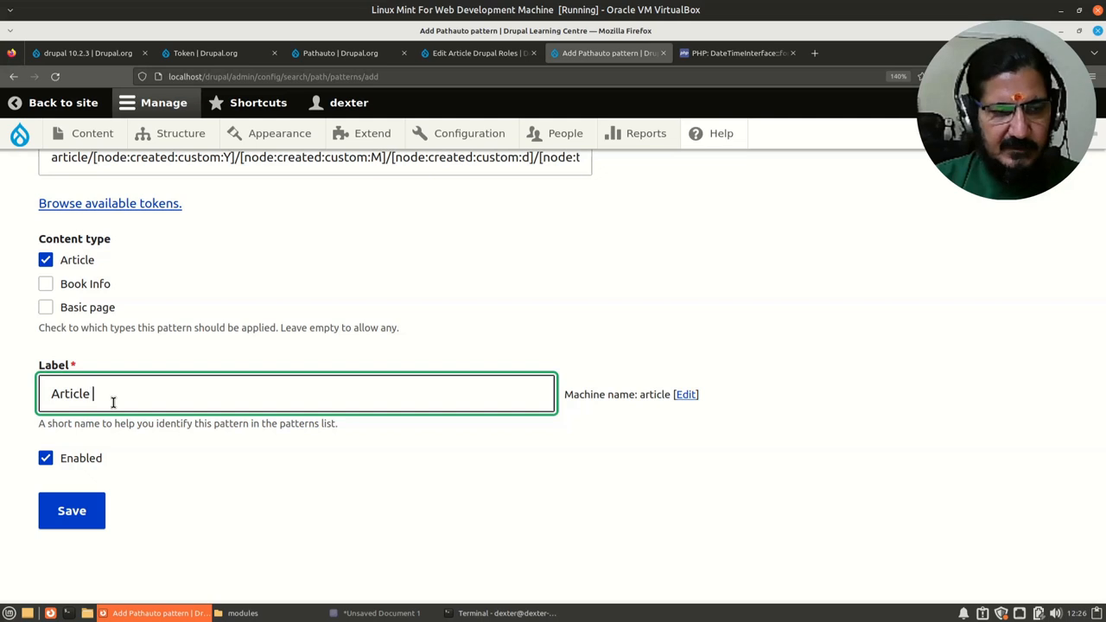
text(URL a)
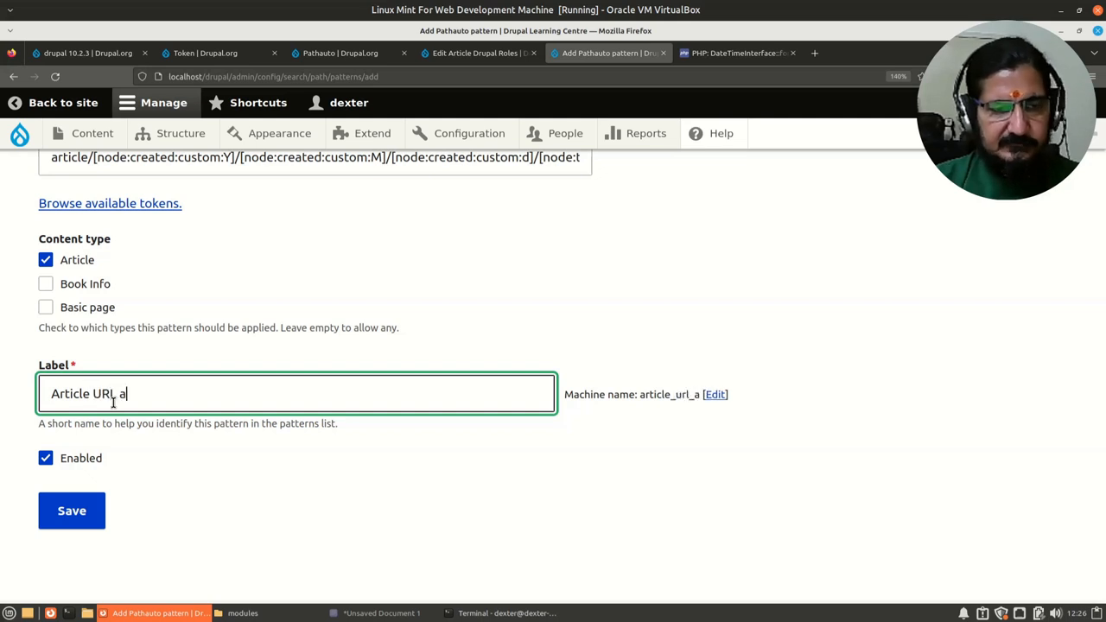
text(utomatic)
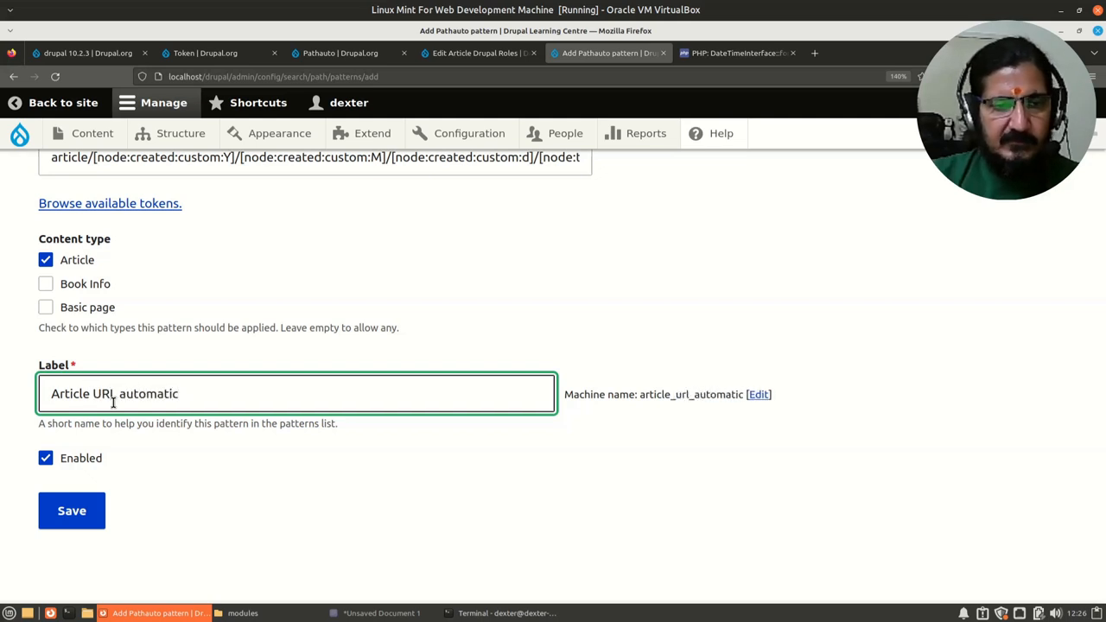
click(73, 512)
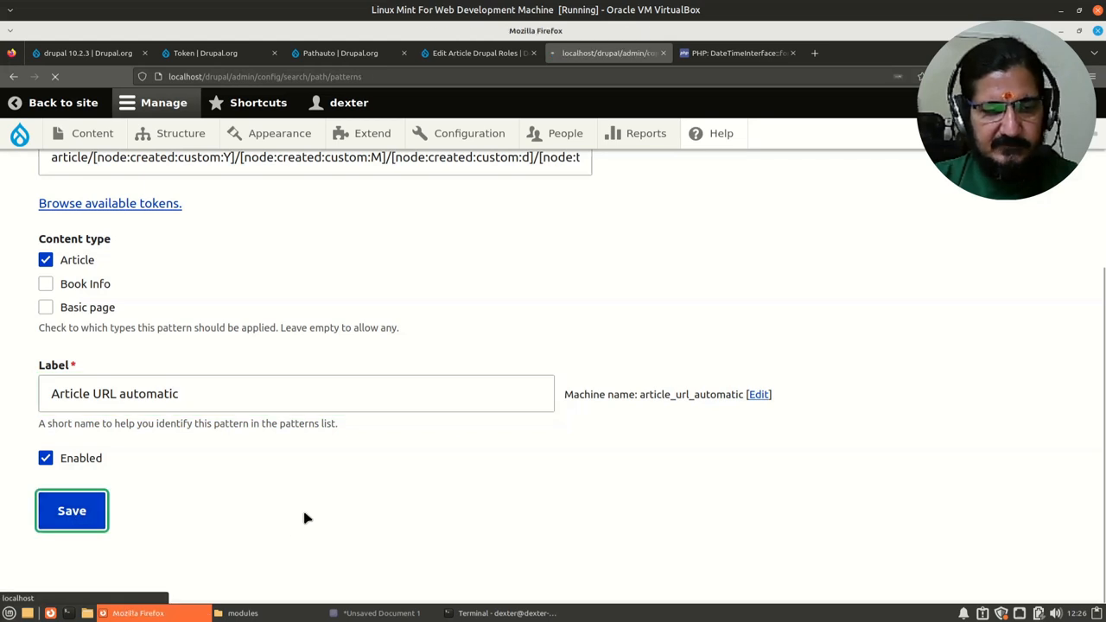
click(71, 510)
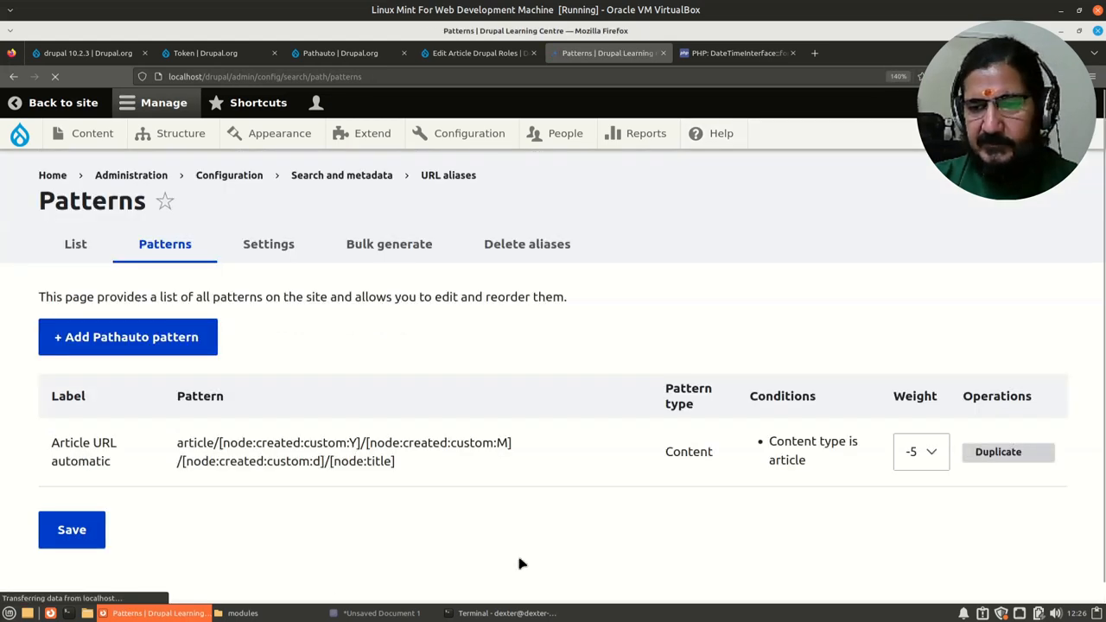
click(73, 529)
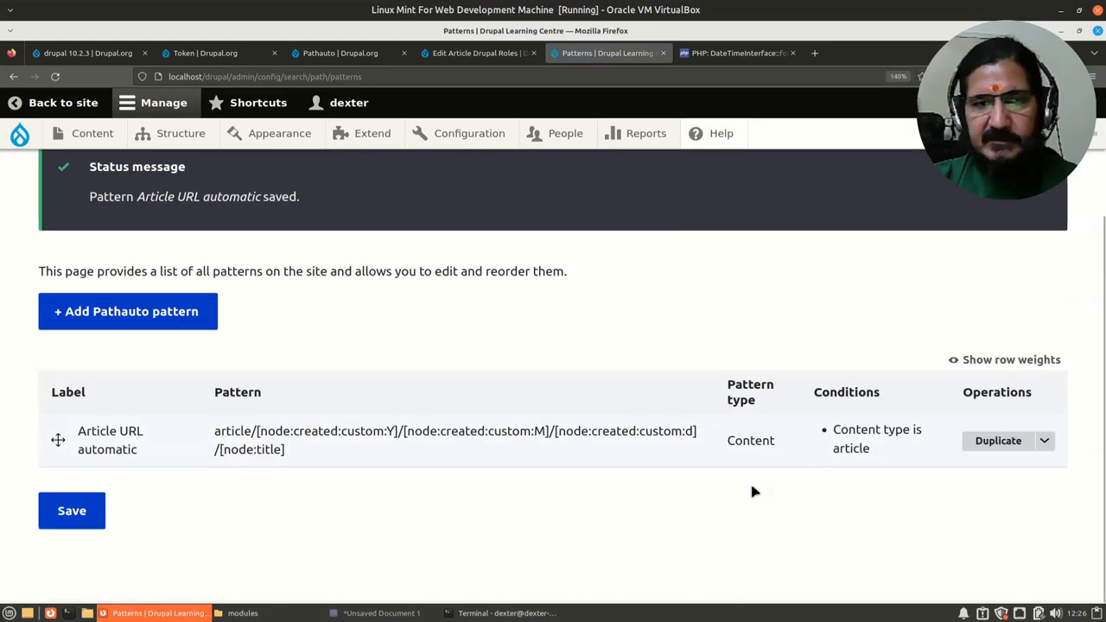
Switch to the Edit Article Drupal Roles browser tab.
click(485, 52)
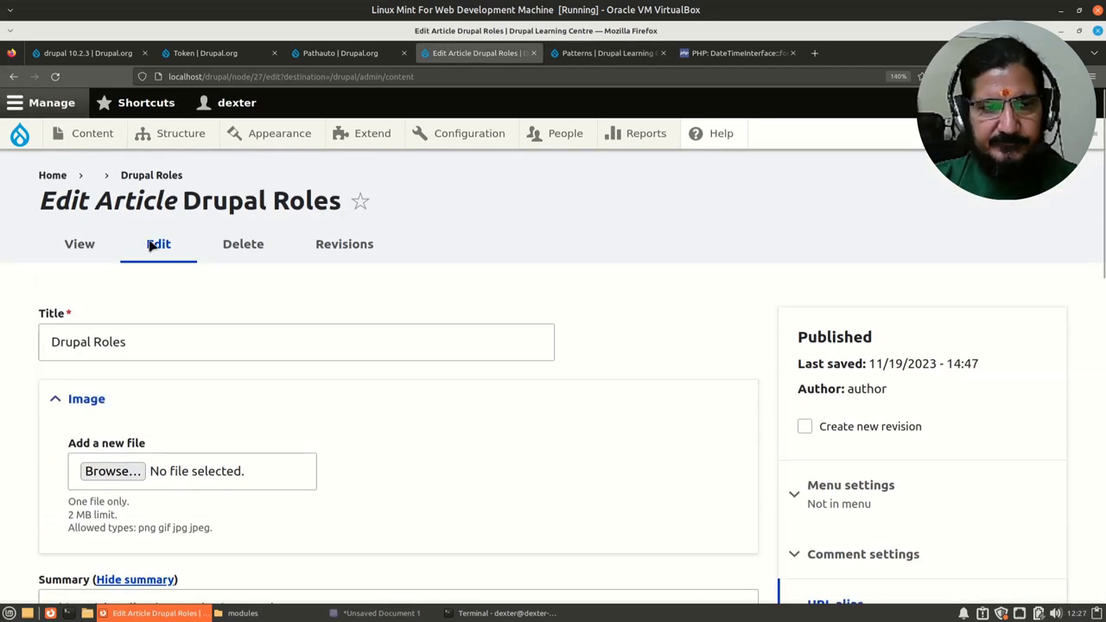
View the Drupal Roles article page, then return to its edit form.
click(80, 244)
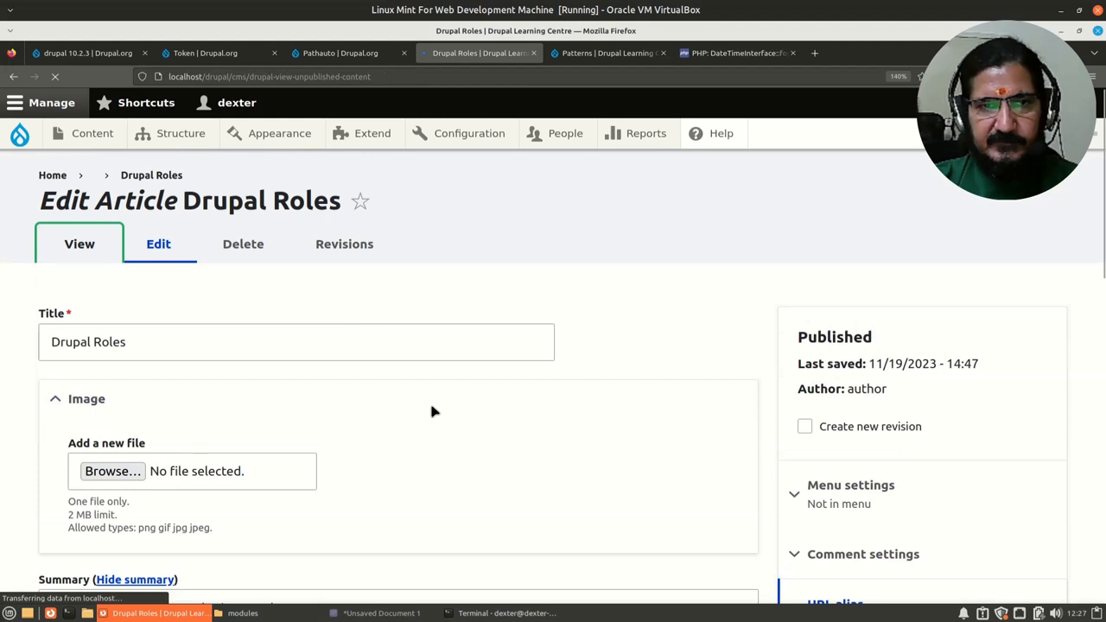
click(79, 244)
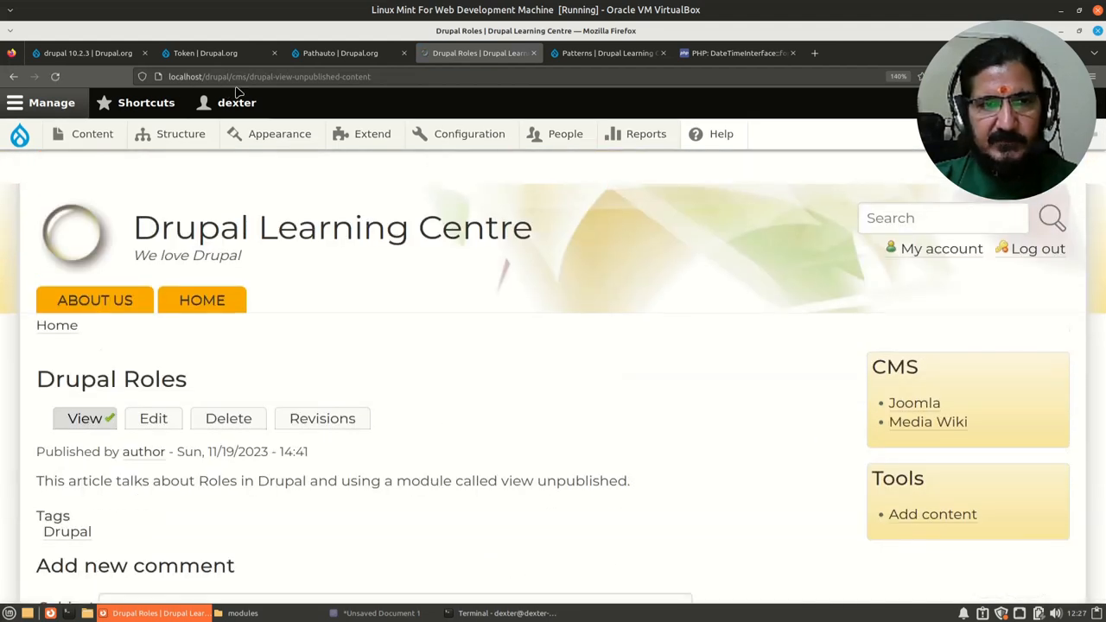
scroll(down, 3)
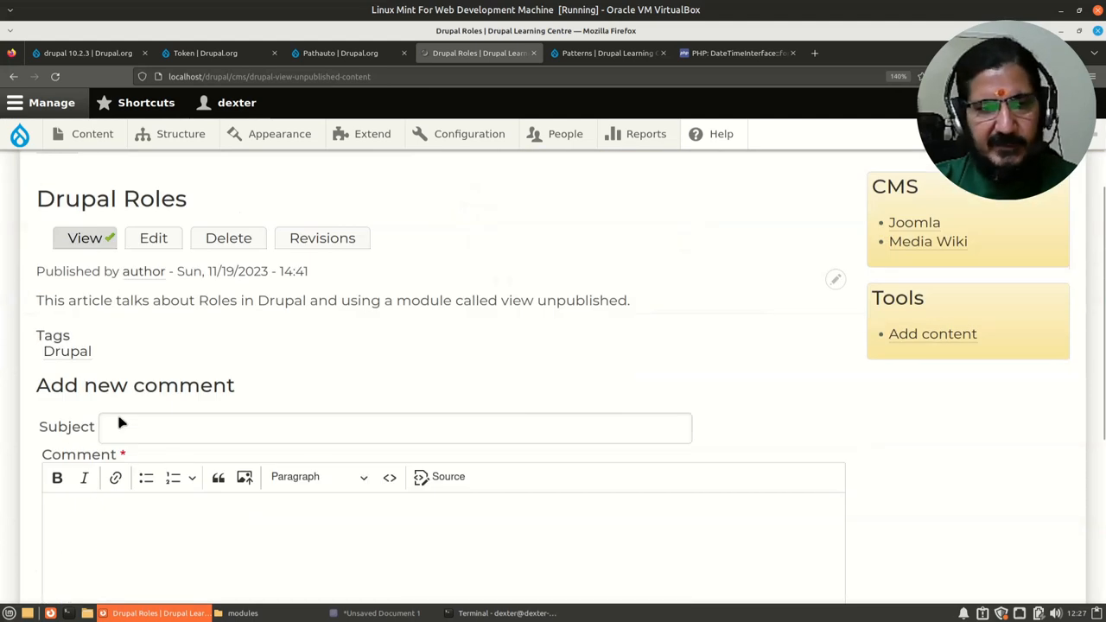
click(152, 239)
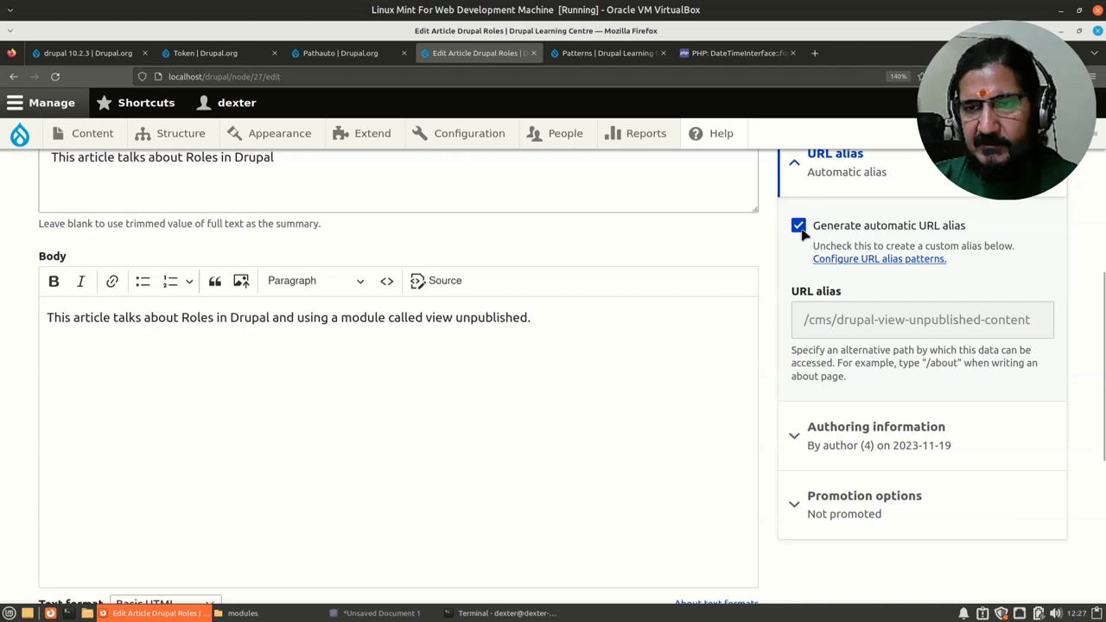
Enable 'Generate automatic URL alias' and save the article, now at /article/2023/Nov/19/drupal-roles.
click(799, 224)
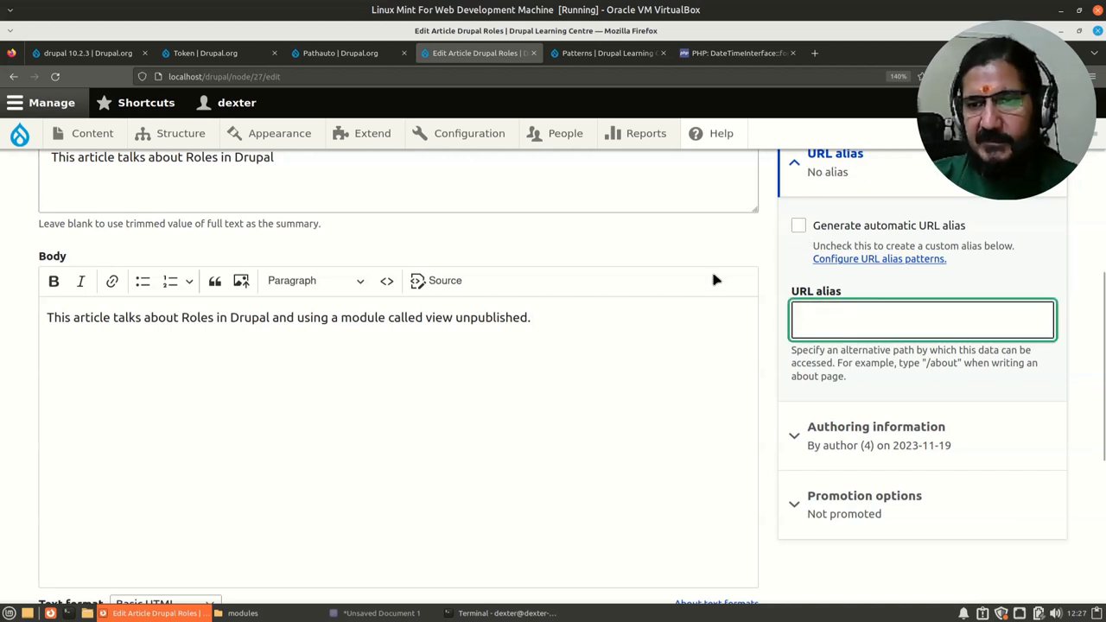
click(799, 225)
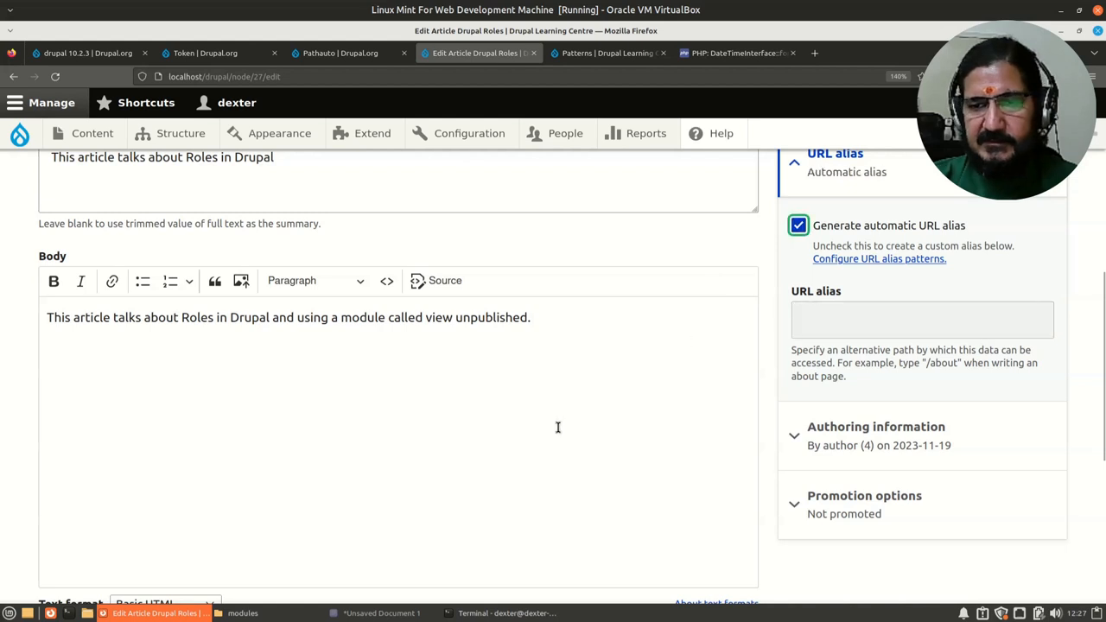
scroll(down, 3)
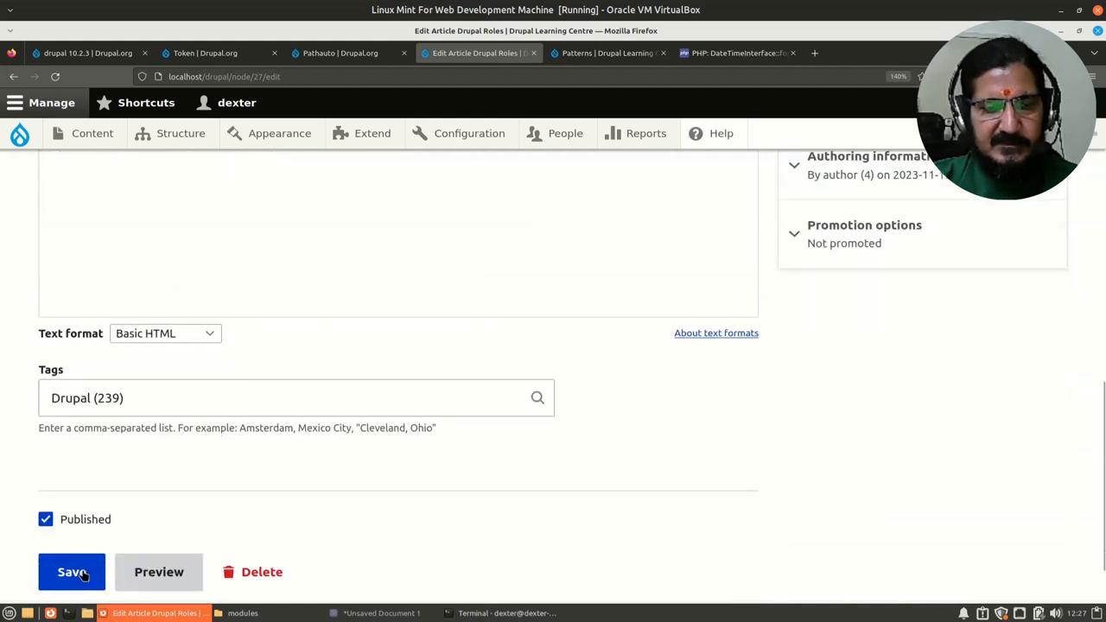
click(71, 572)
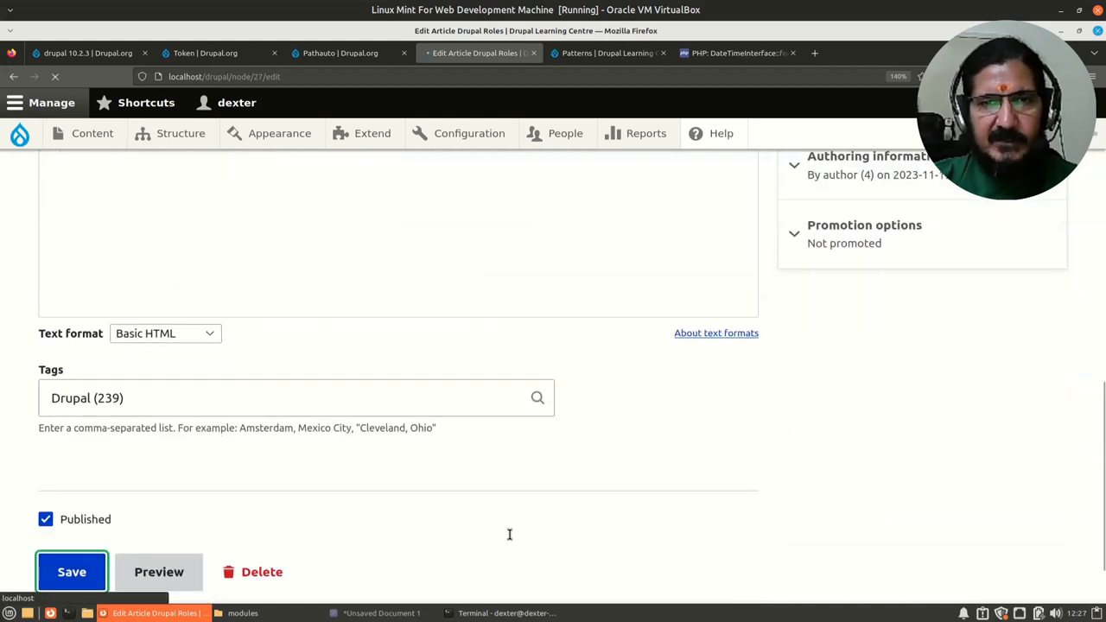
click(73, 571)
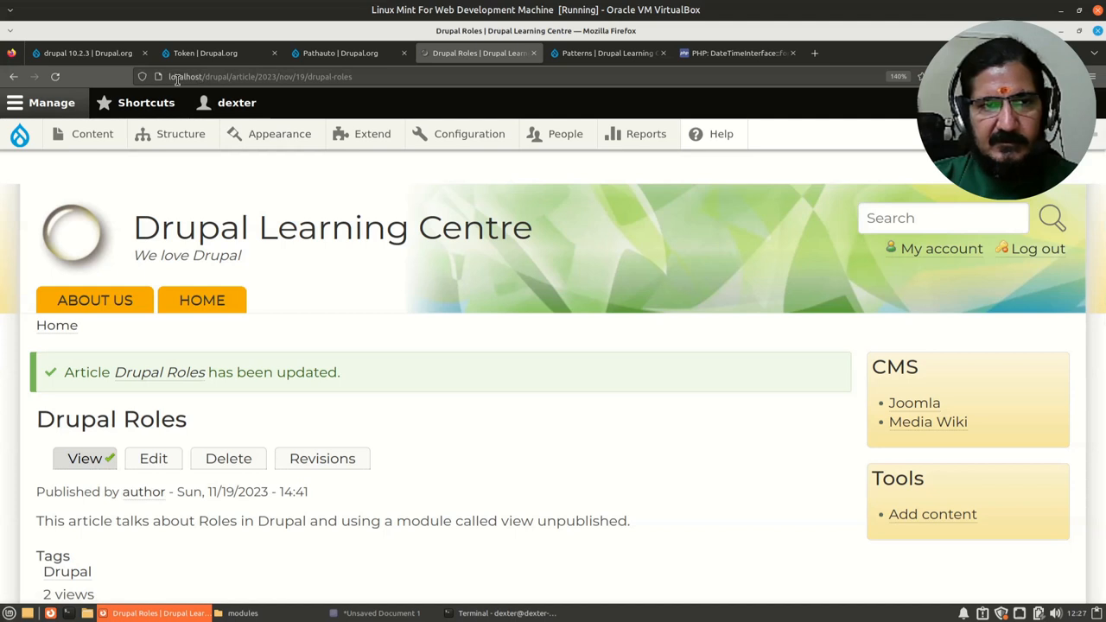
mouse_move(234, 77)
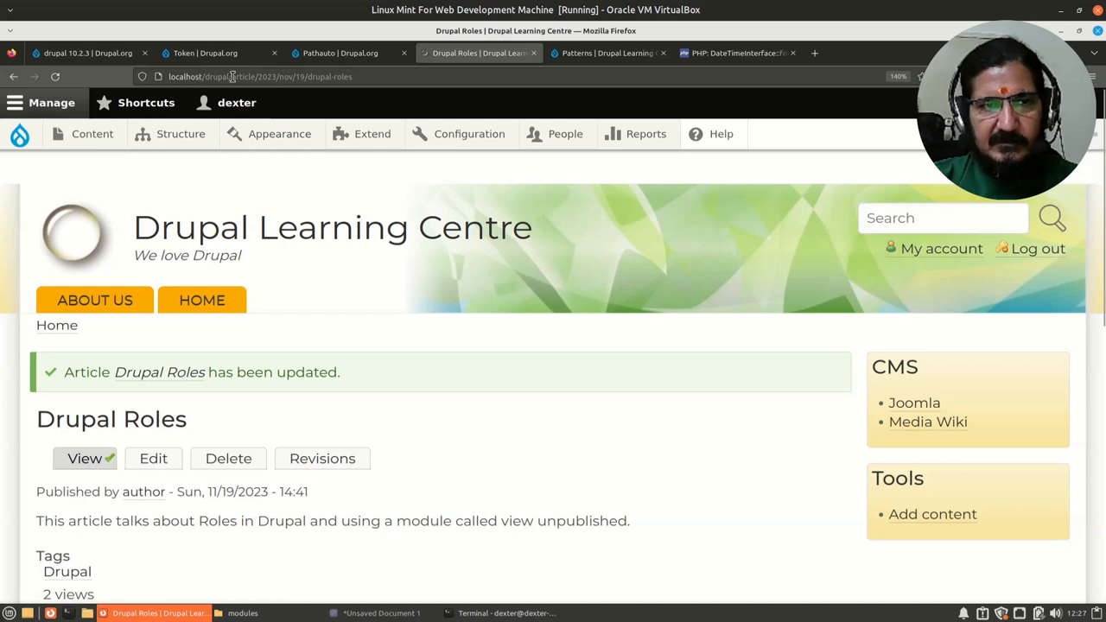
Select the article's new address article/2023/nov/19/drupal-roles in the address bar.
click(234, 76)
text(xed)
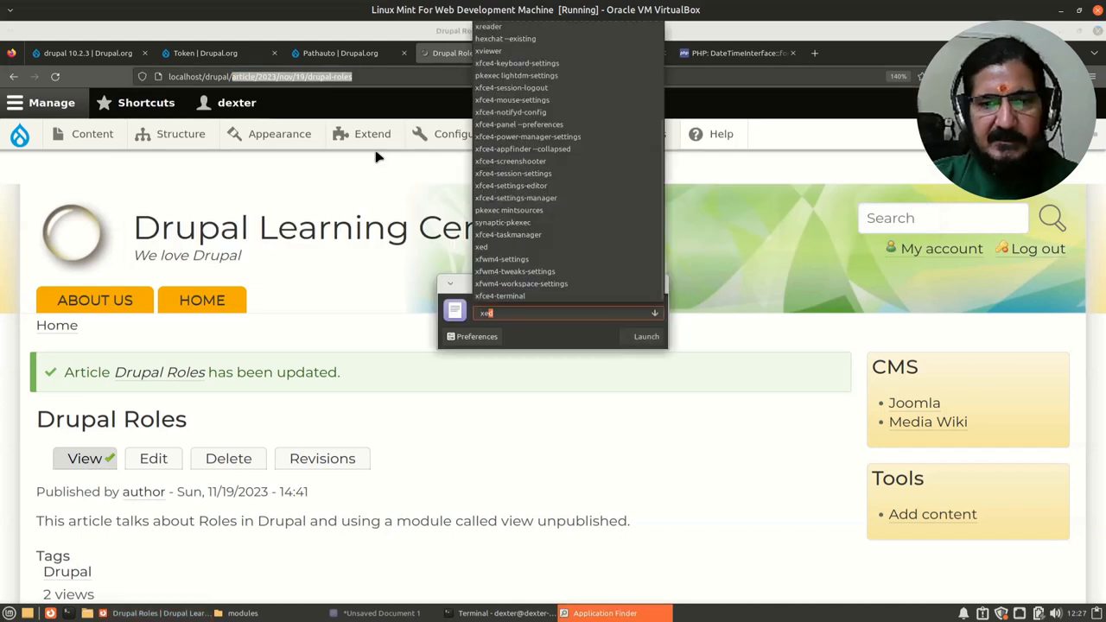
Note article/2023/nov/19/drupal-roles in a new Xed document, then return to the Pathauto patterns page.
click(647, 337)
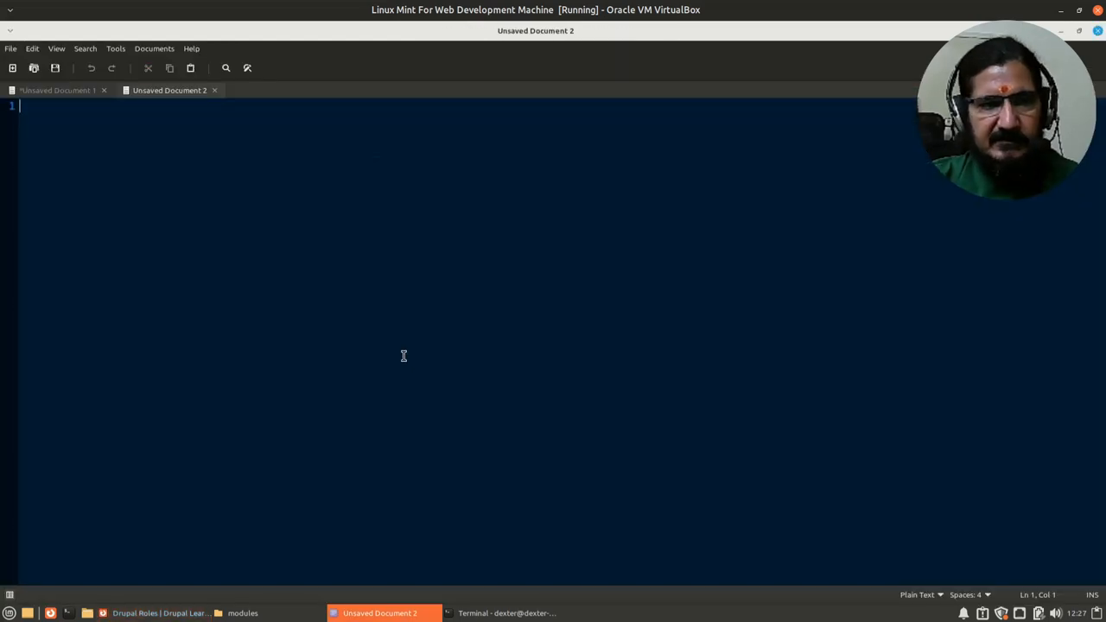
text(article/2023/nov/19/drupal-roles)
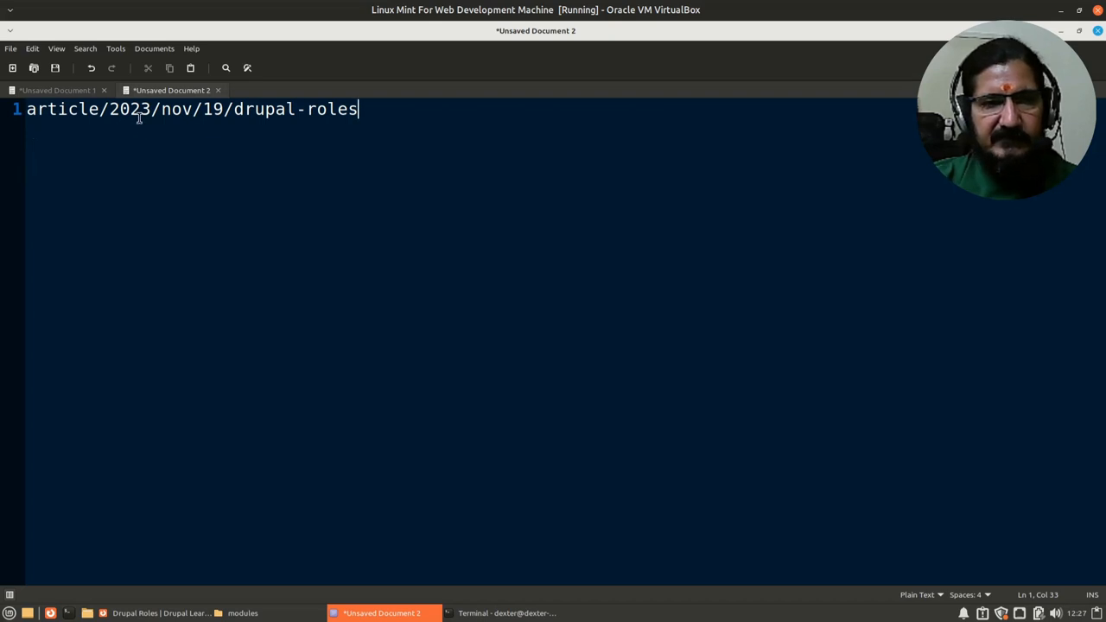
mouse_move(232, 128)
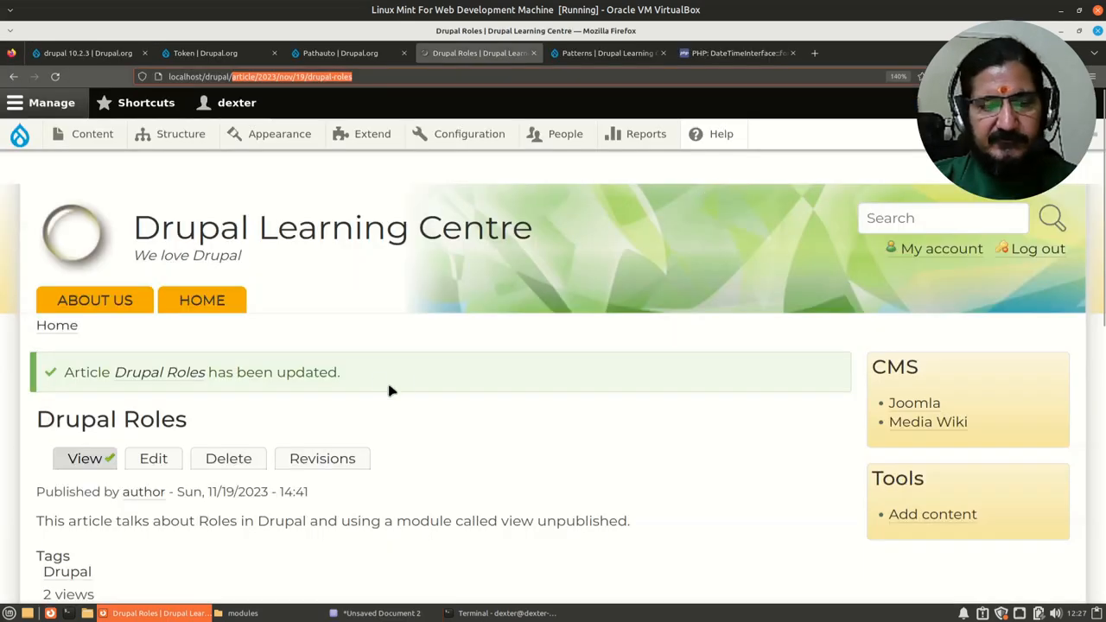
mouse_move(548, 332)
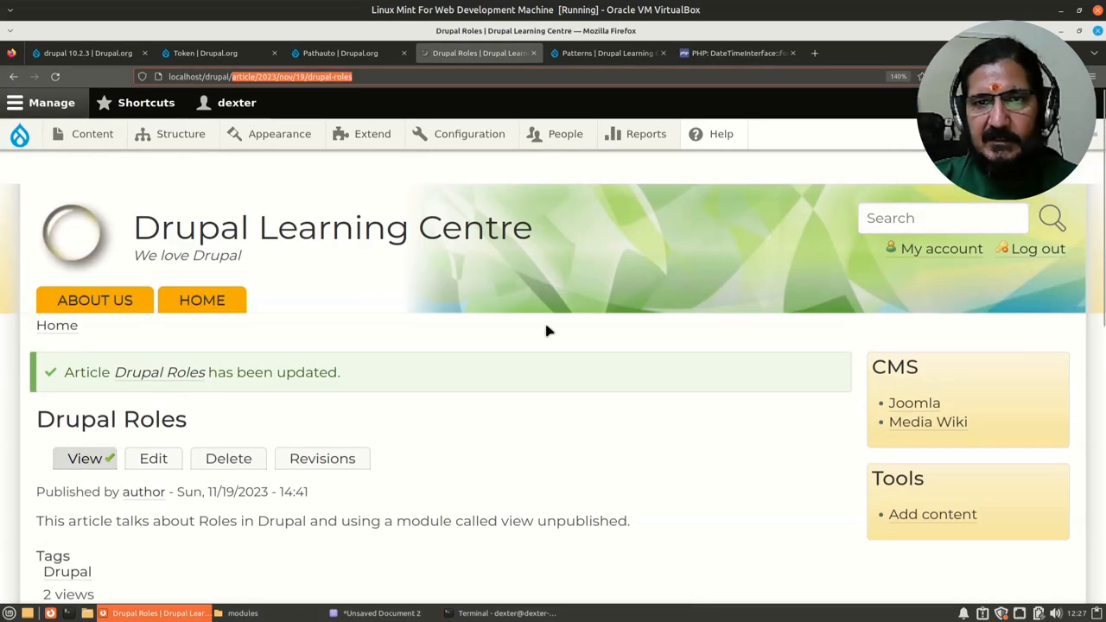
click(605, 52)
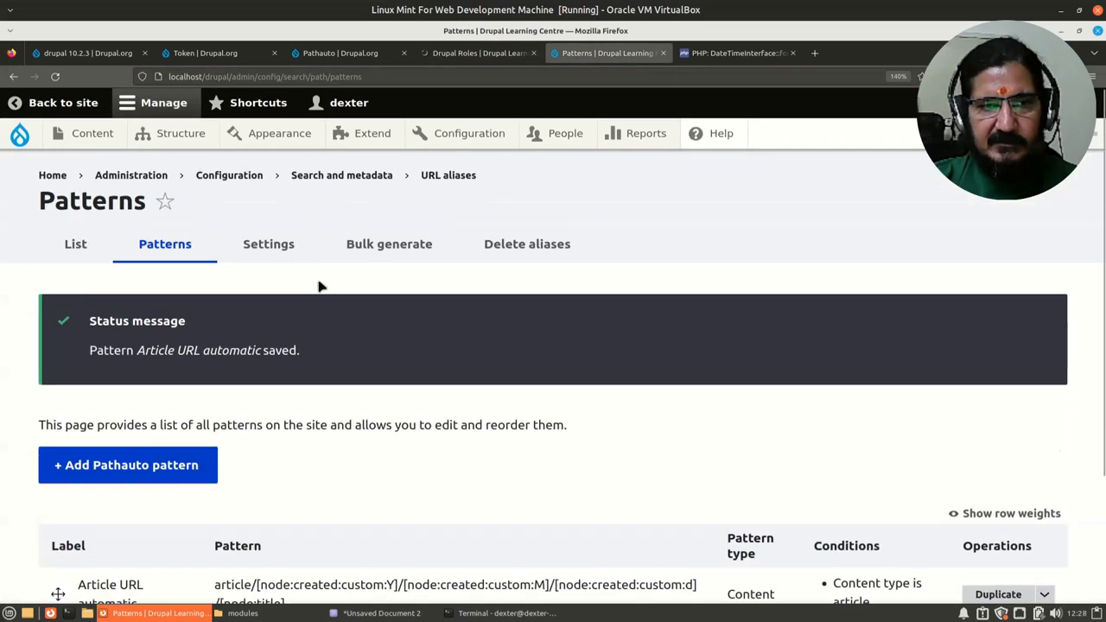
Review the Pathauto Settings form down to Save configuration, then return to the Drupal Roles article.
click(268, 244)
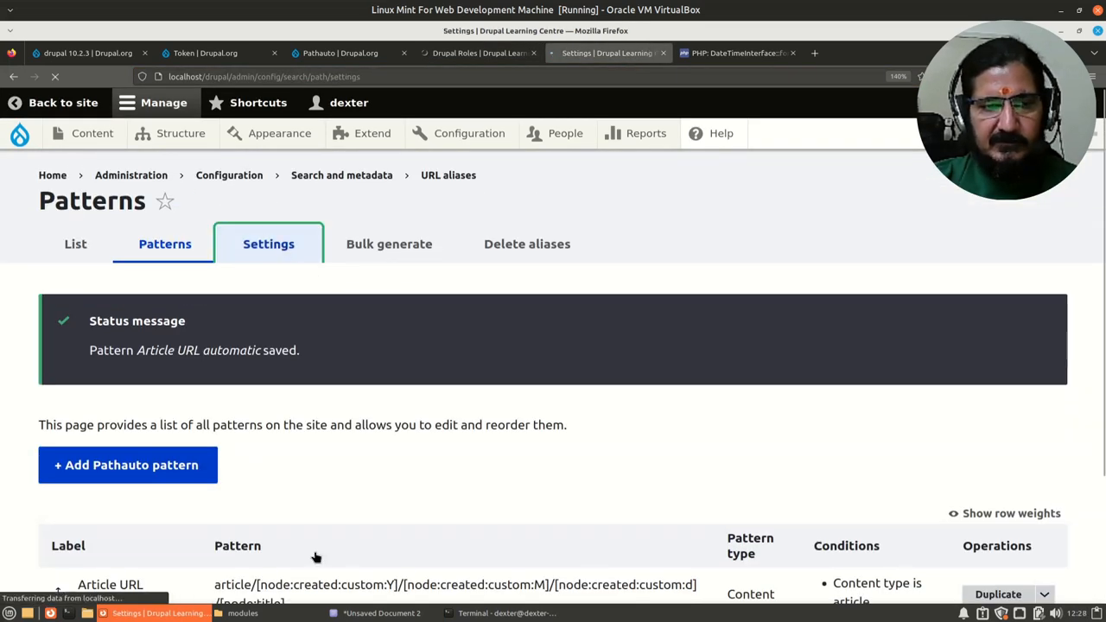
click(268, 244)
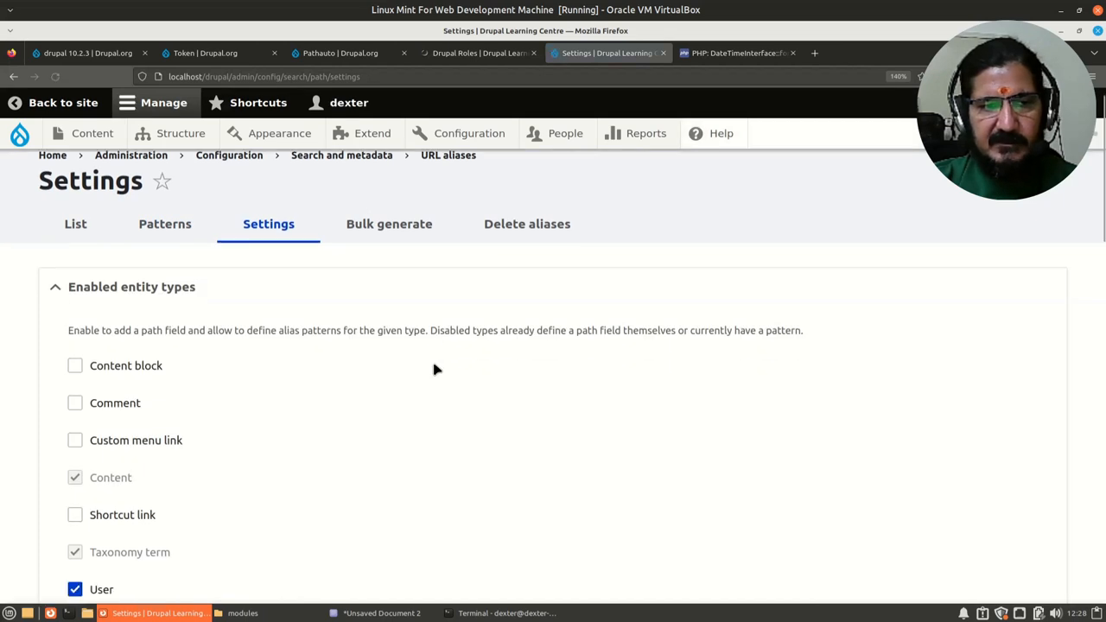
scroll(down, 3)
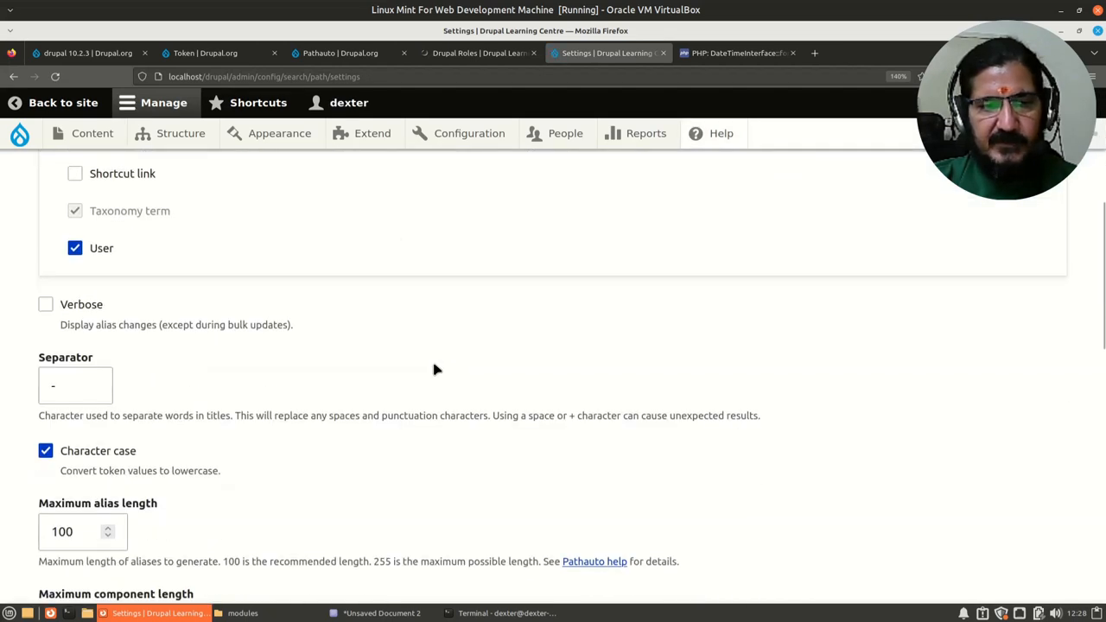
scroll(down, 3)
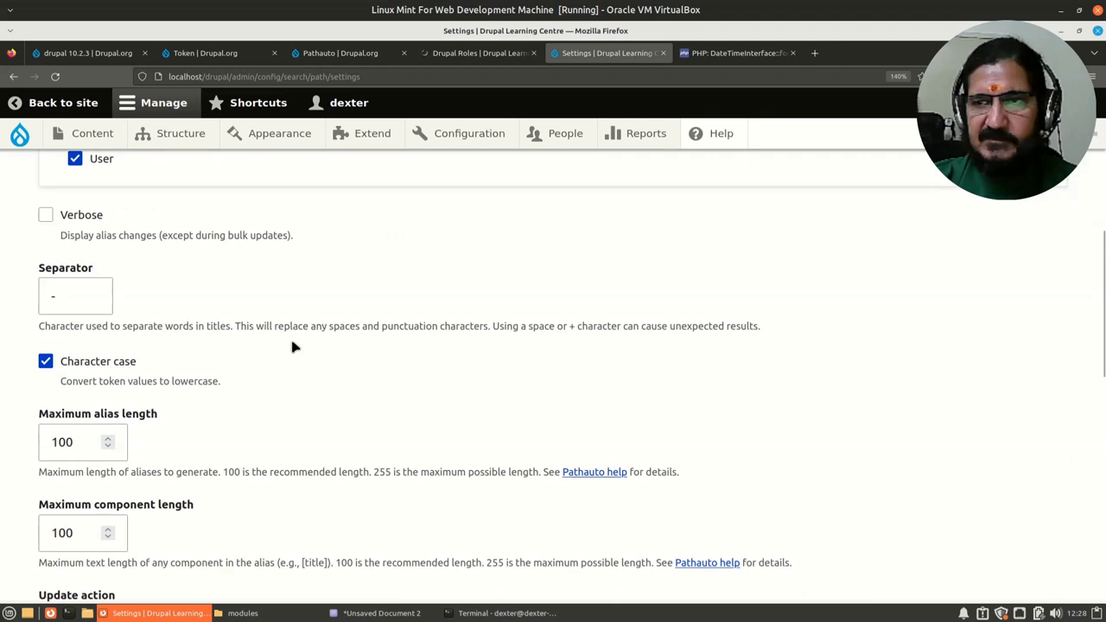
mouse_move(422, 410)
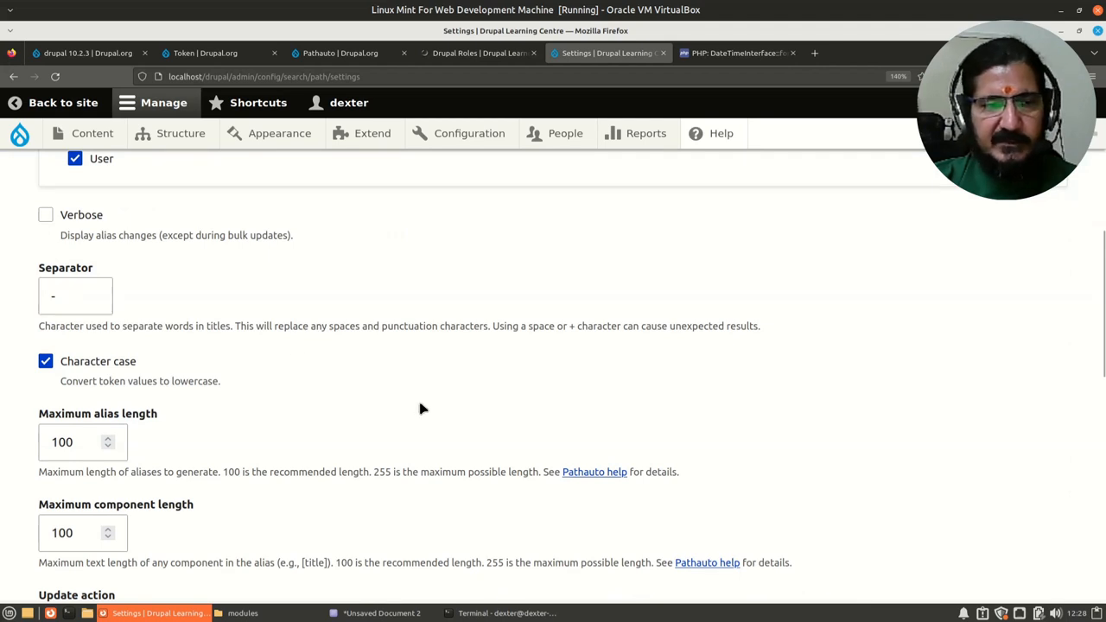
scroll(down, 3)
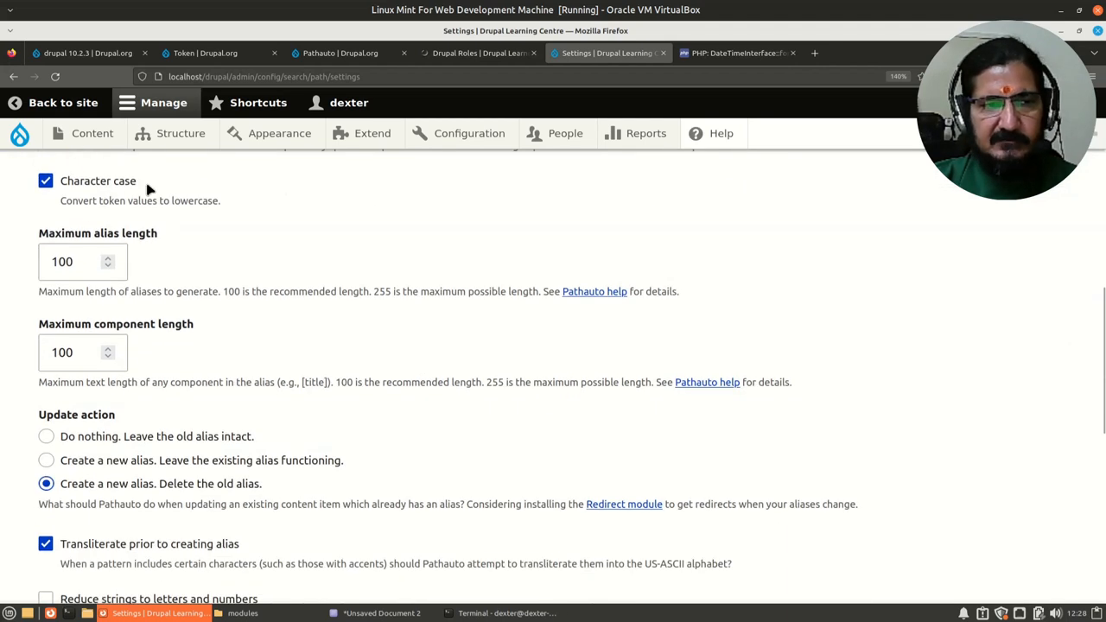
mouse_move(172, 217)
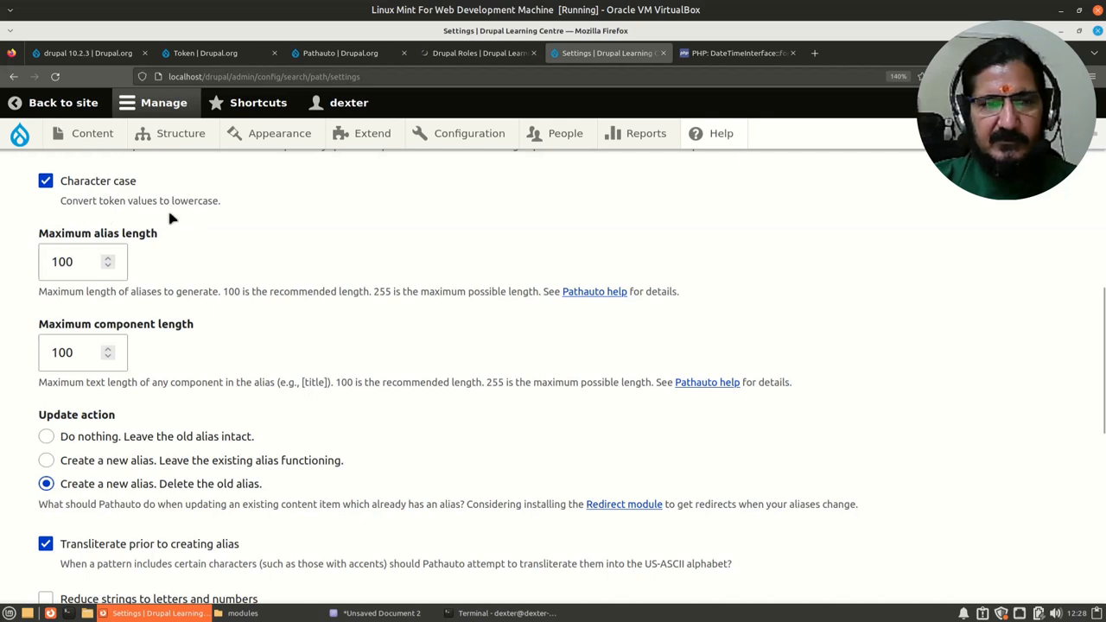
mouse_move(240, 374)
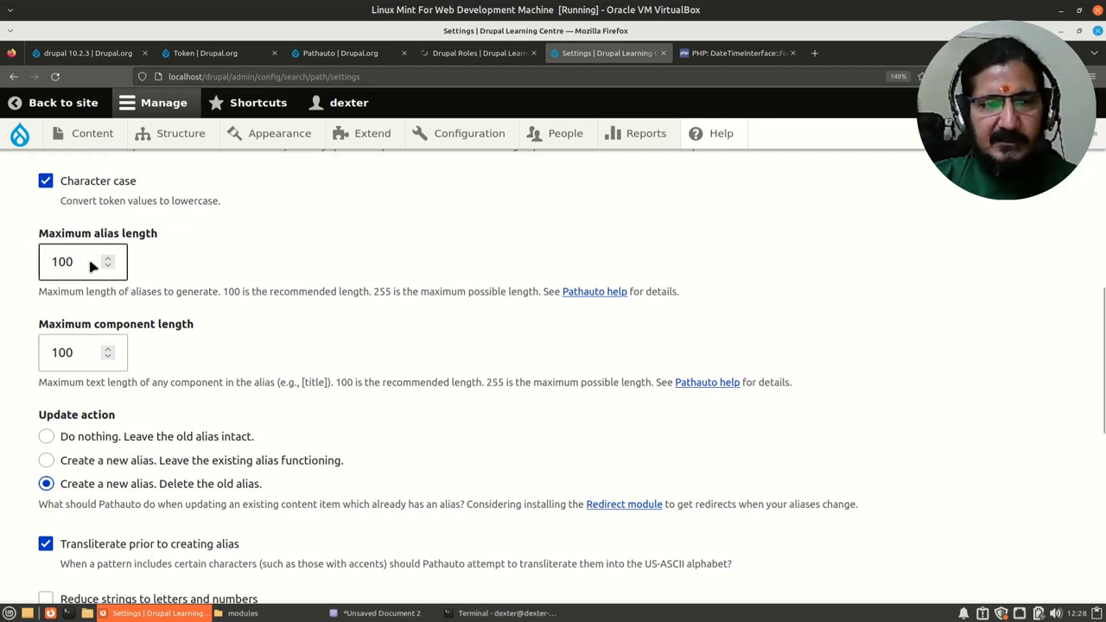
scroll(down, 3)
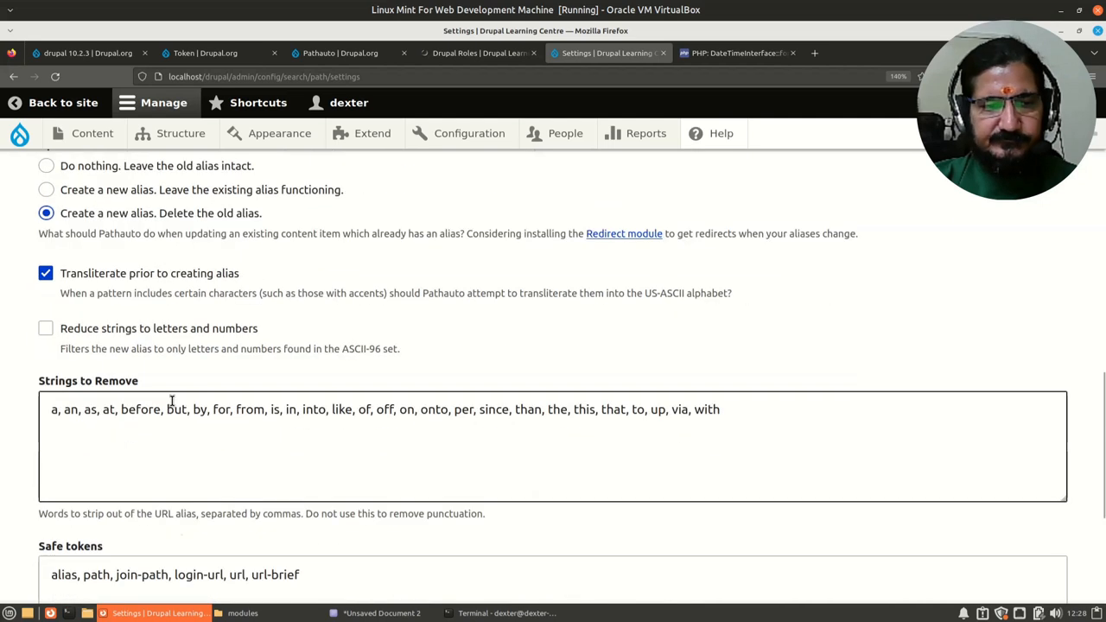
scroll(down, 3)
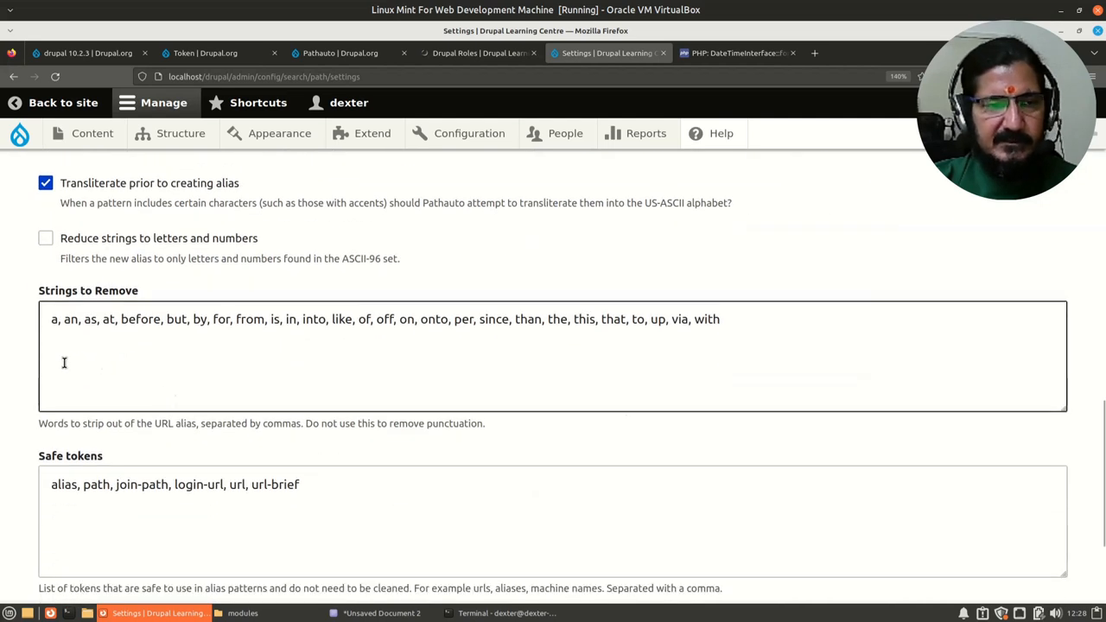
mouse_move(647, 351)
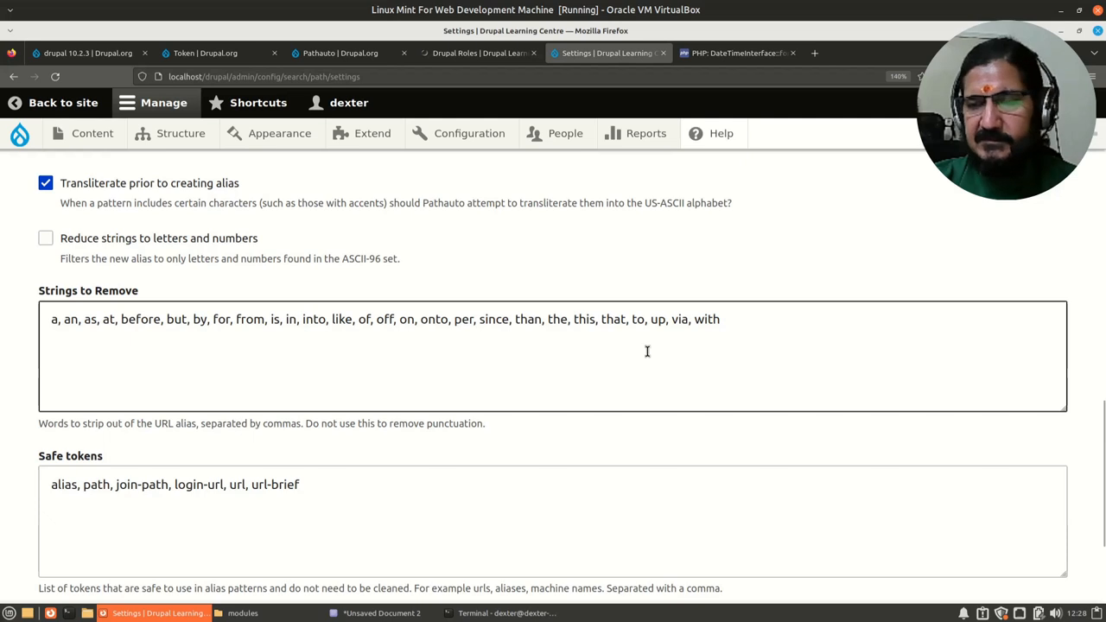
mouse_move(713, 356)
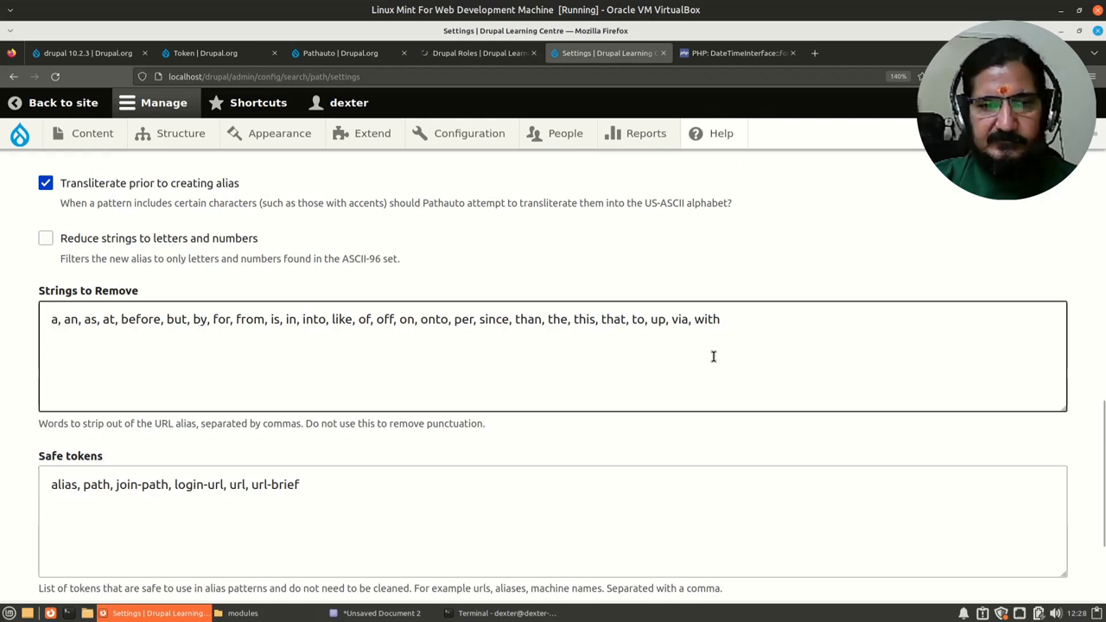
scroll(down, 3)
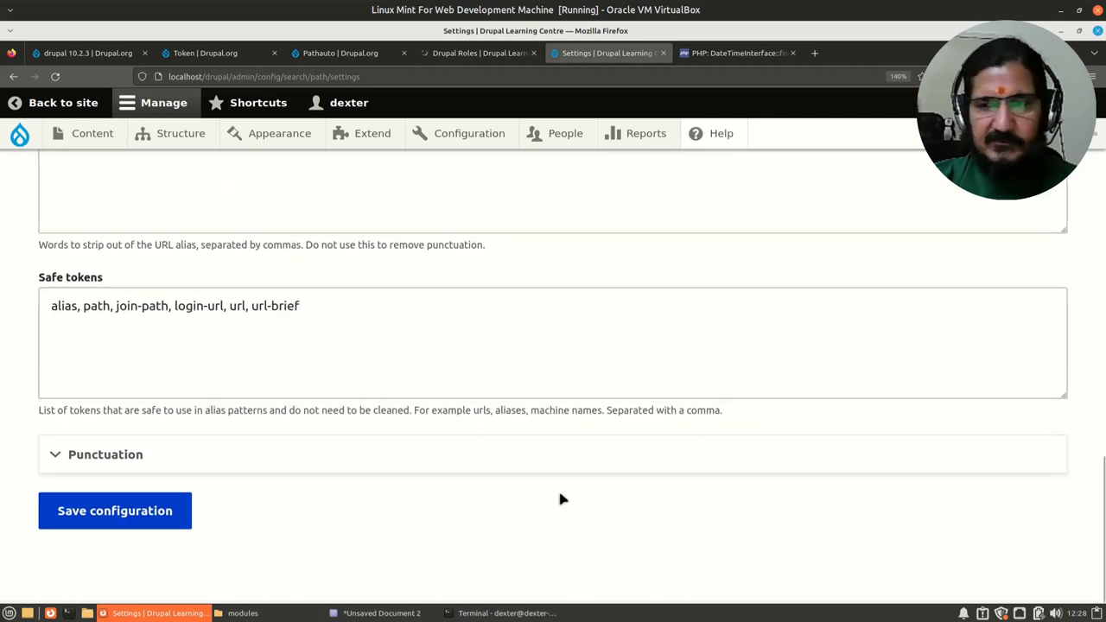
mouse_move(335, 525)
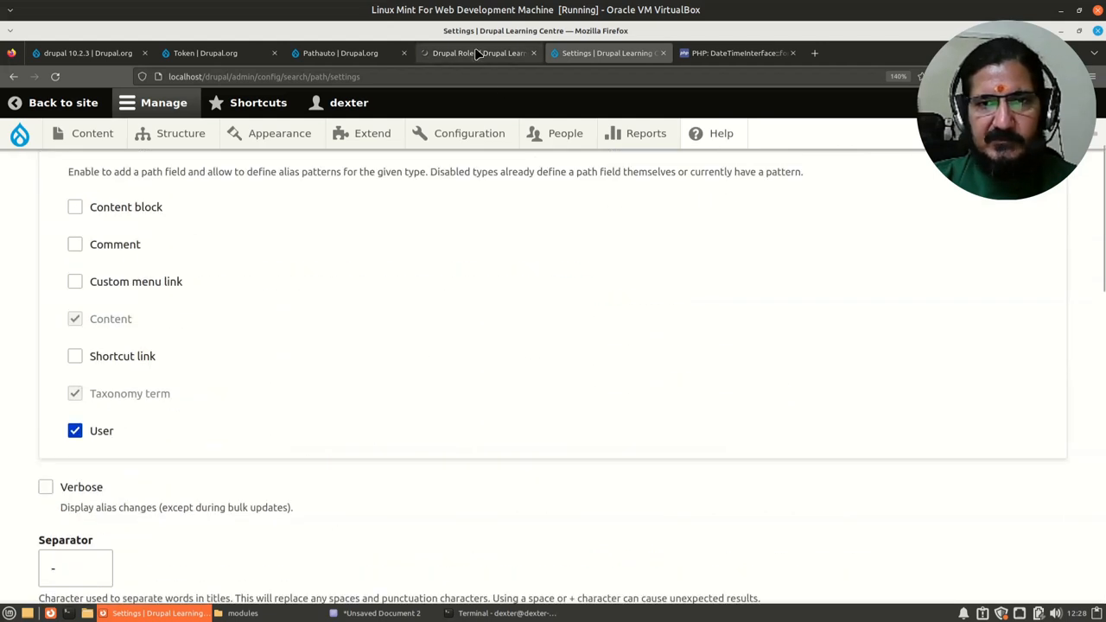
click(470, 51)
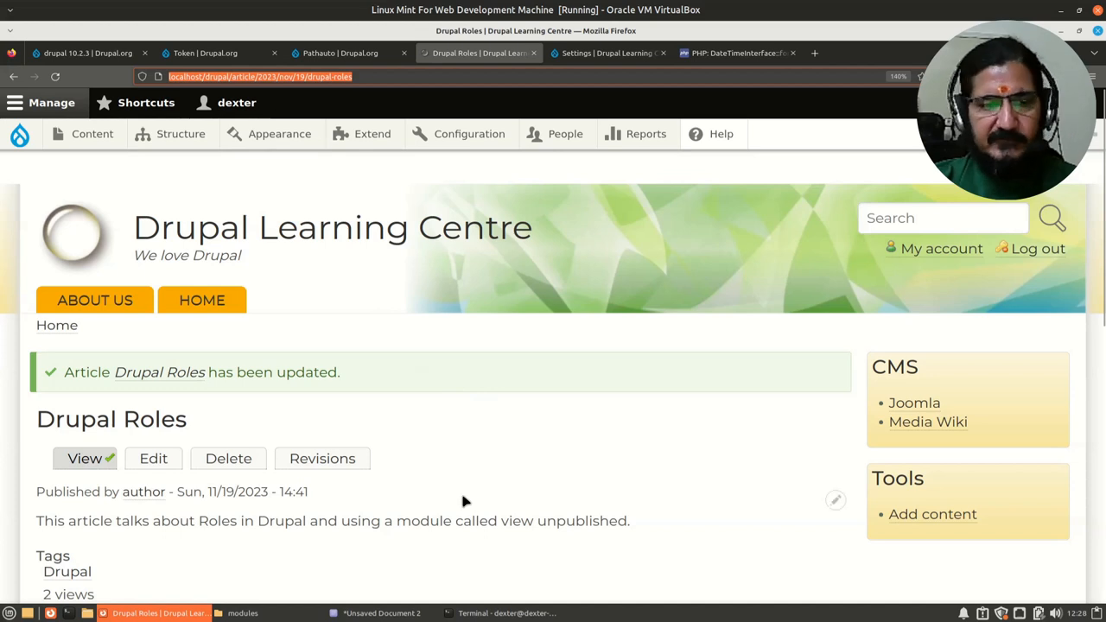
Glance at the Structure menu on the article, then switch to the Pathauto project page on Drupal.org.
scroll(down, 3)
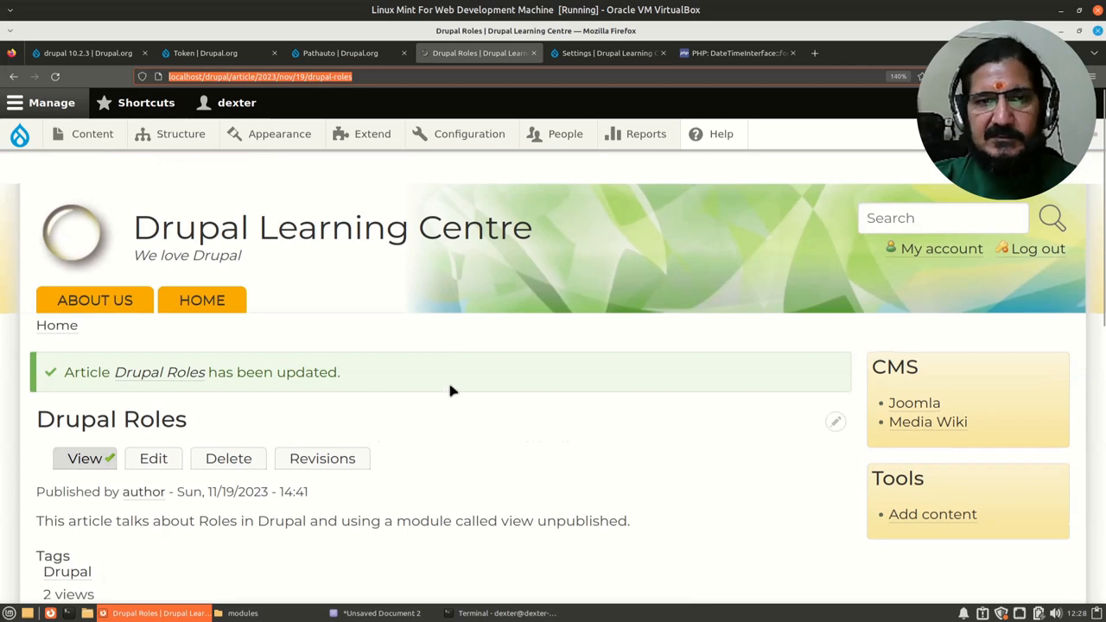
click(179, 135)
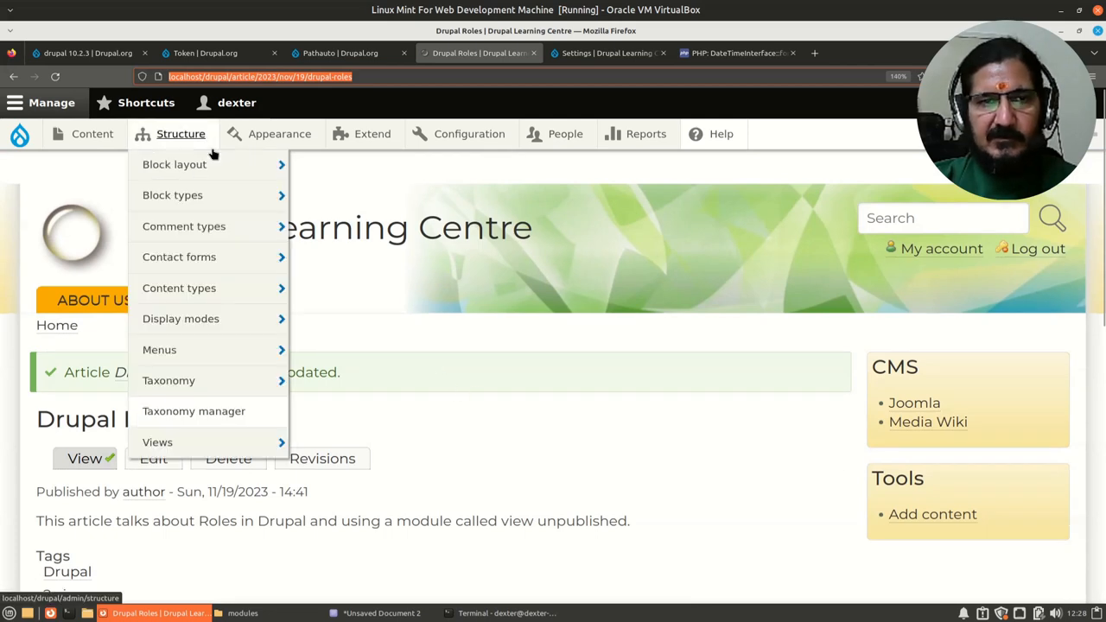
click(339, 52)
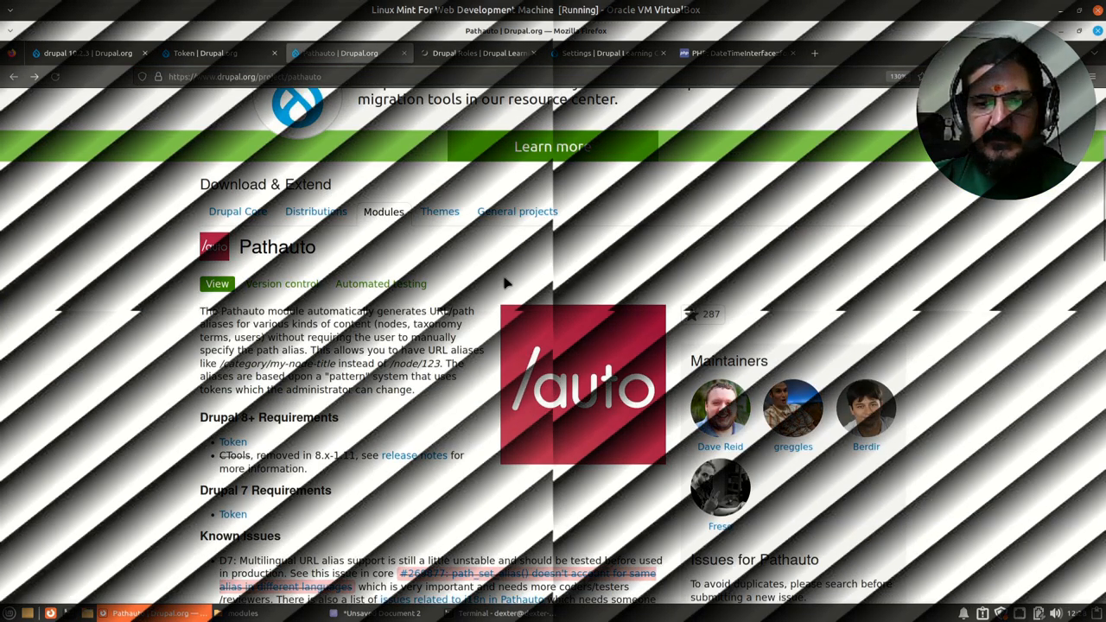